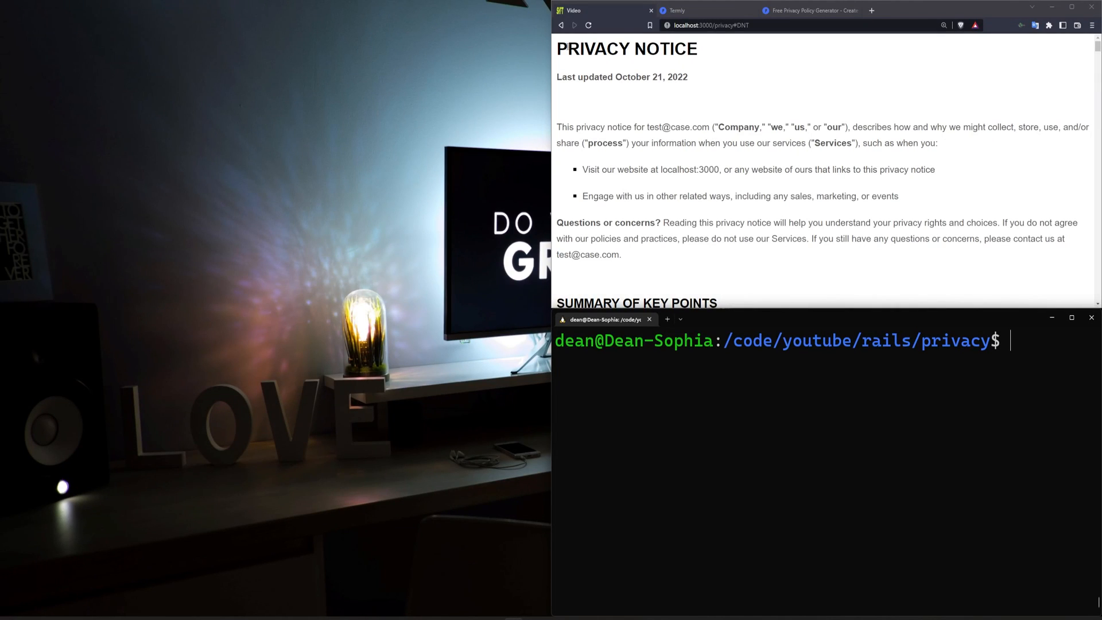
Generate a new Rails app named privacy and let bundle install finish
double_click(626, 48)
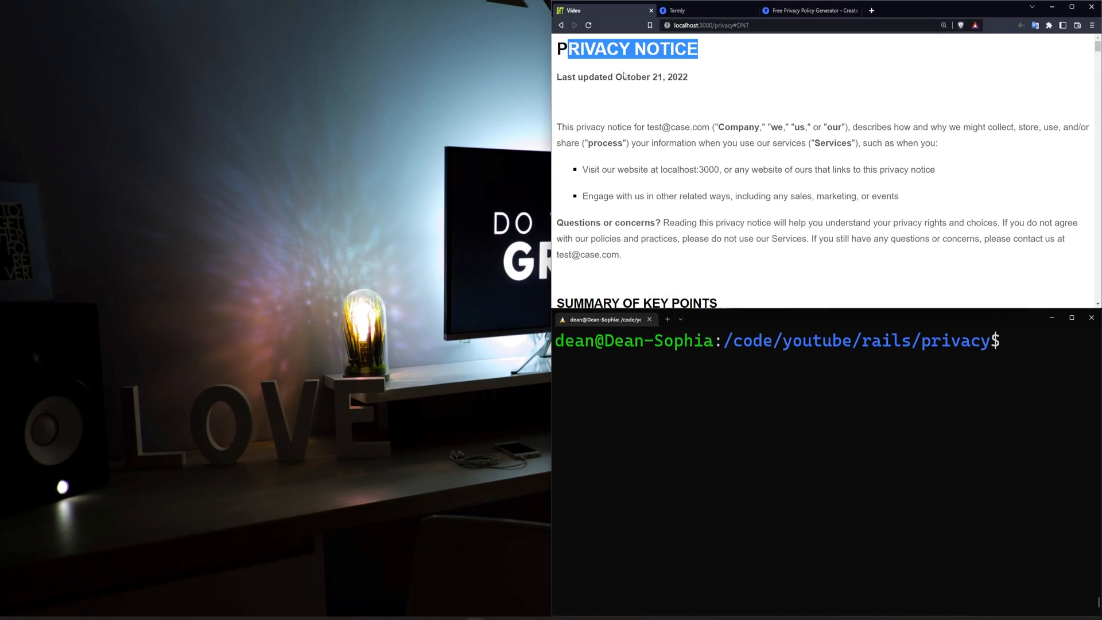
scroll("down", 3)
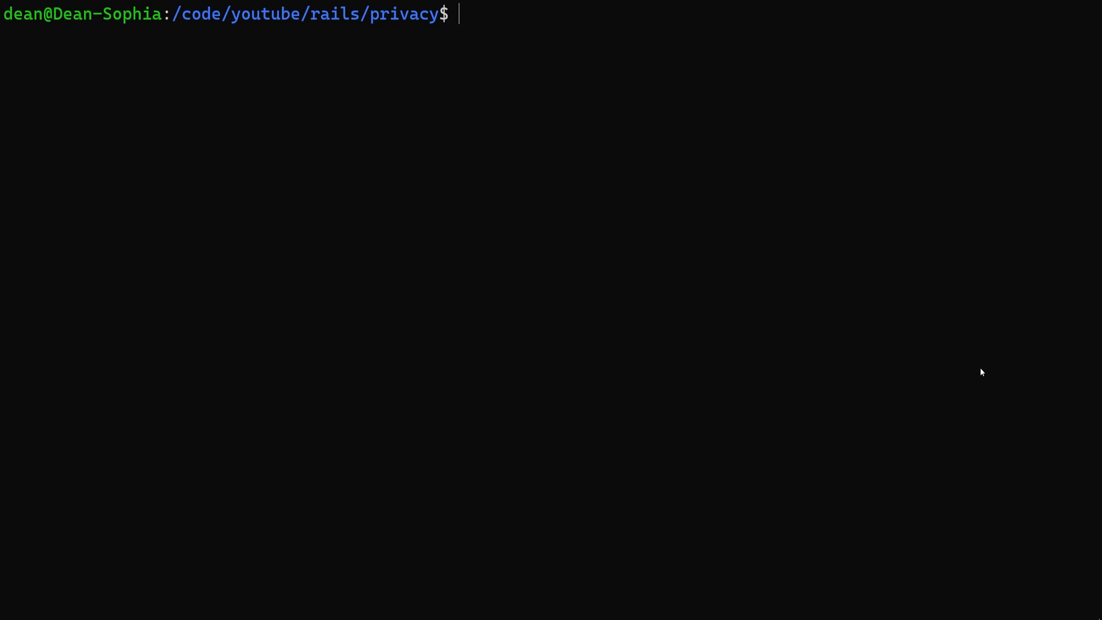
type("rails  new")
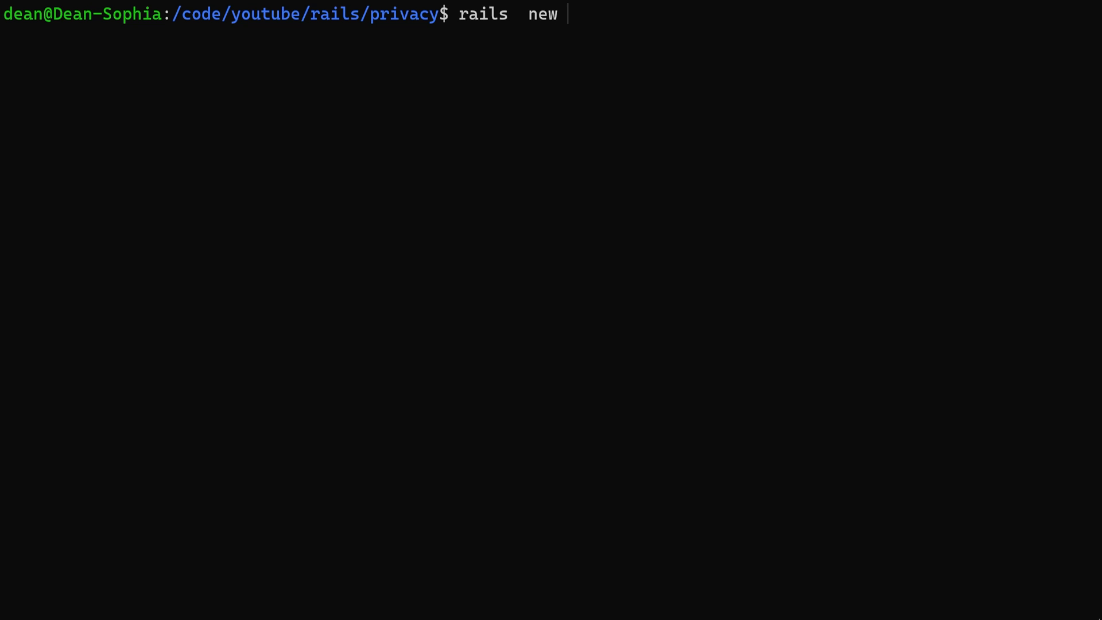
key("BackSpace")
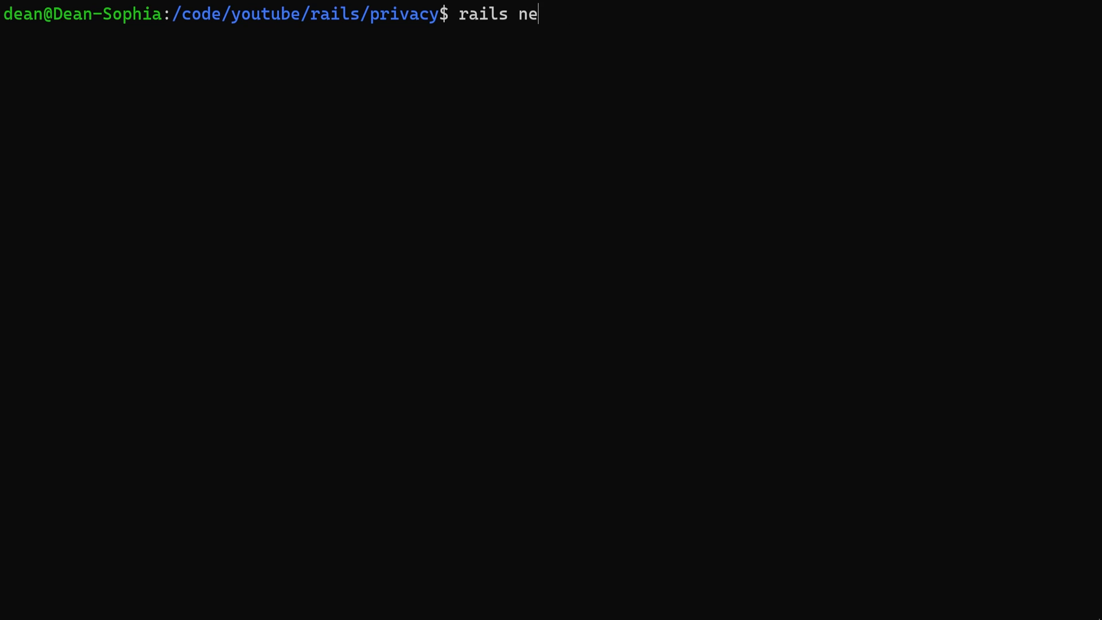
type("w privacy")
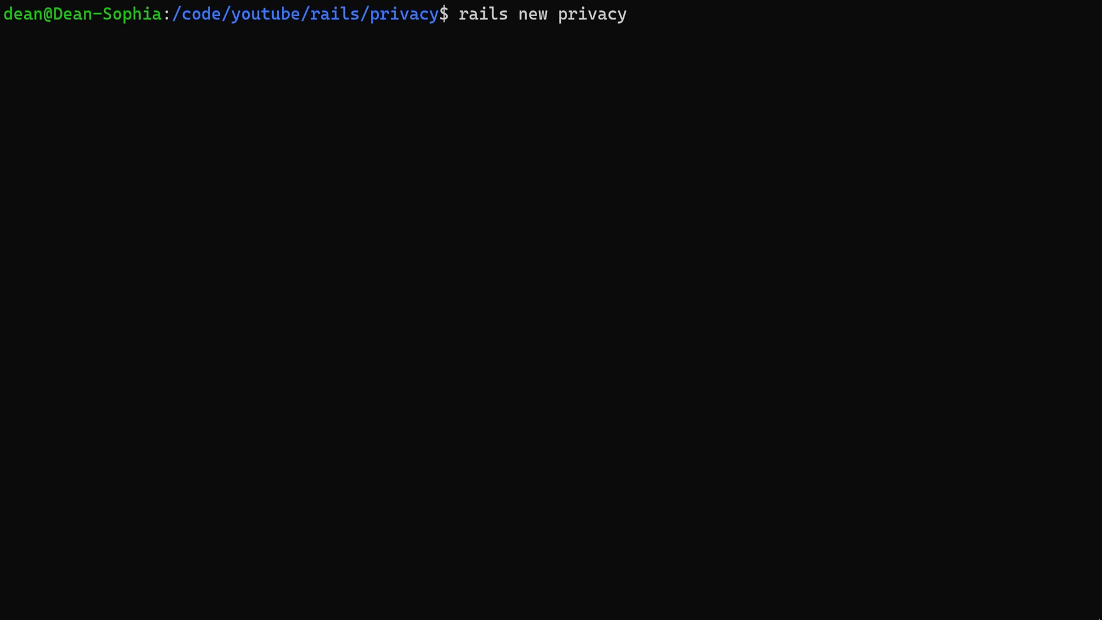
key("Return")
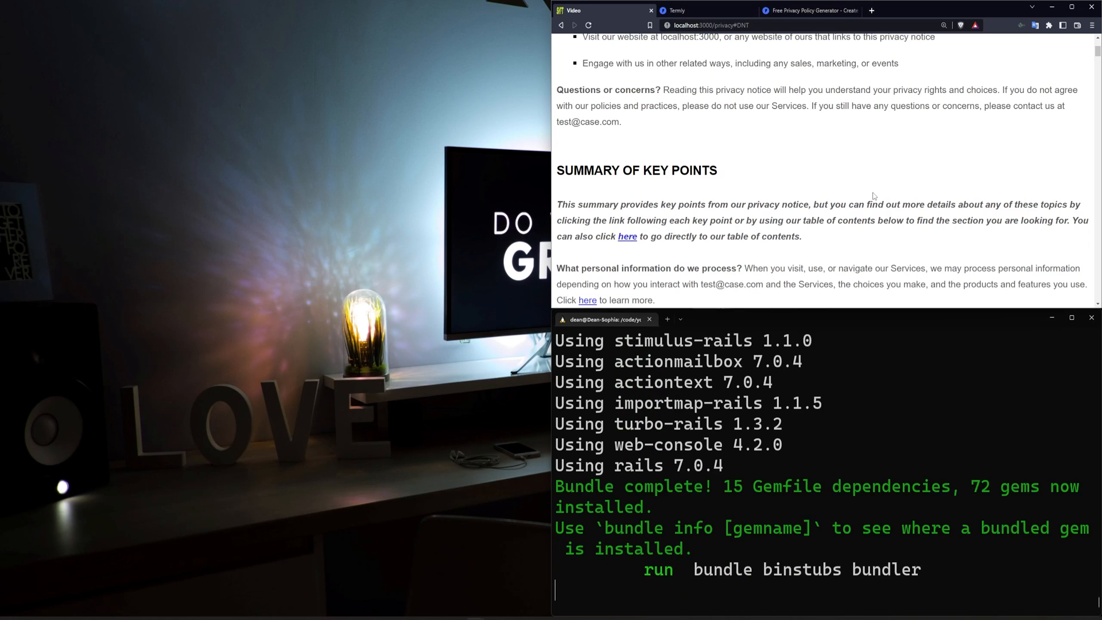
scroll("down", 3)
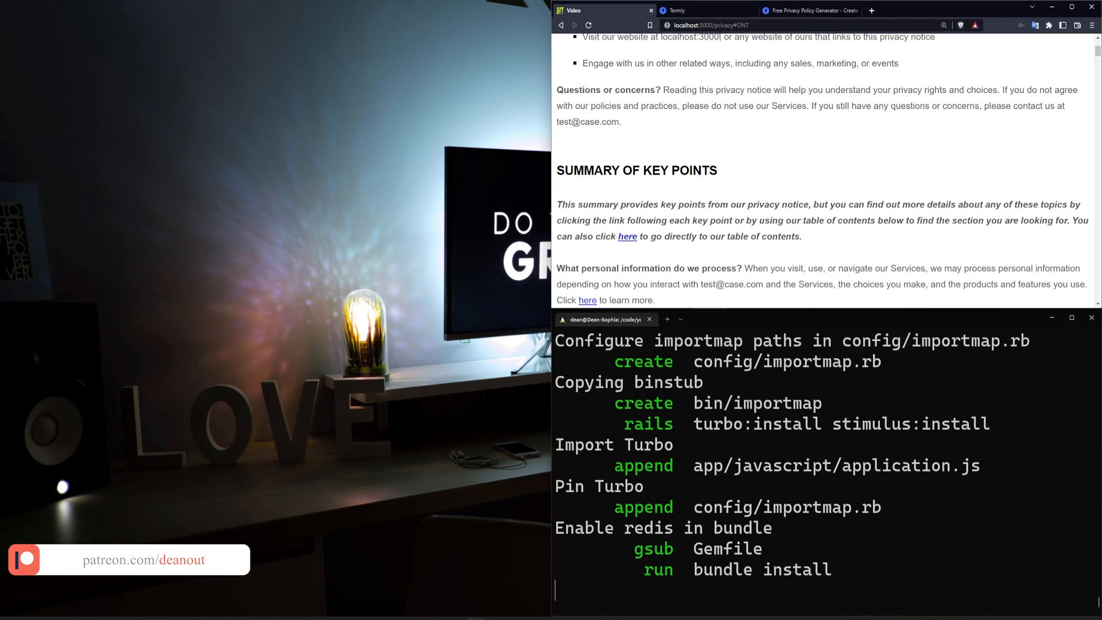
scroll("down", 3)
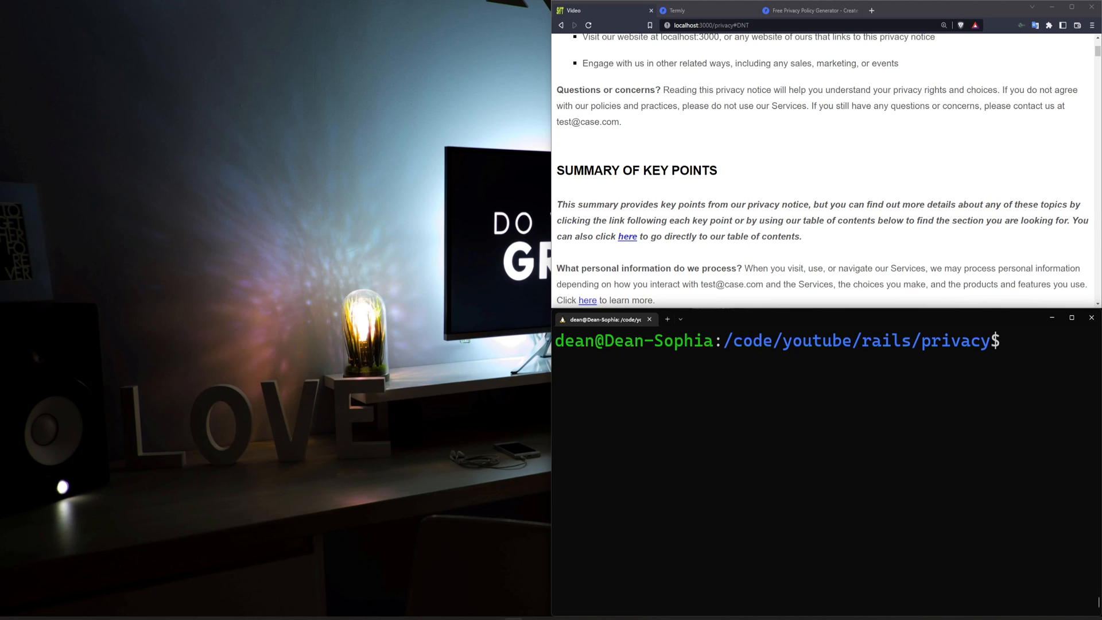
List the folder with ll and move into the new privacy app directory
scroll("up", 3)
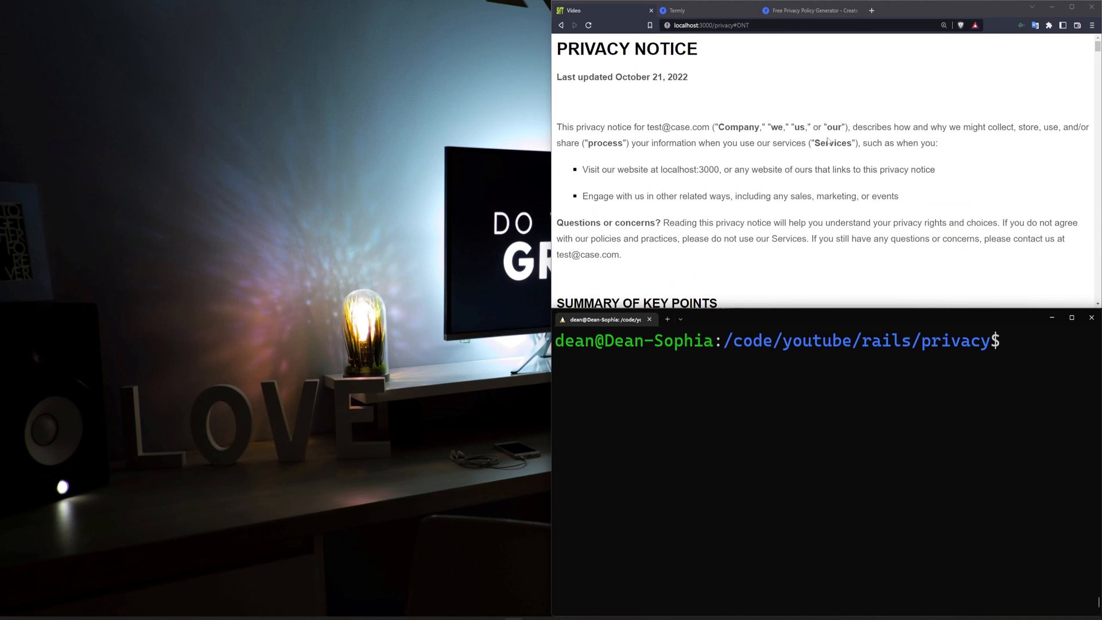
mouse_move(892, 182)
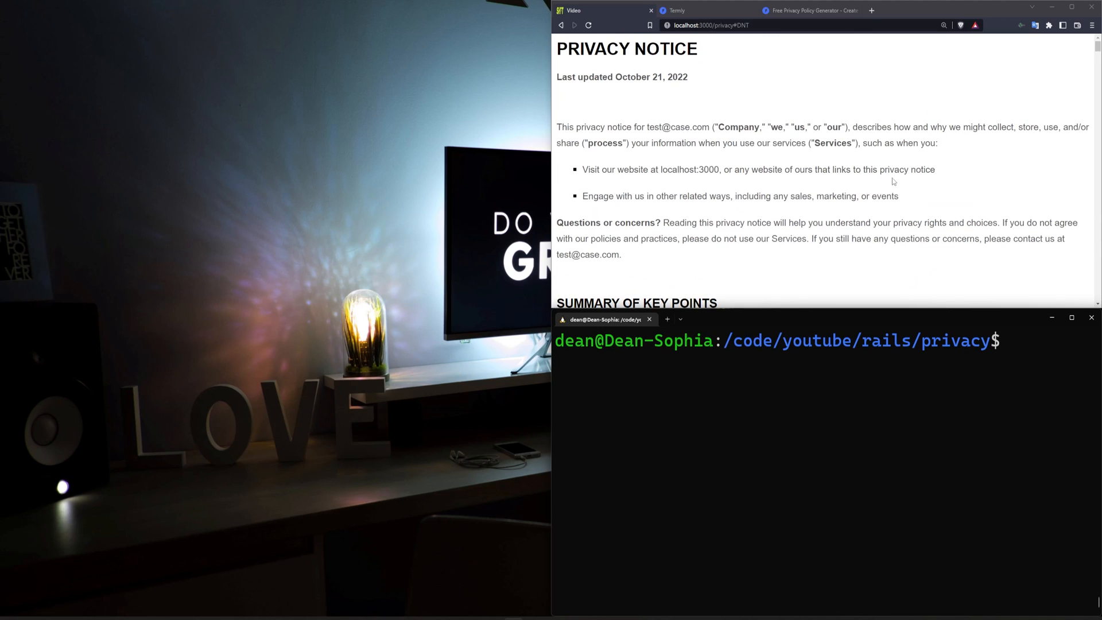
mouse_move(1041, 414)
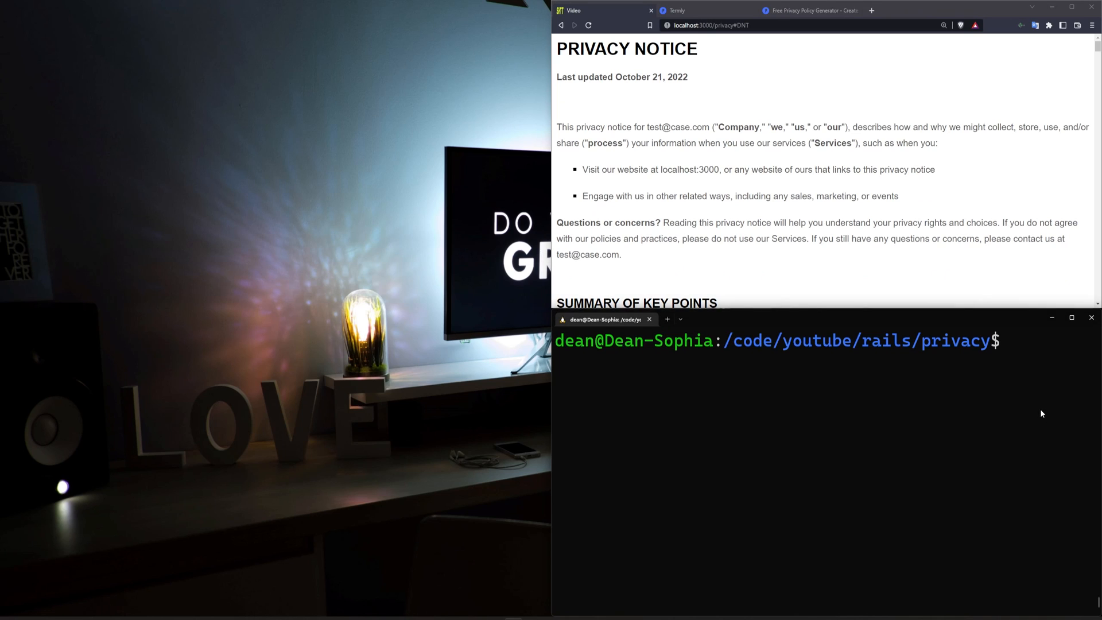
type("cd vi")
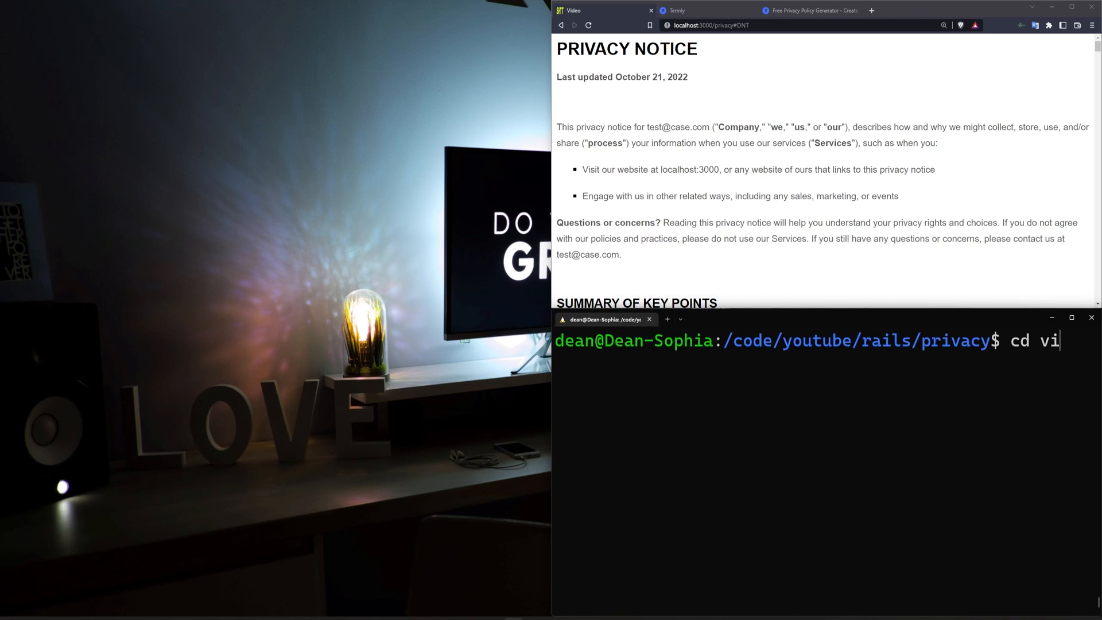
key("Return")
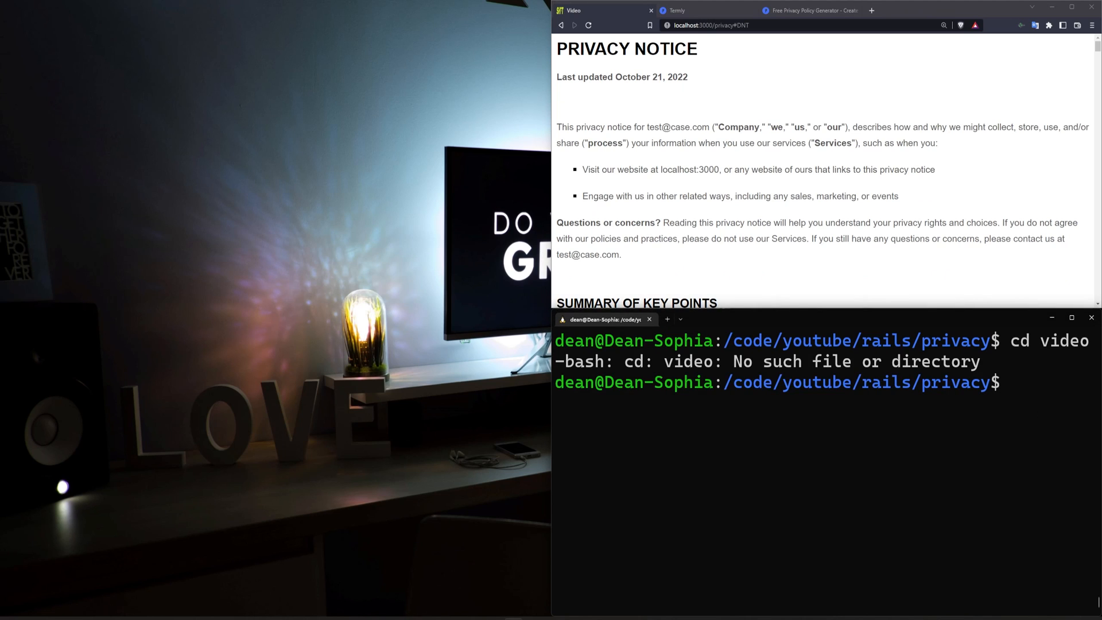
type("ll")
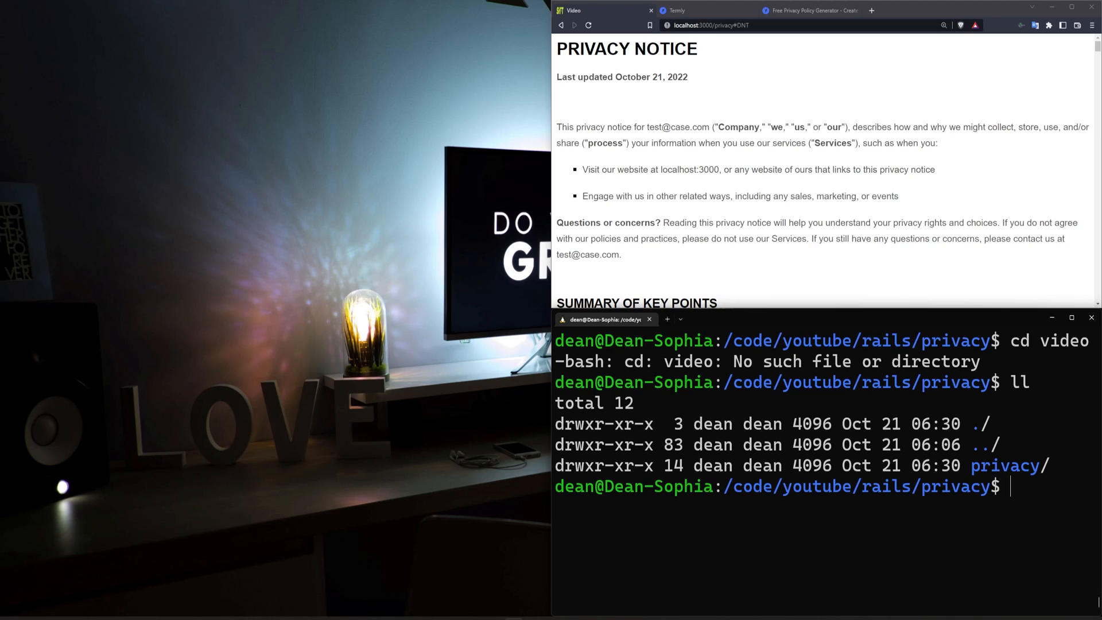
type("cd privacy/")
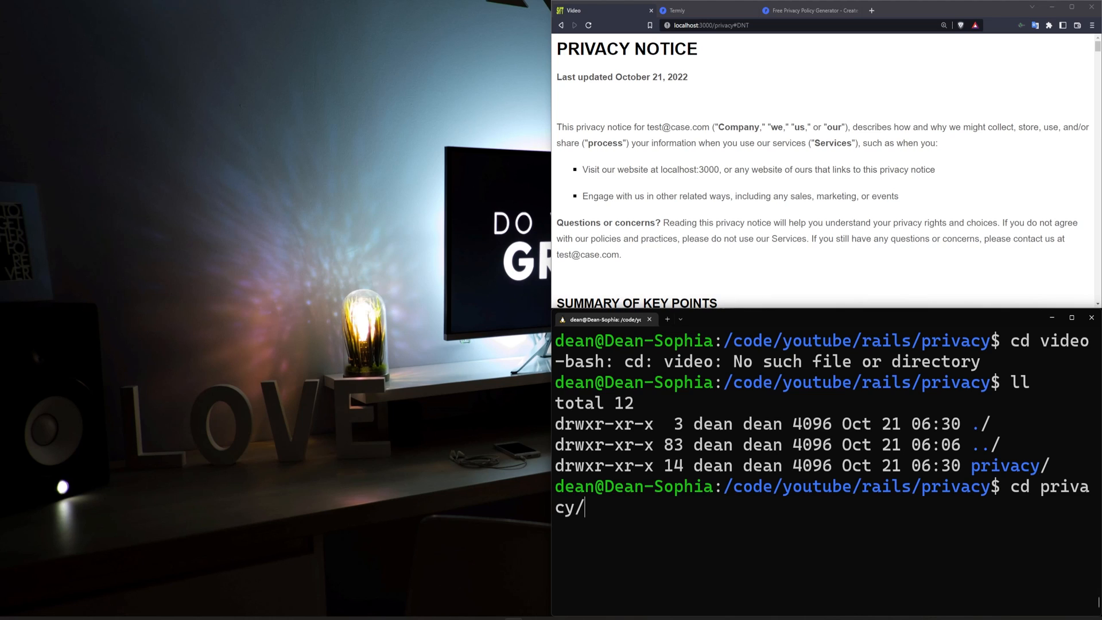
key("Return")
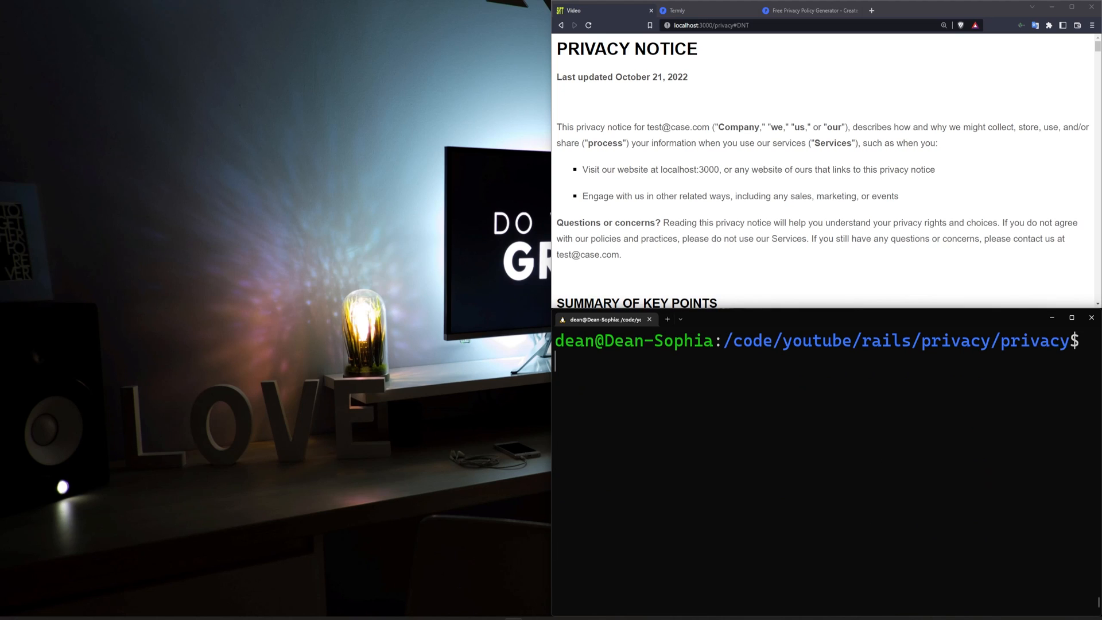
Generate a pages controller with home and privacy actions, then start the server with rails s
type("rai")
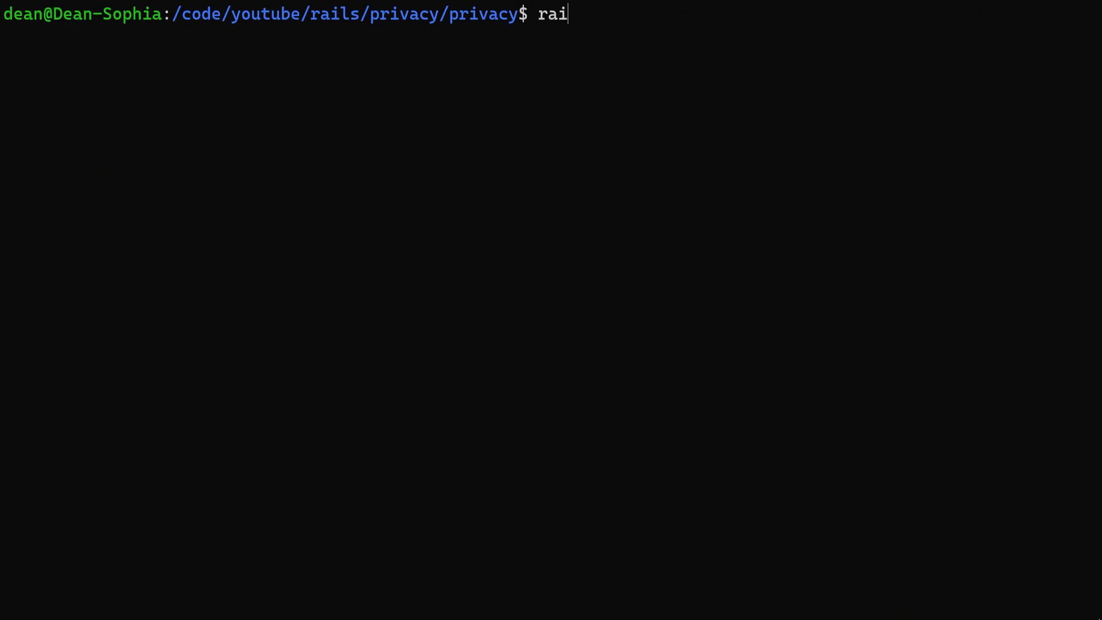
type("ls g controller pa")
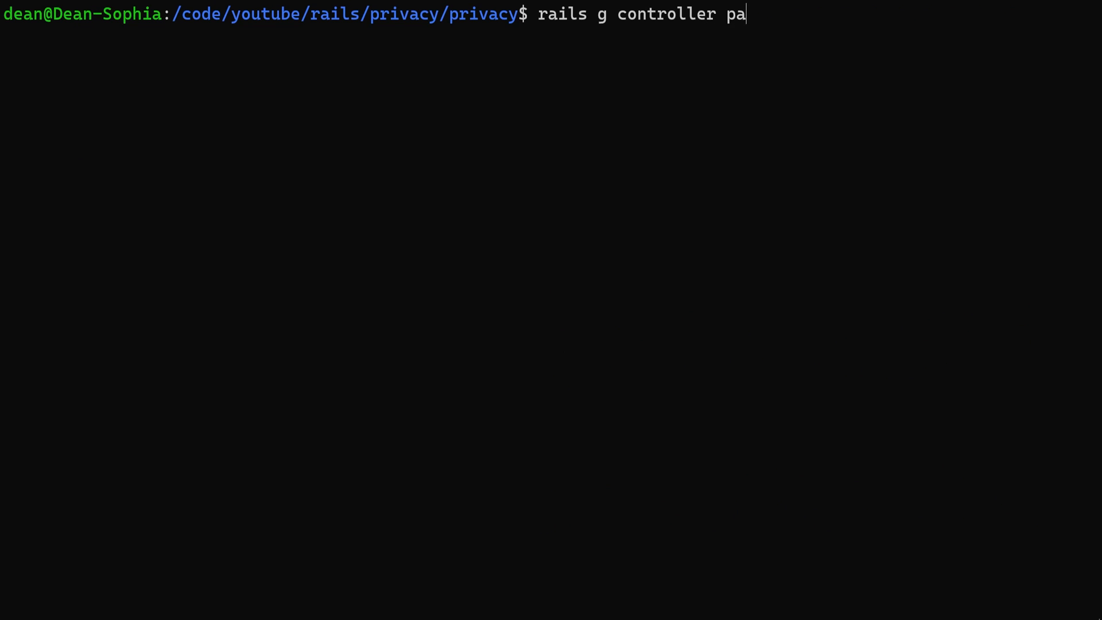
type("ges home")
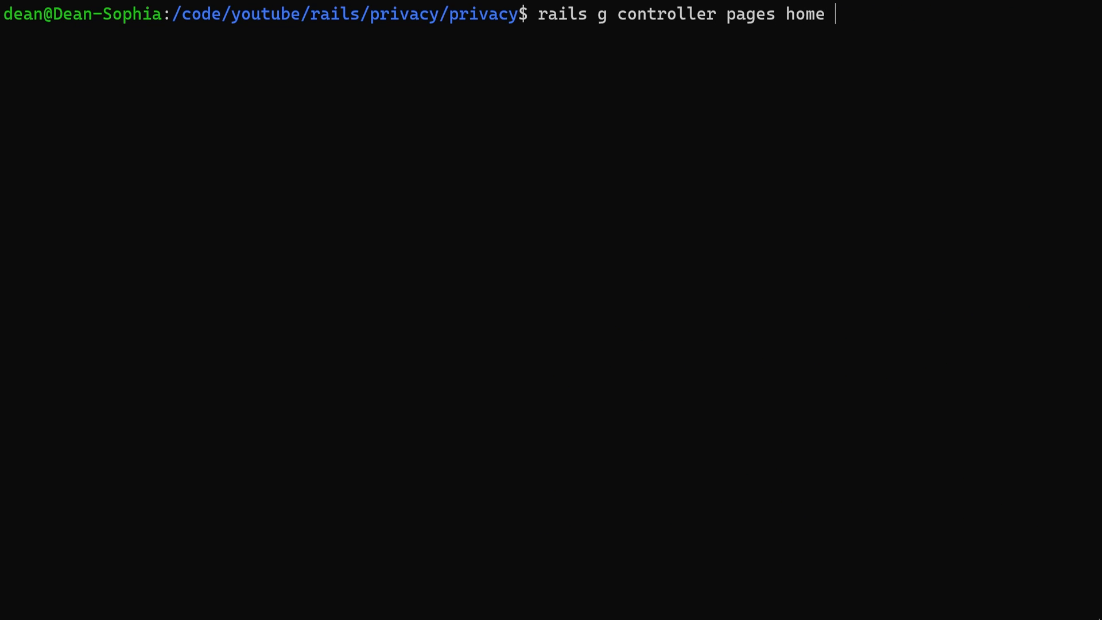
type("privacy")
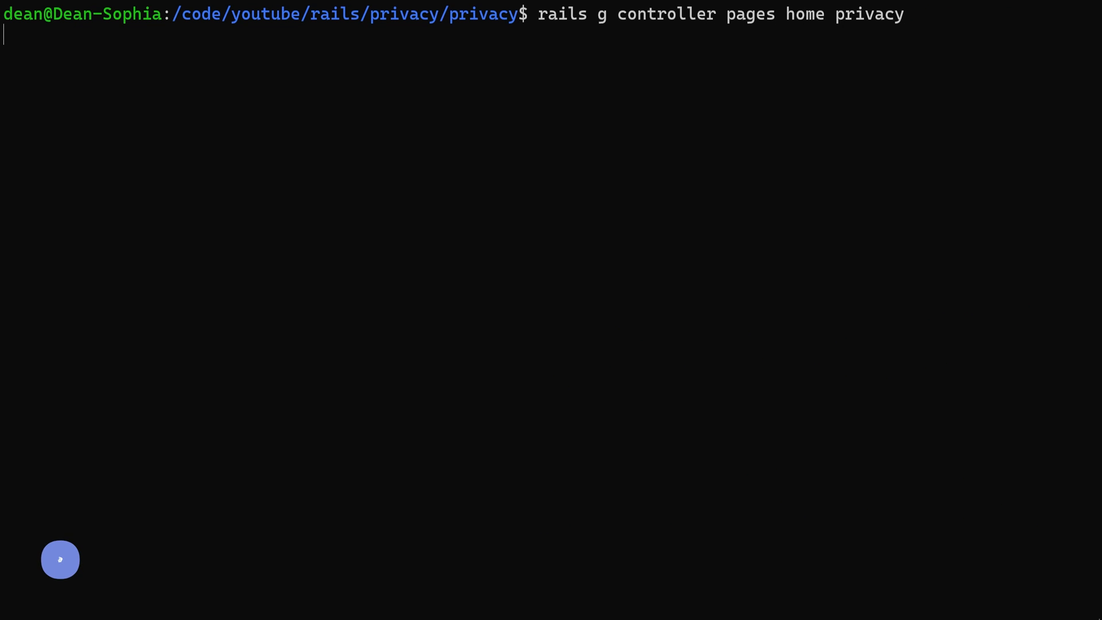
key("Return")
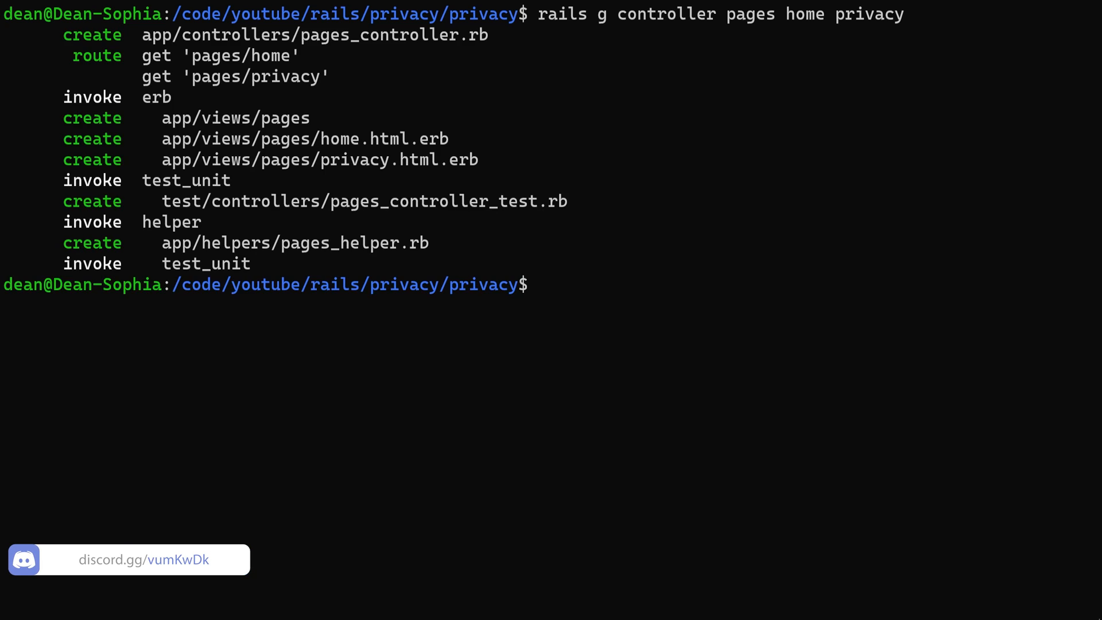
type("rails s")
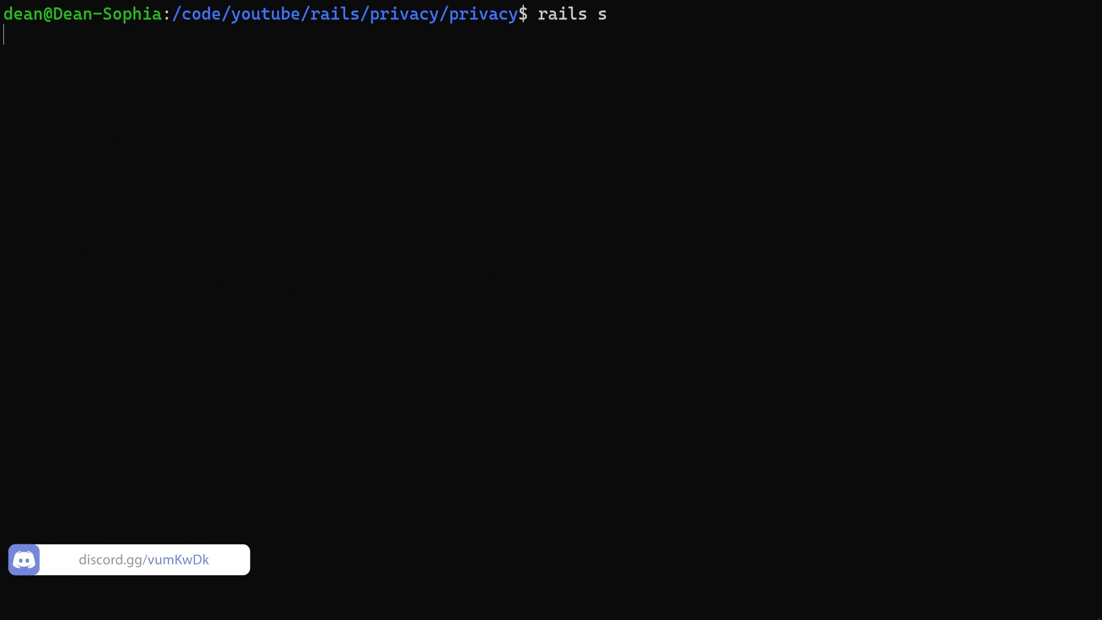
key("Return")
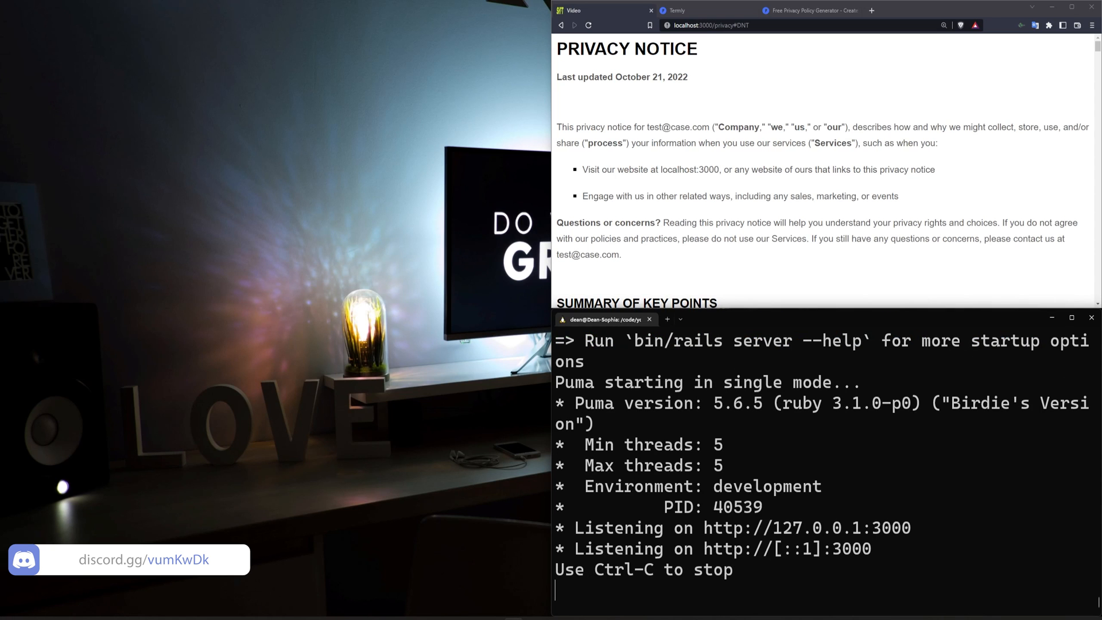
Stop the server and route root to pages#home and 'privacy' to pages#privacy in routes.rb
key("ctrl+c")
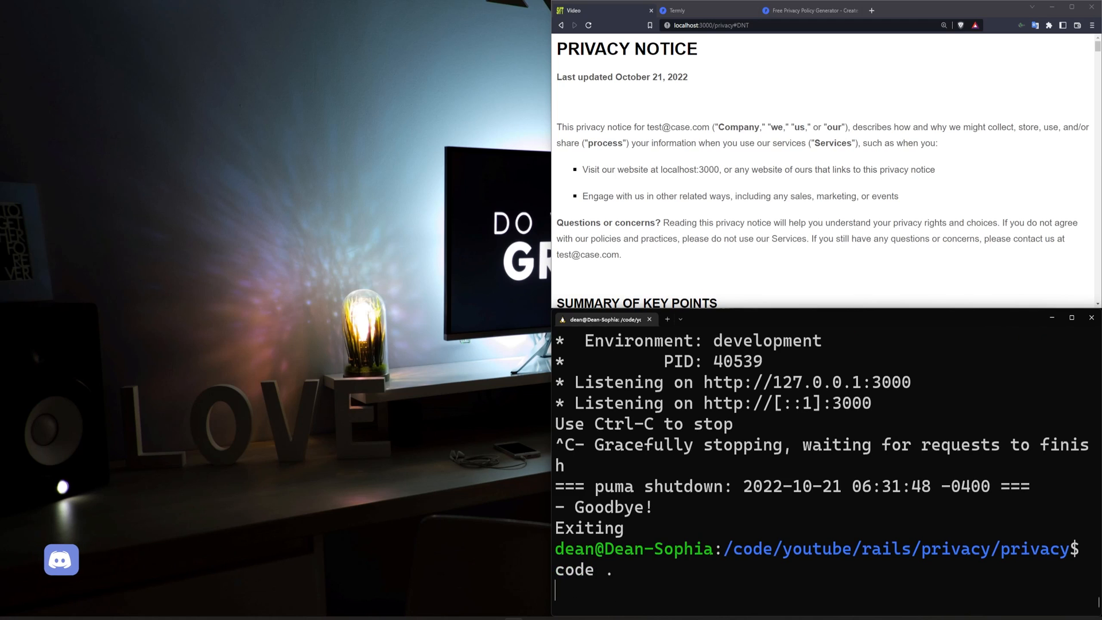
key("Return")
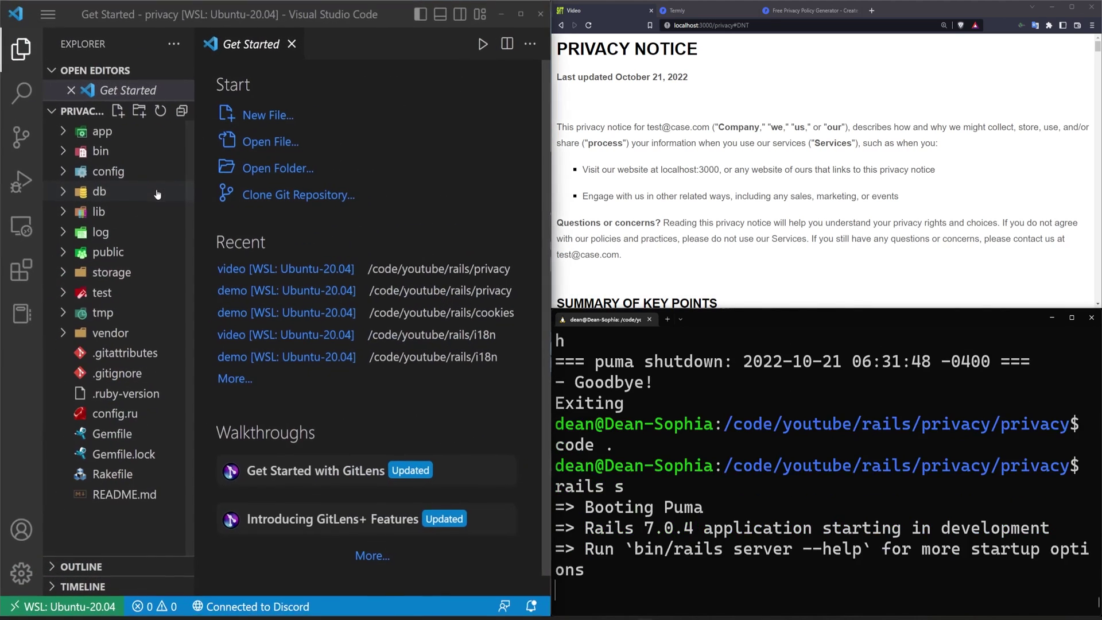
left_click(108, 171)
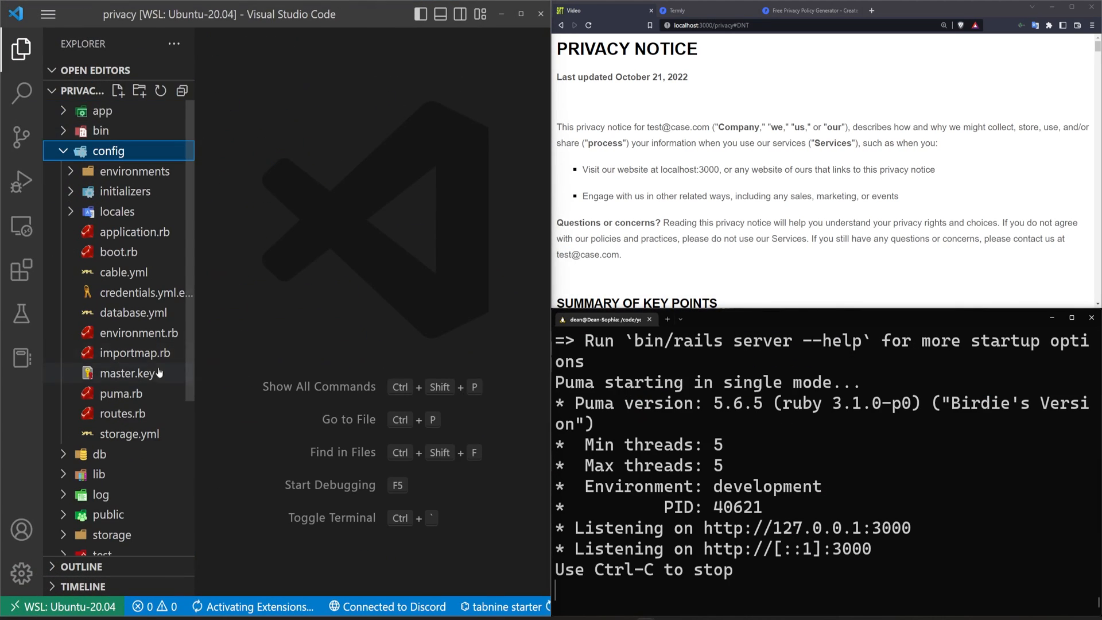
left_click(122, 413)
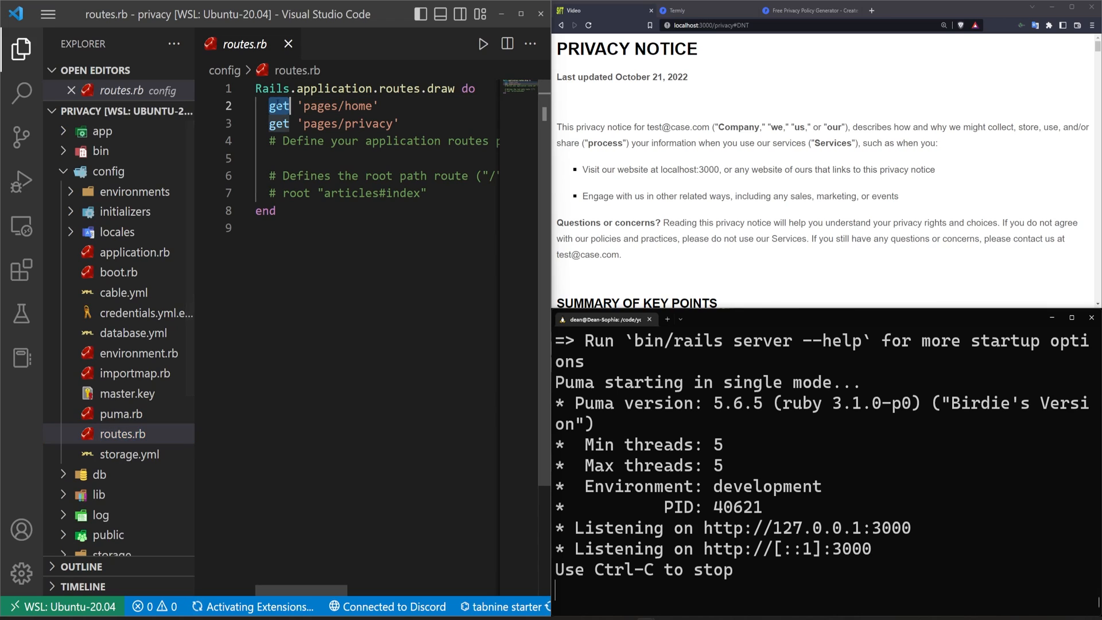
type("root")
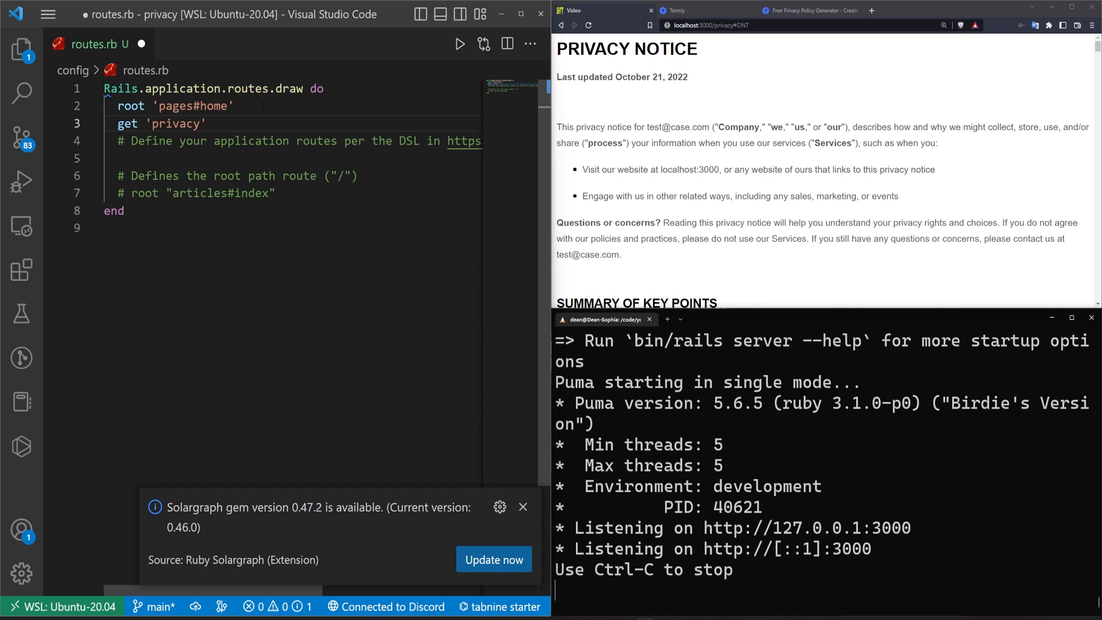
type(", to:")
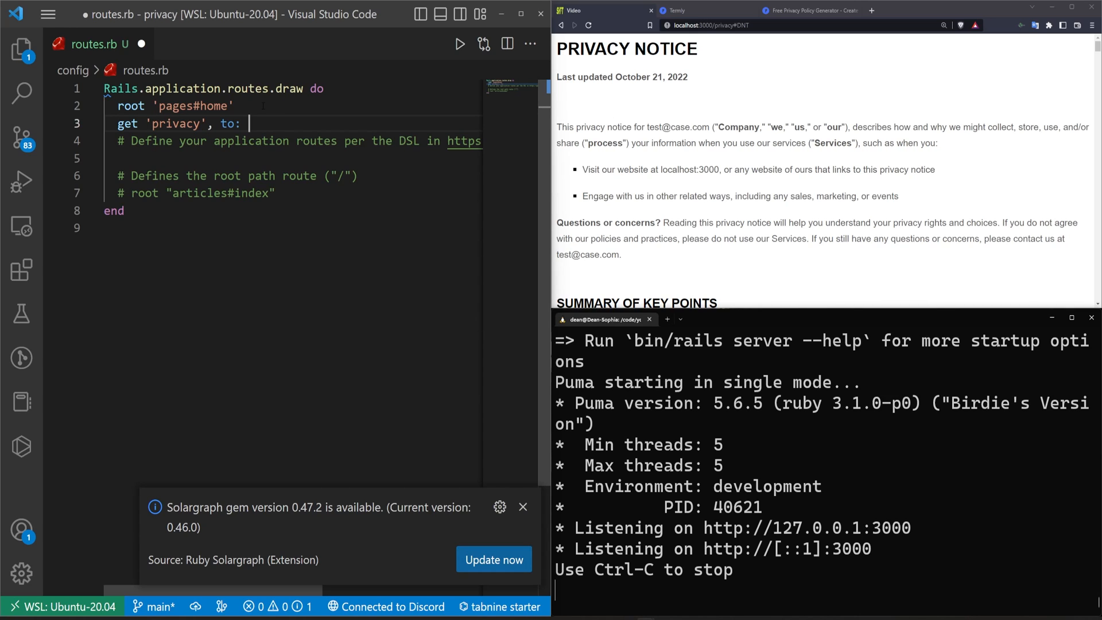
type("'pages#privacy'")
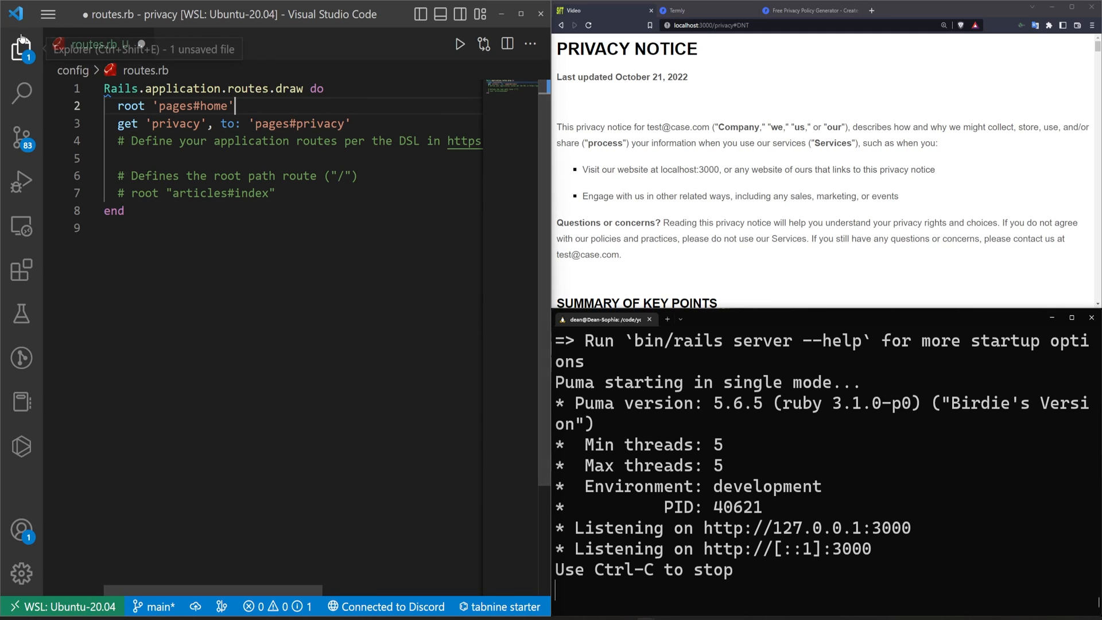
Add a link_to "Privacy Policy" pointing to privacy_path in home.html.erb and save
left_click(21, 48)
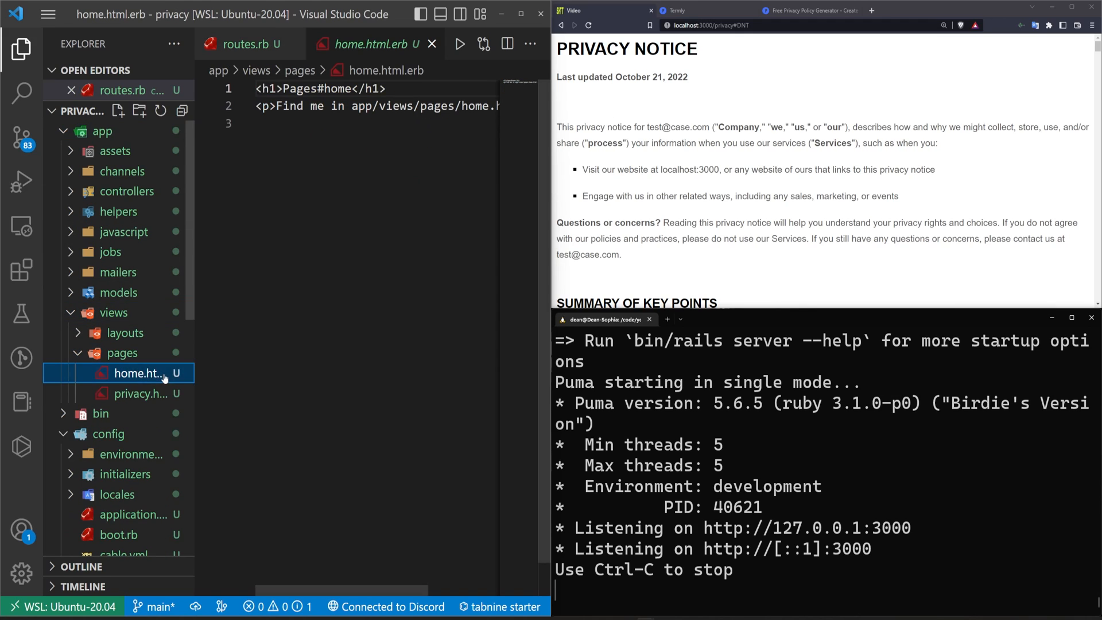
type("<%%>")
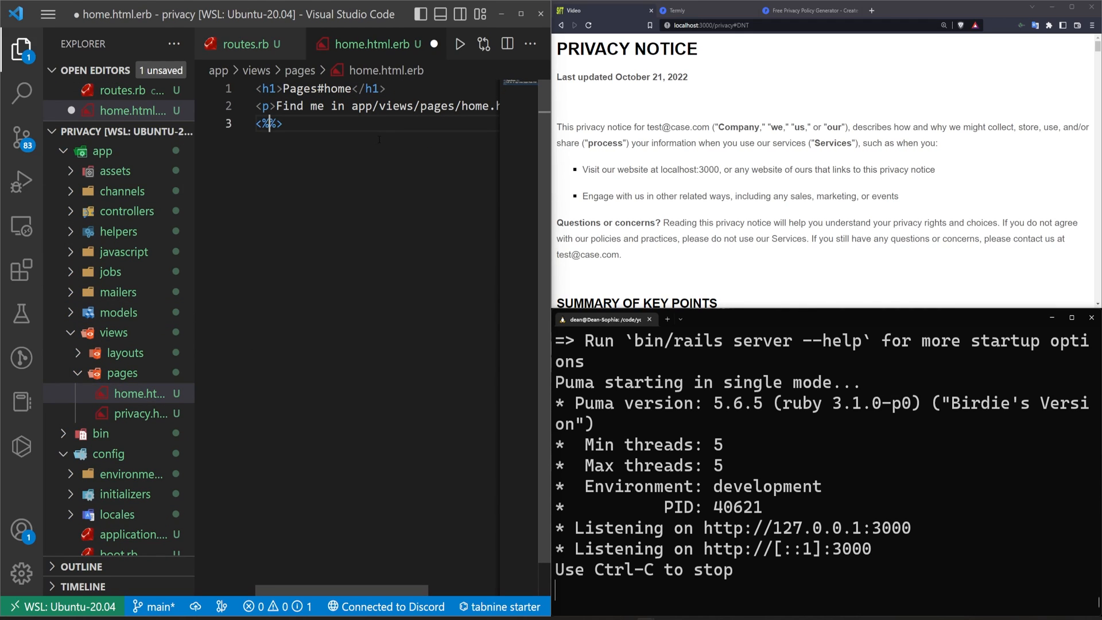
type("=")
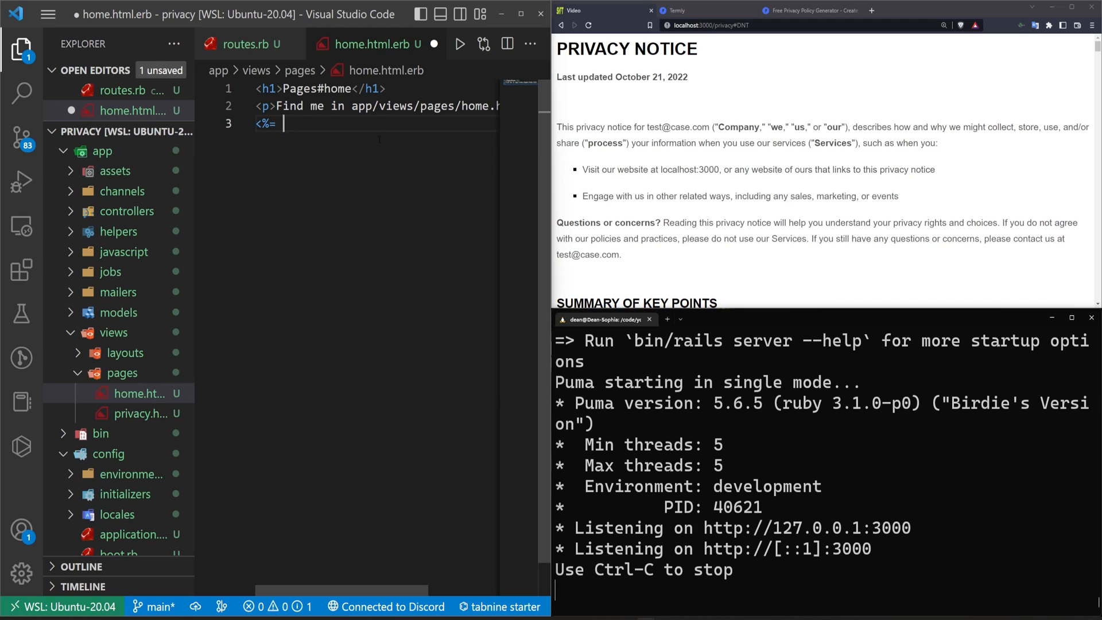
type("link_to \"About\", about_path %>")
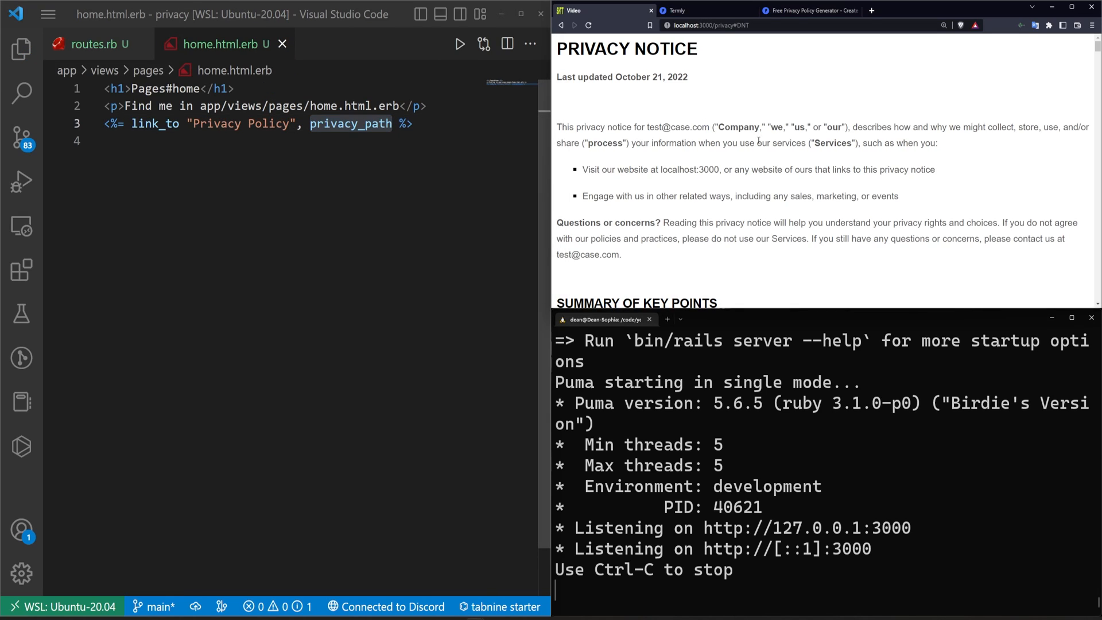
Reload localhost:3000 and follow the Privacy Policy link to the Pages#privacy view
left_click(702, 25)
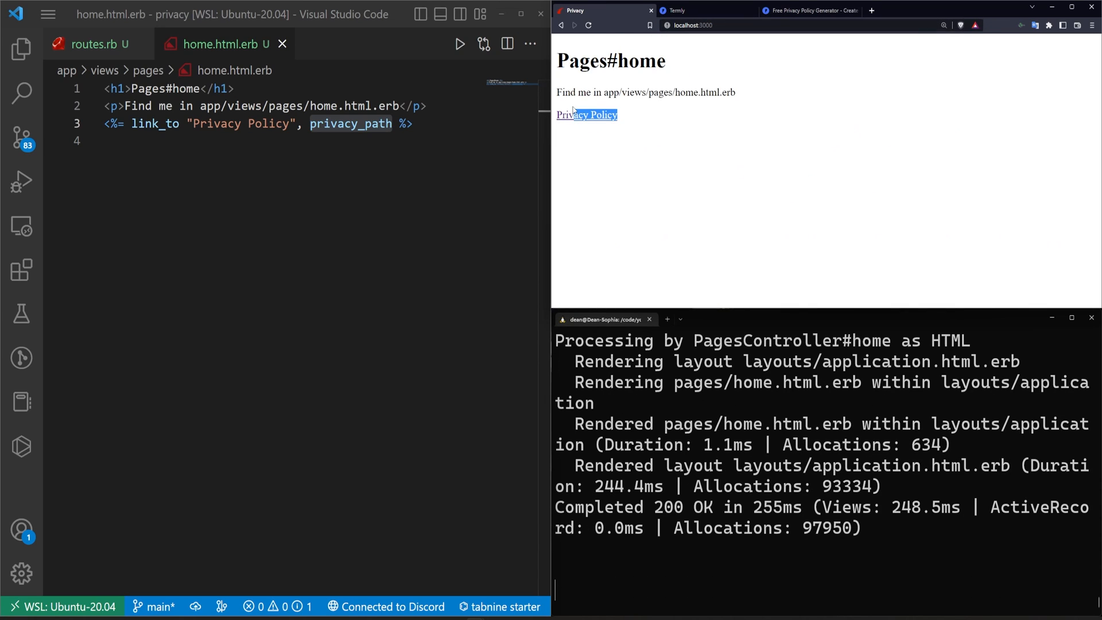
mouse_move(569, 109)
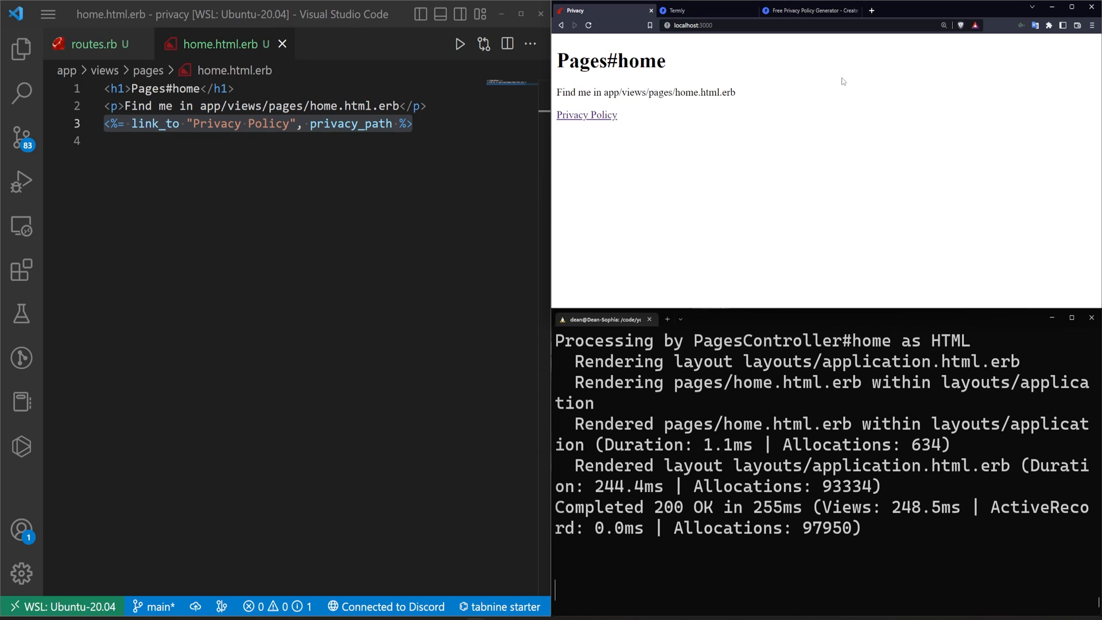
left_click(586, 114)
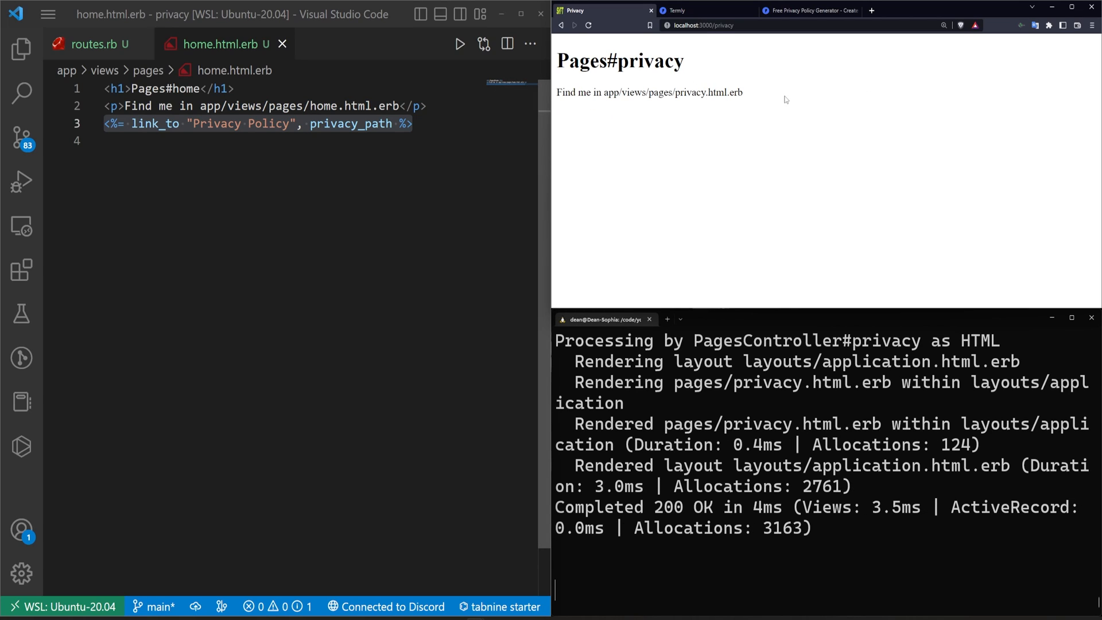
mouse_move(834, 112)
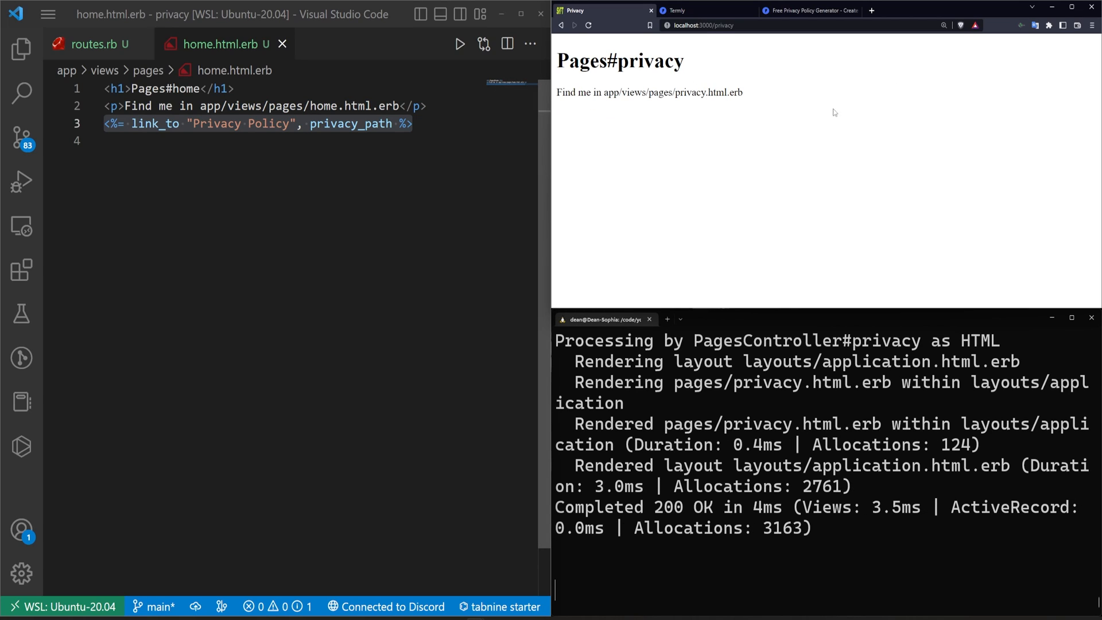
mouse_move(817, 115)
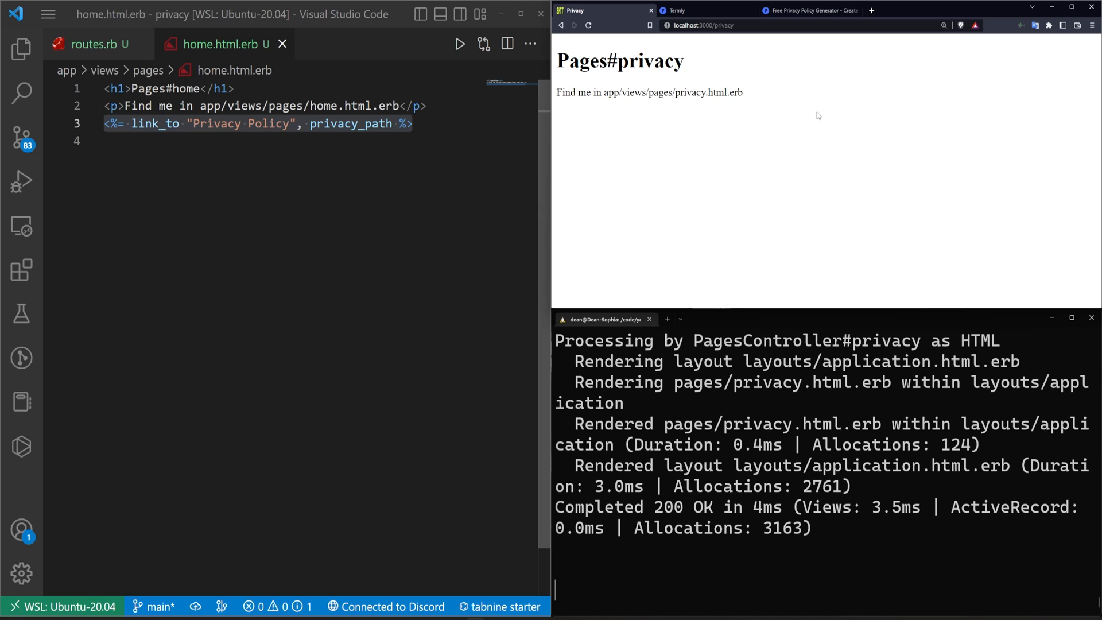
mouse_move(770, 90)
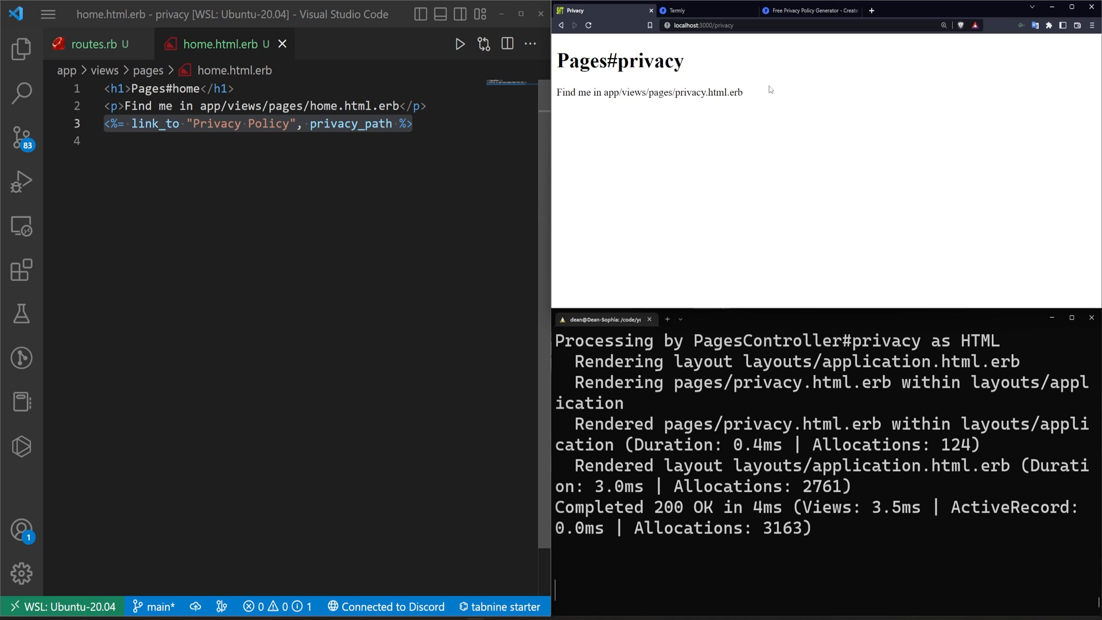
mouse_move(775, 103)
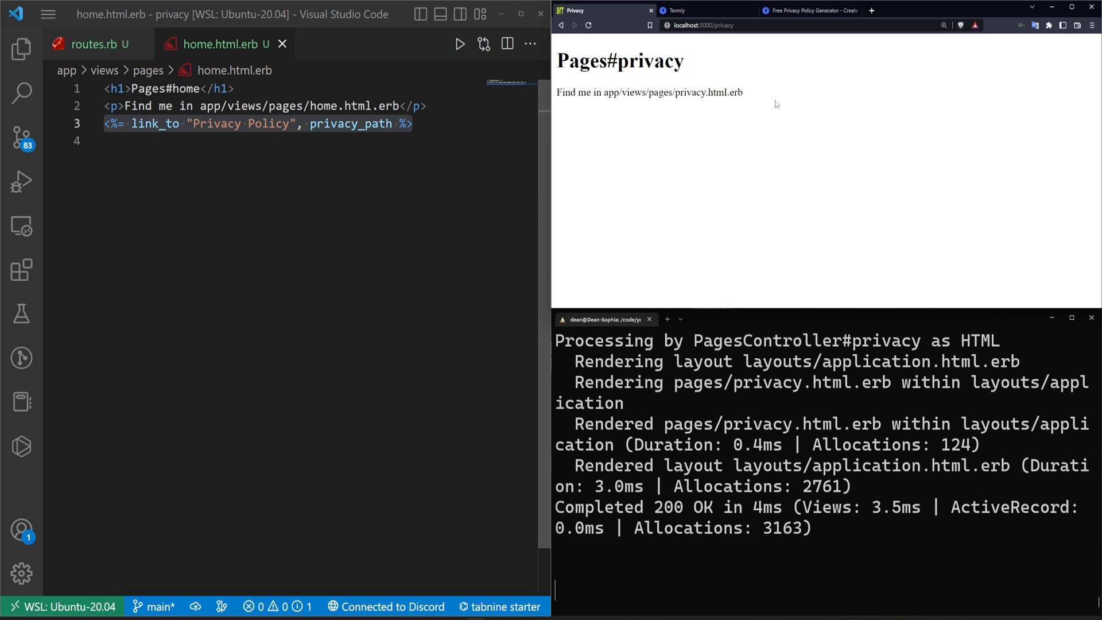
mouse_move(851, 126)
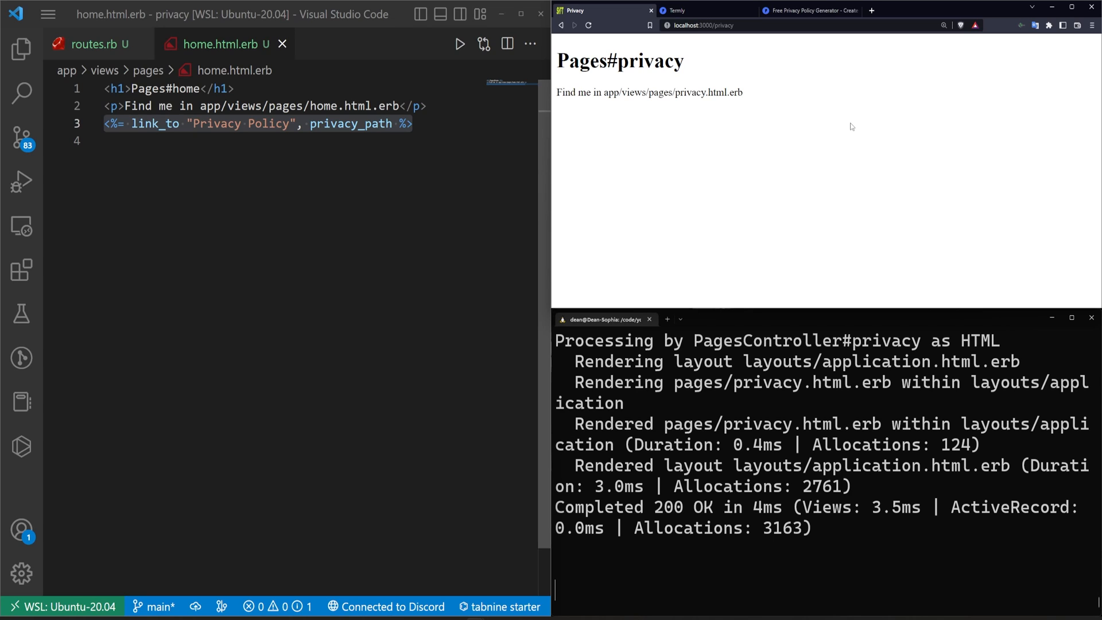
mouse_move(768, 49)
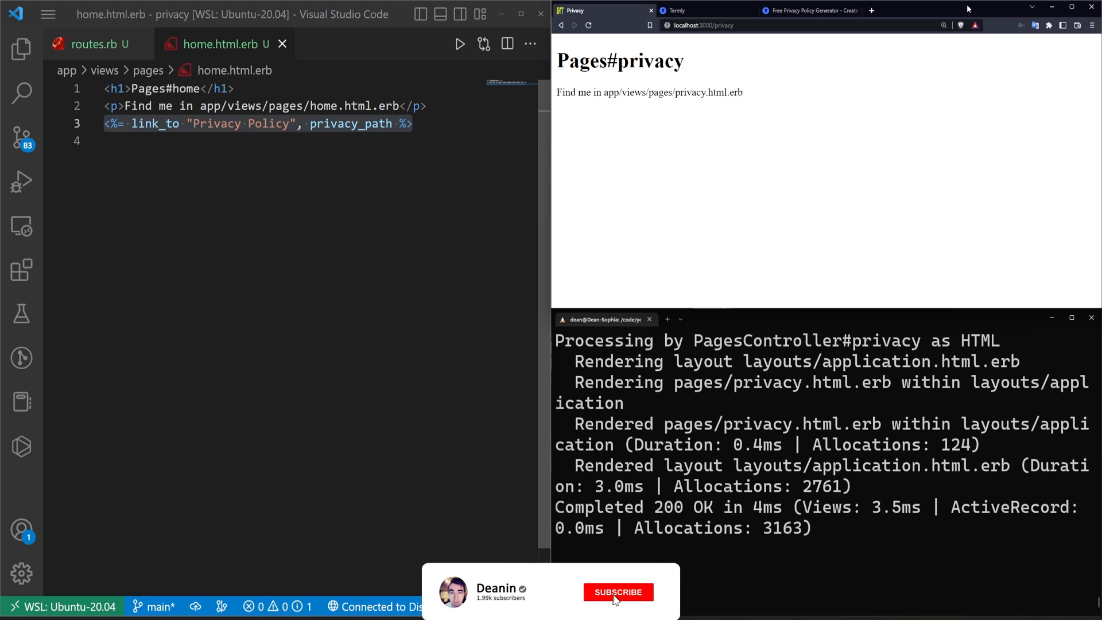
left_click(617, 591)
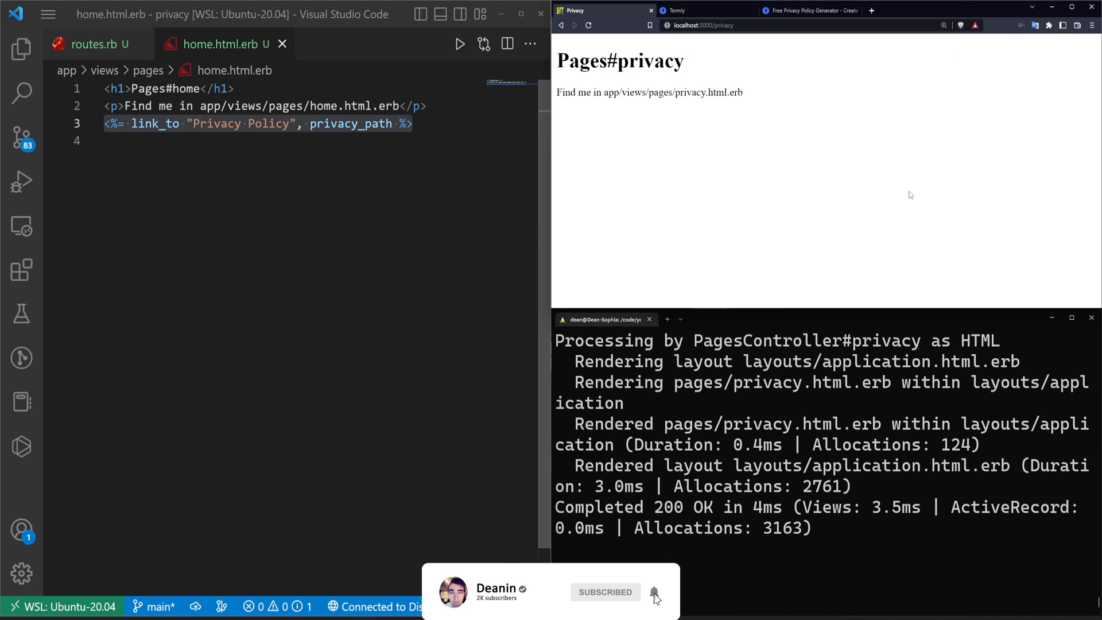
left_click(973, 10)
type("google example privacy polic")
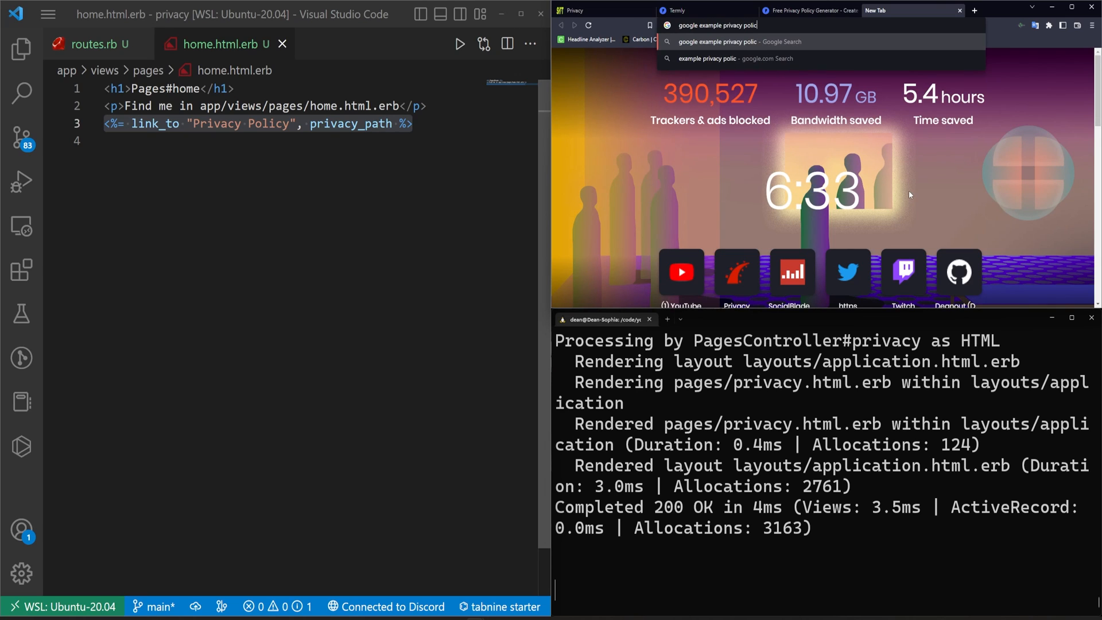
key("Return")
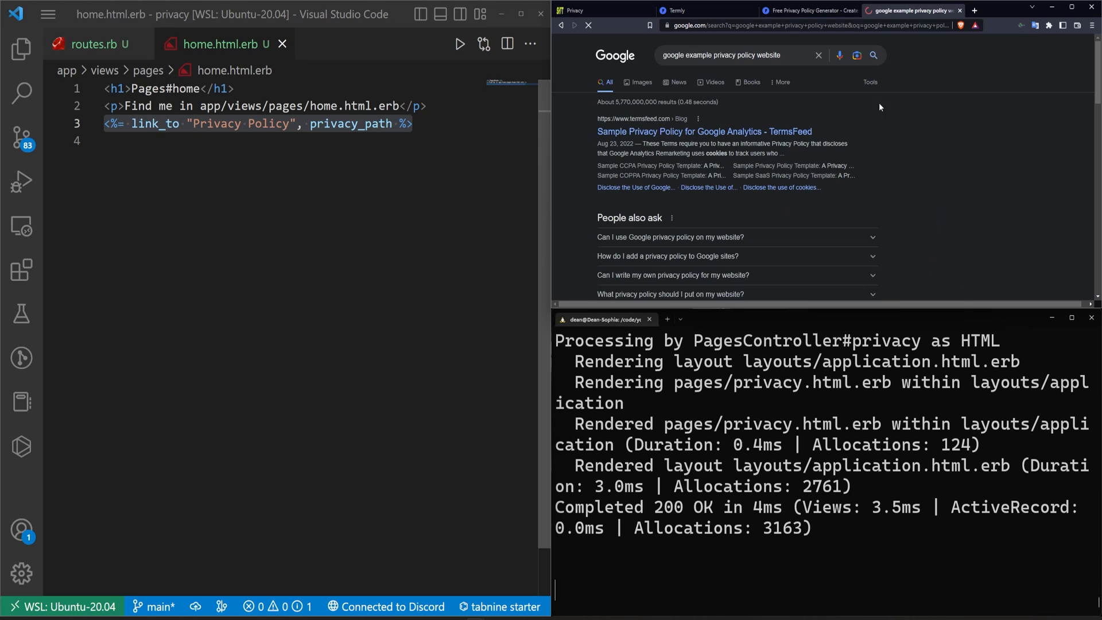
left_click(703, 131)
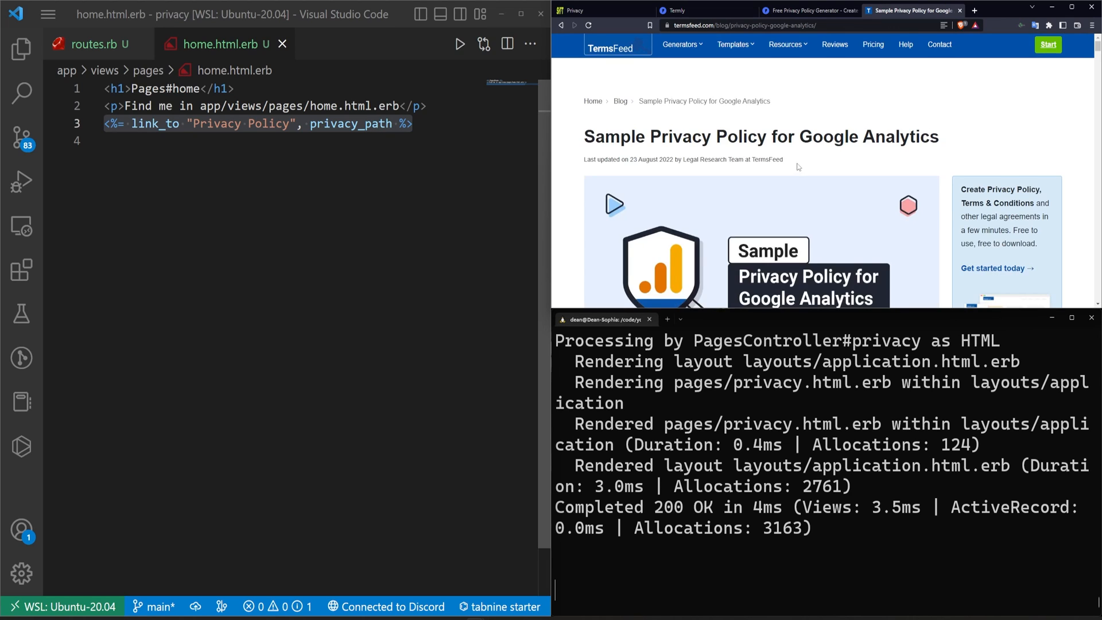
scroll("down", 3)
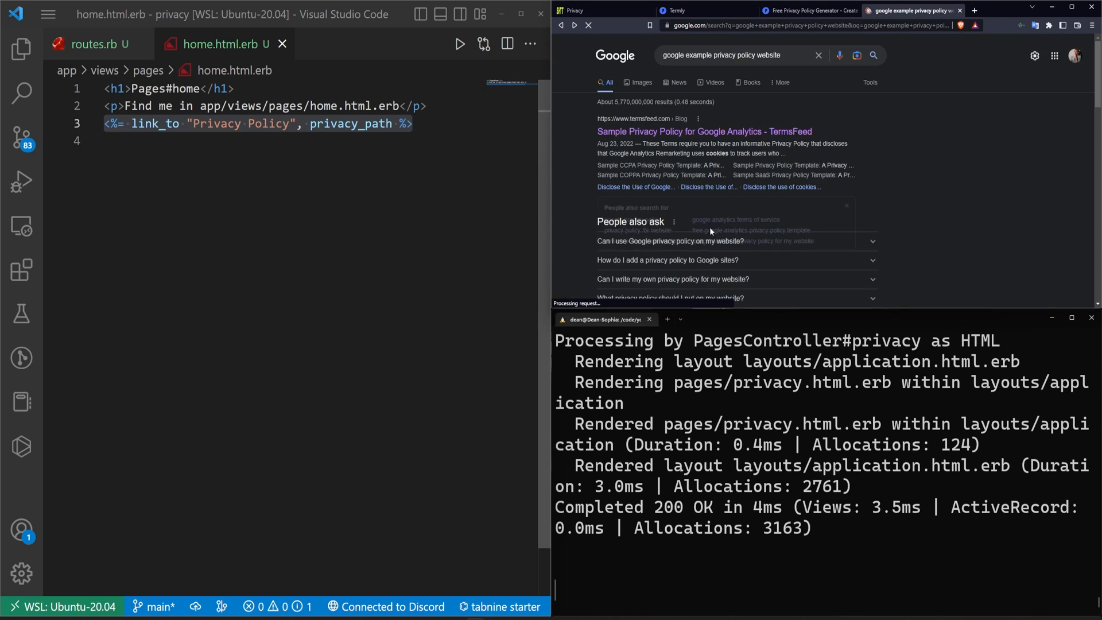
scroll("down", 3)
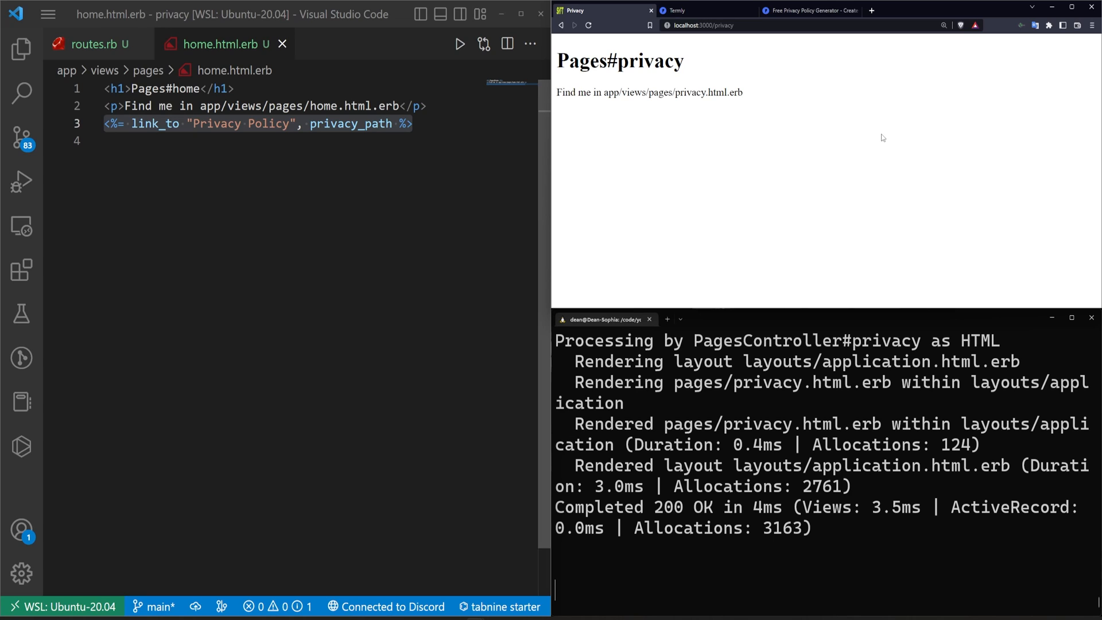
mouse_move(827, 125)
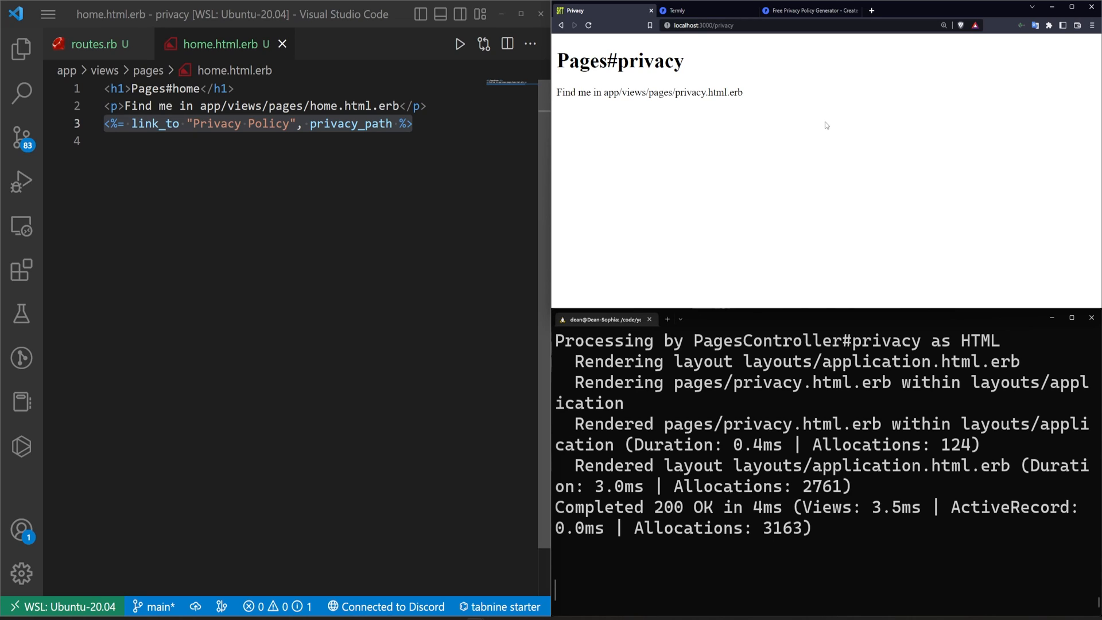
Search 'termly privacy' in a new tab and open Termly's Free Privacy Policy Generator result
left_click(701, 10)
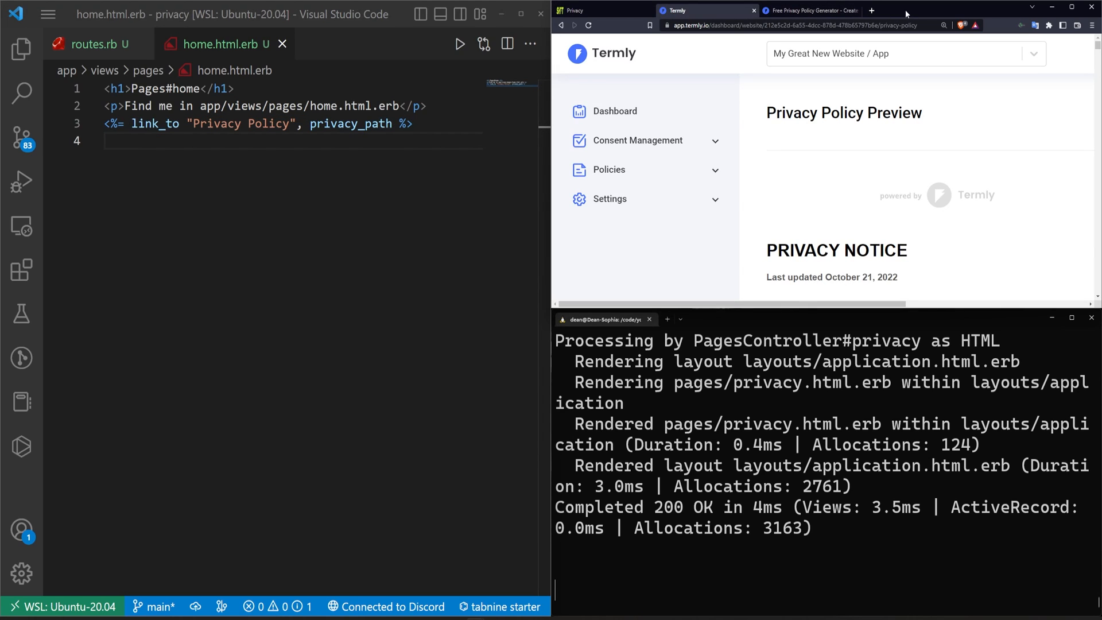
left_click(601, 10)
type("google.c")
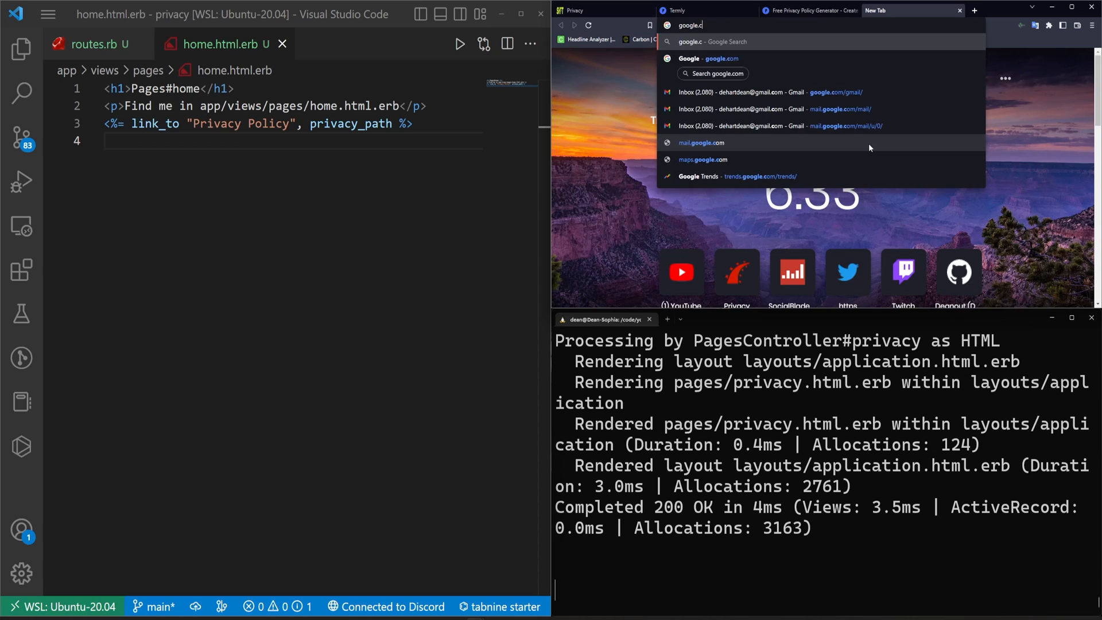
type("termly privacy")
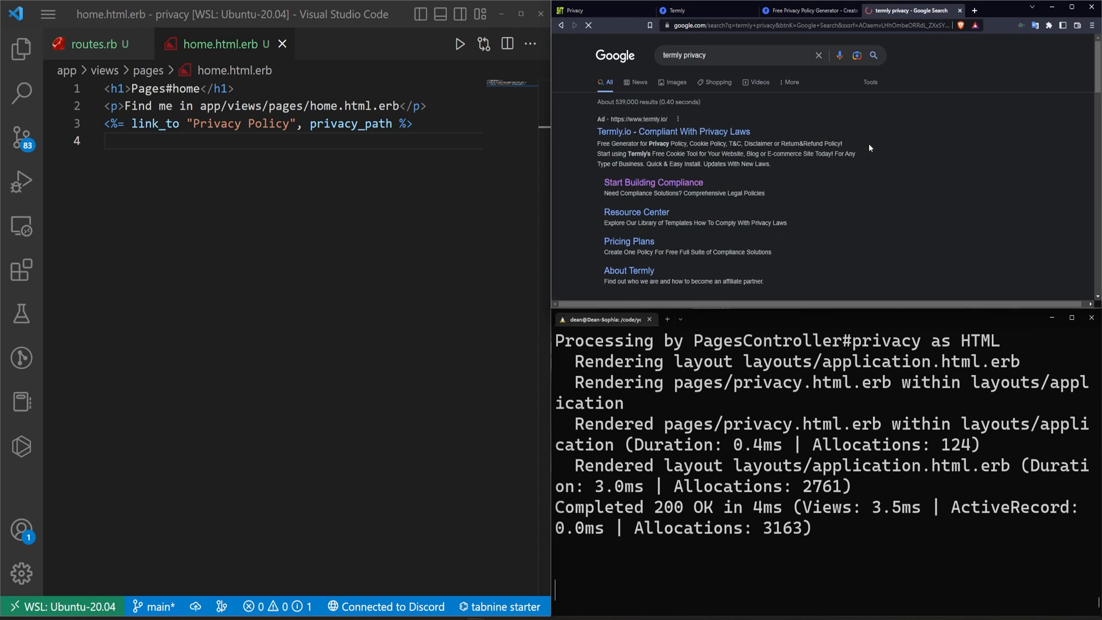
scroll("down", 3)
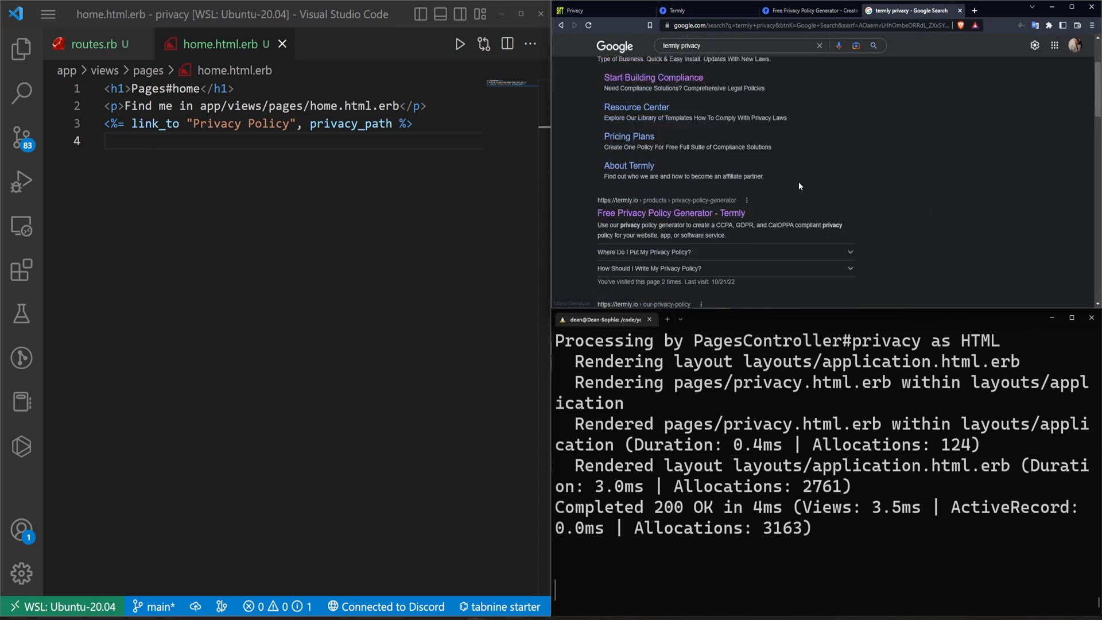
scroll("down", 3)
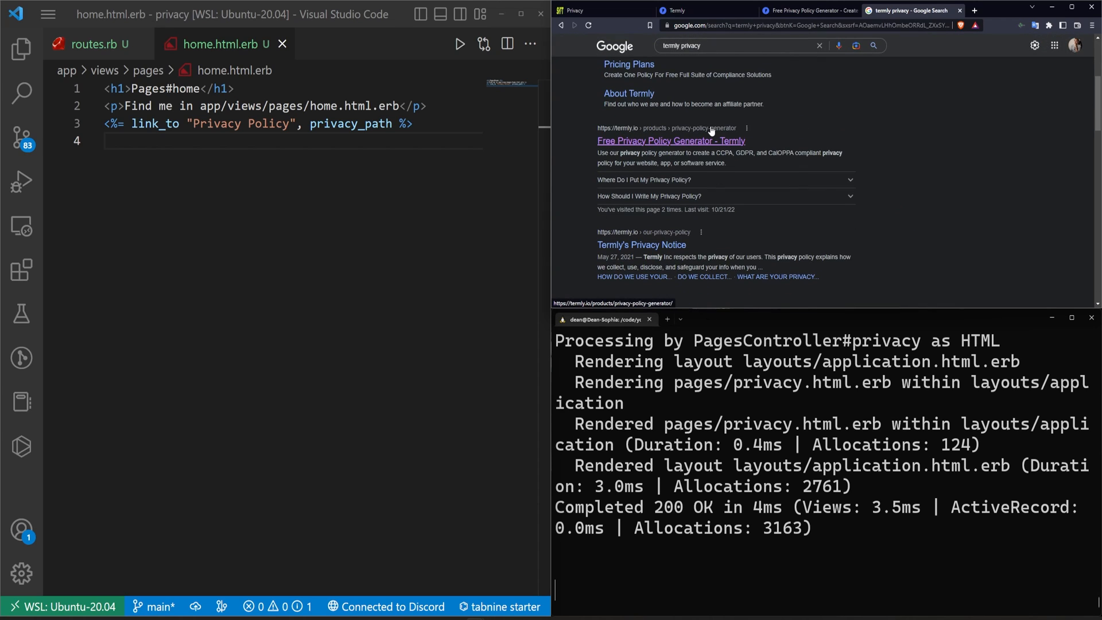
left_click(670, 141)
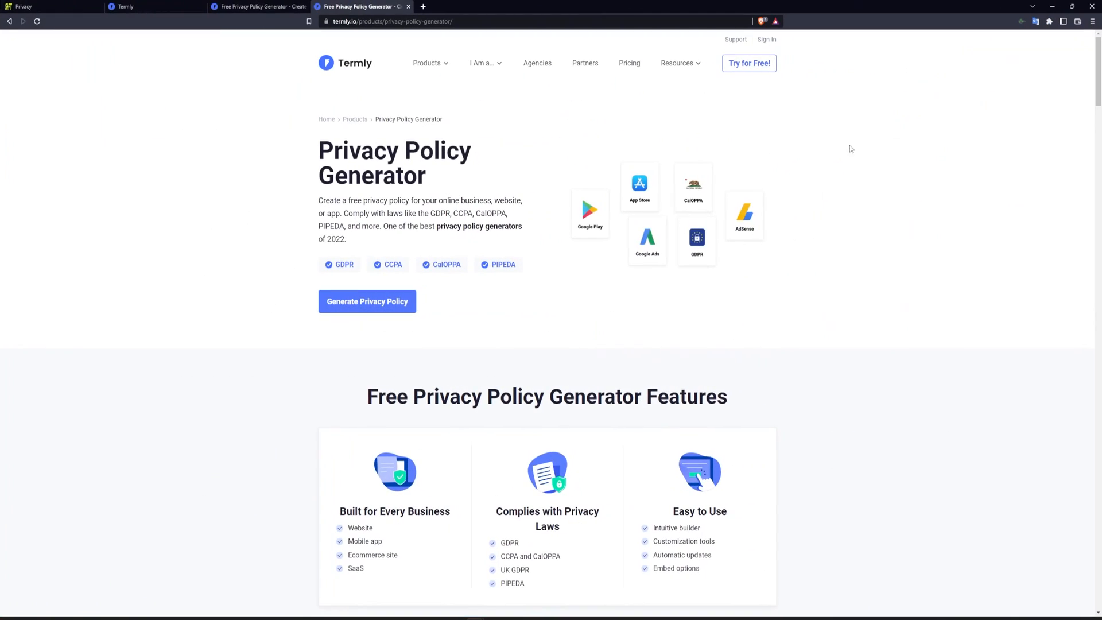
mouse_move(250, 266)
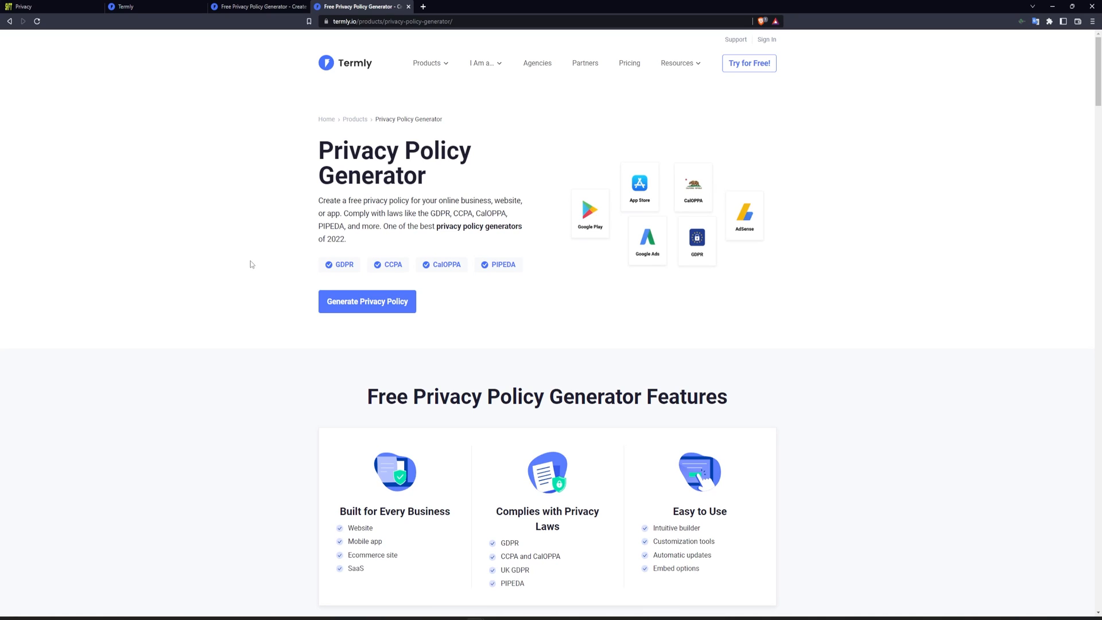
mouse_move(366, 289)
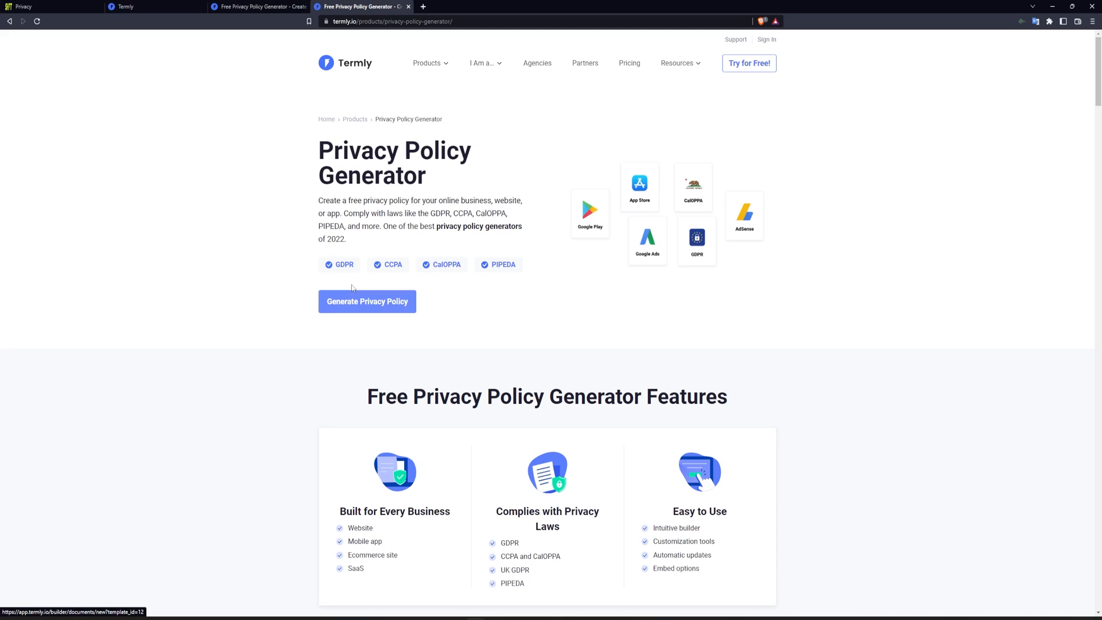
mouse_move(283, 29)
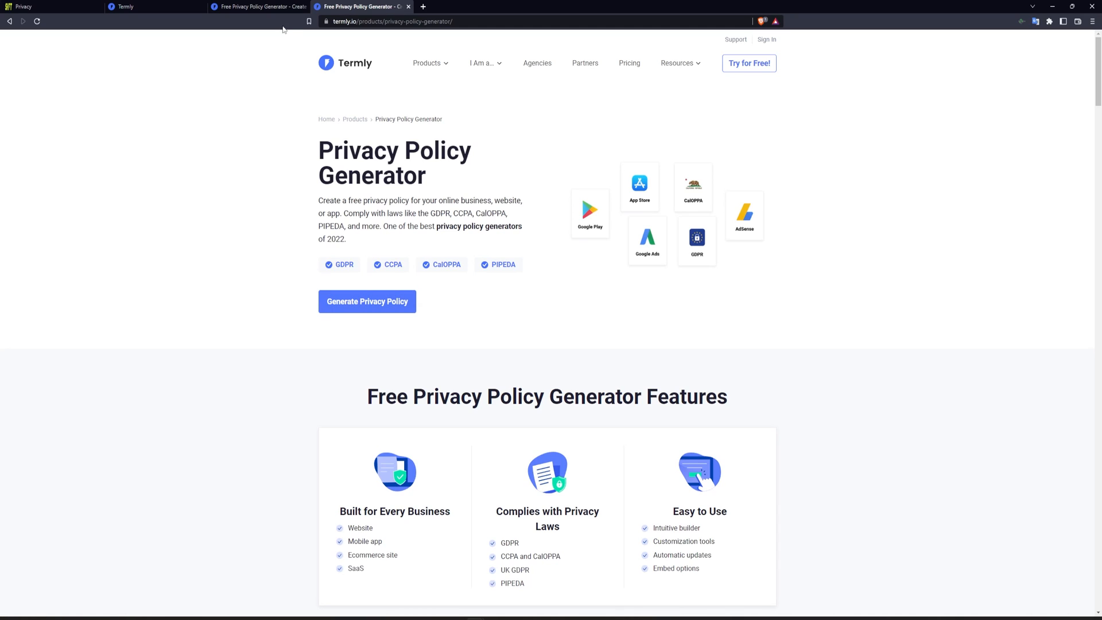
mouse_move(258, 6)
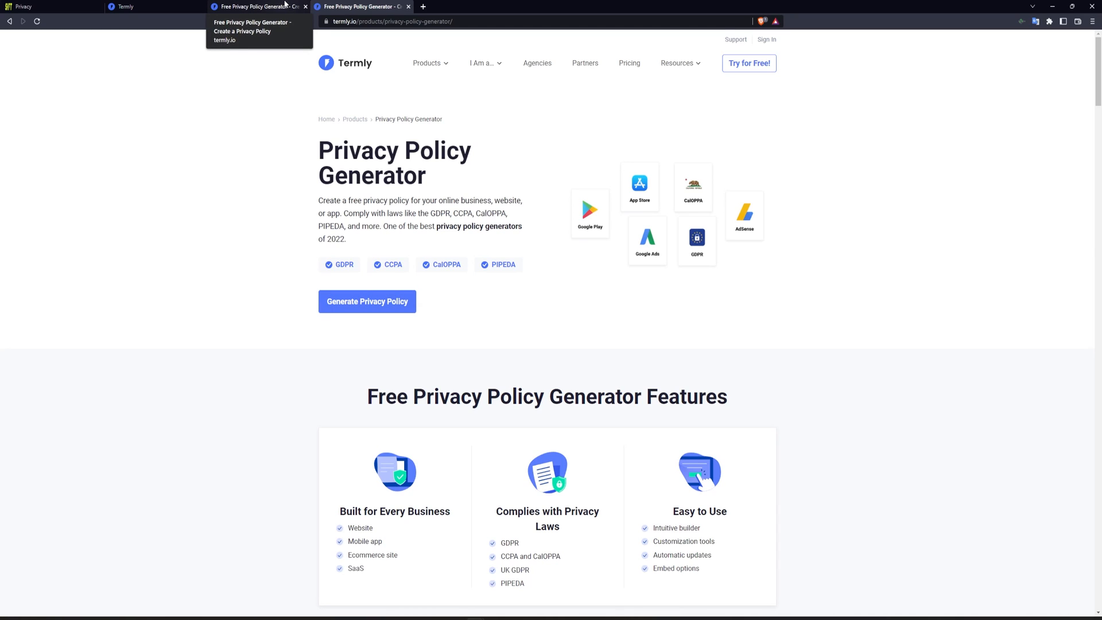
mouse_move(291, 23)
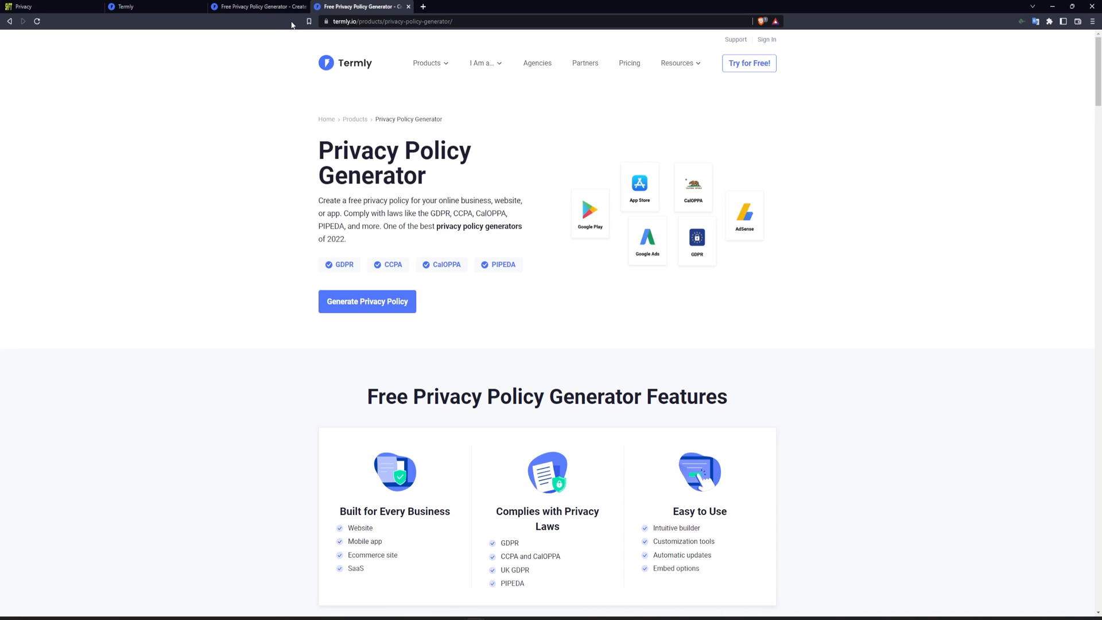
mouse_move(286, 137)
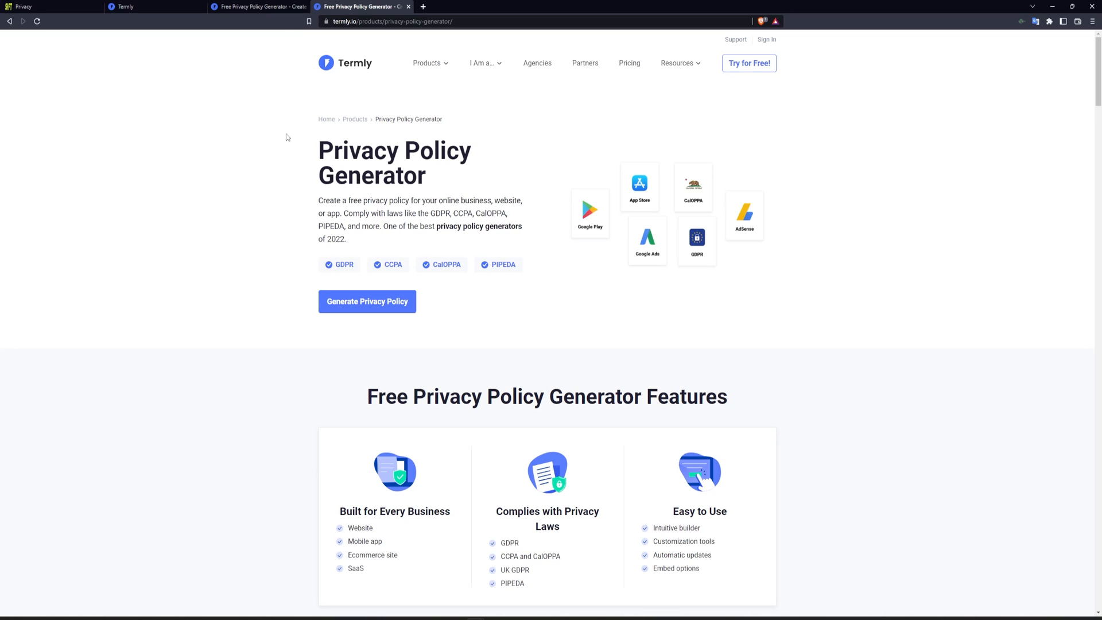
mouse_move(297, 141)
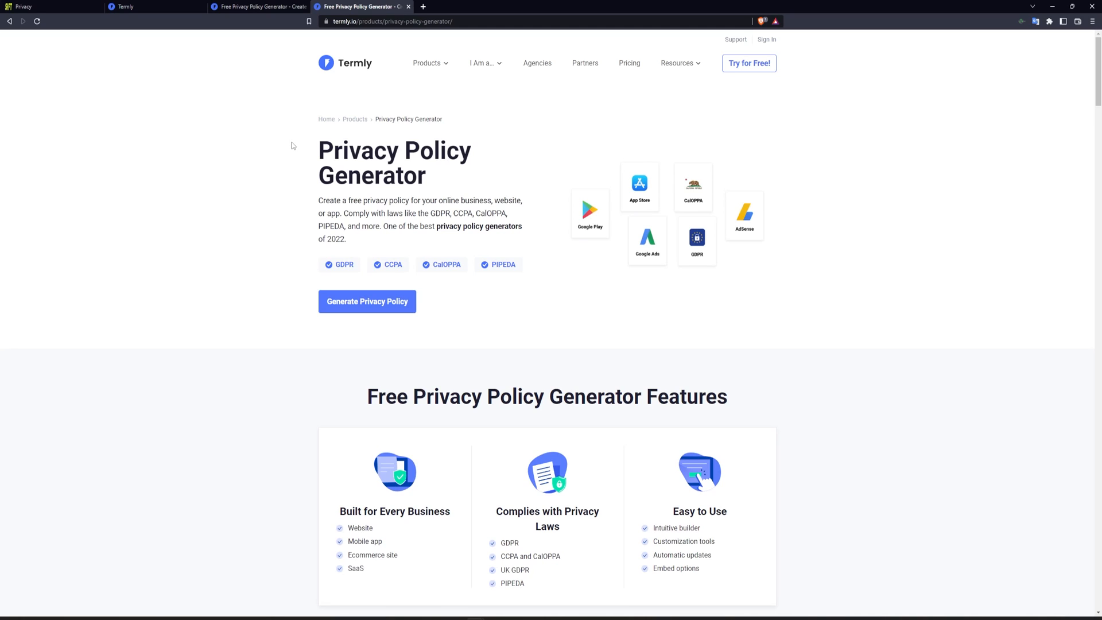
mouse_move(504, 147)
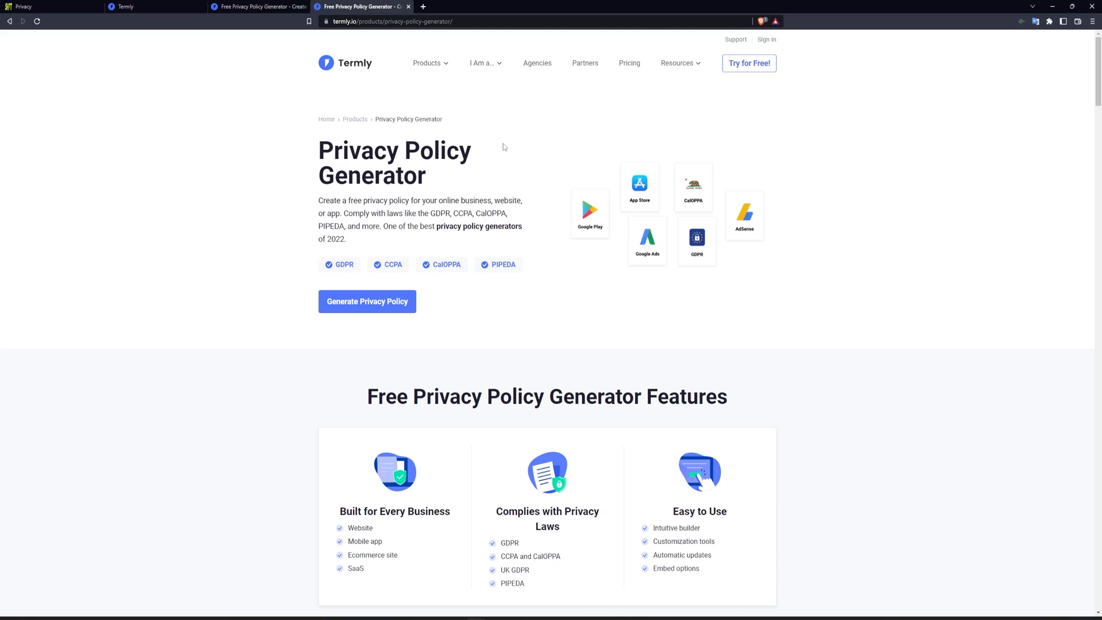
left_click(426, 62)
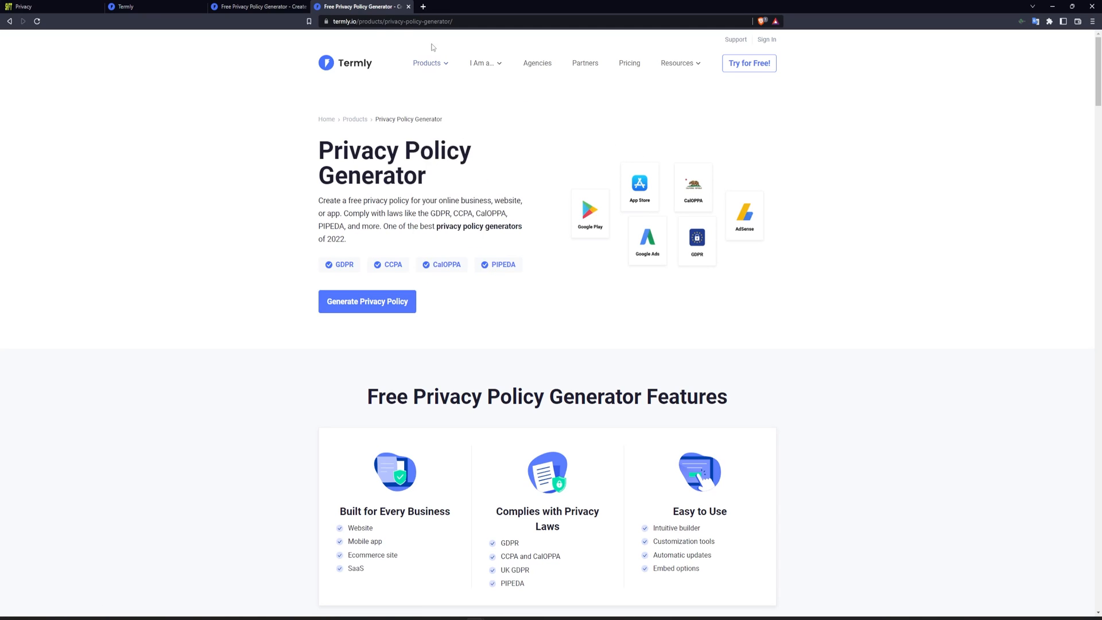
left_click(427, 63)
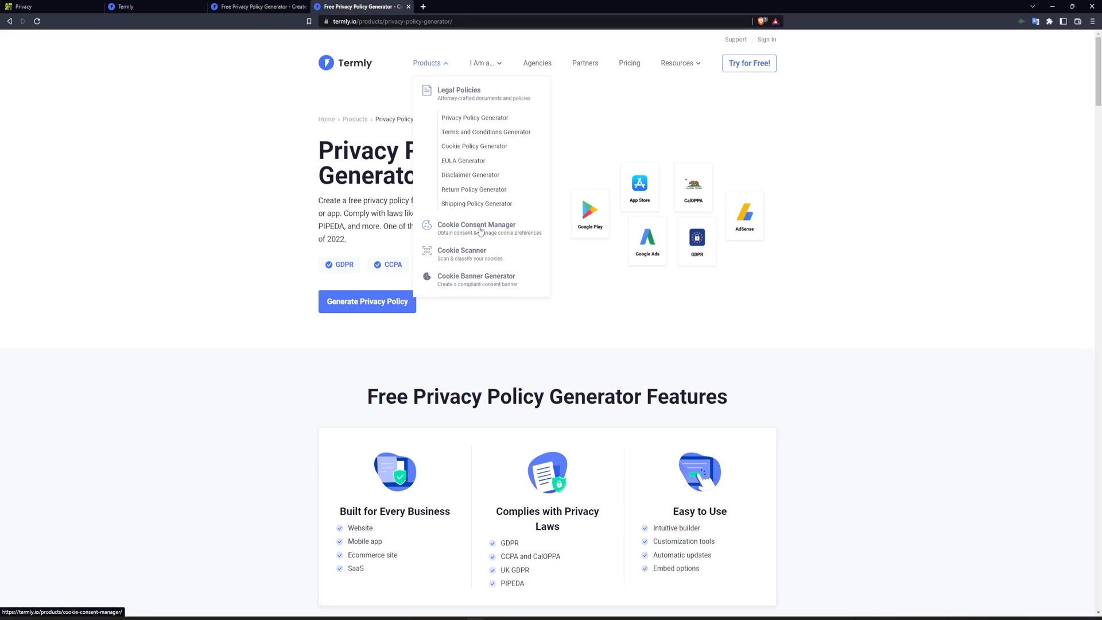
mouse_move(474, 145)
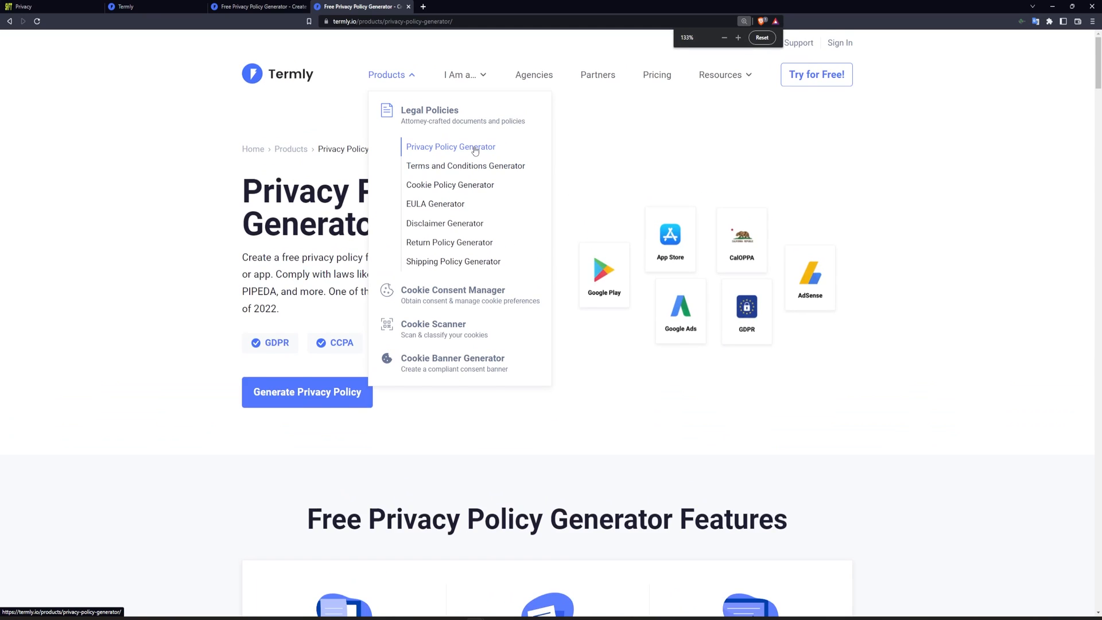
left_click(738, 37)
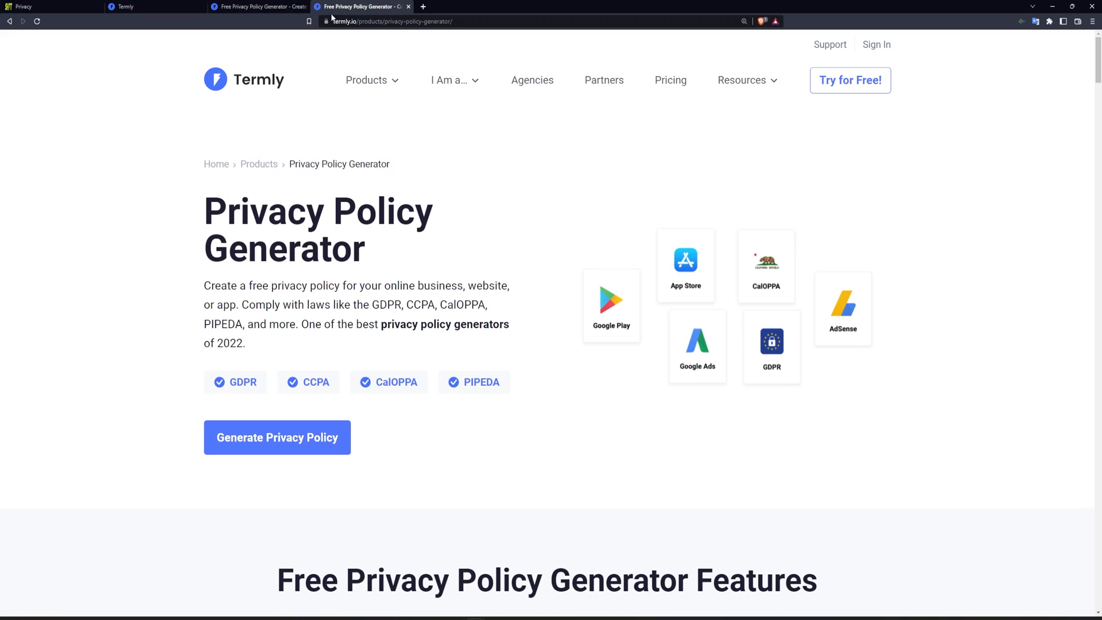
mouse_move(485, 39)
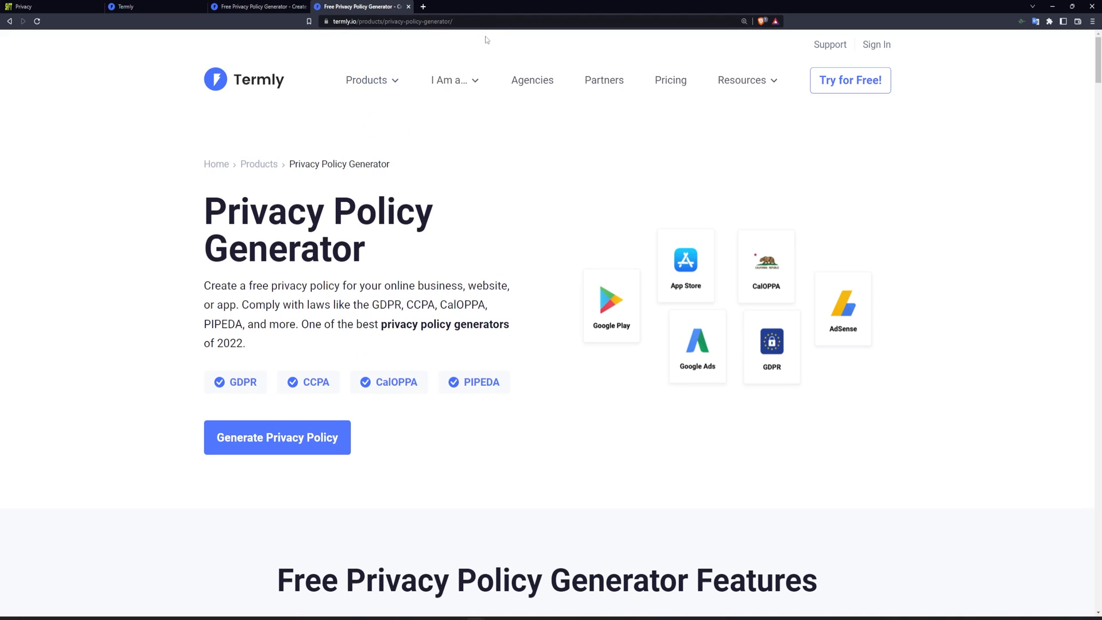
mouse_move(701, 255)
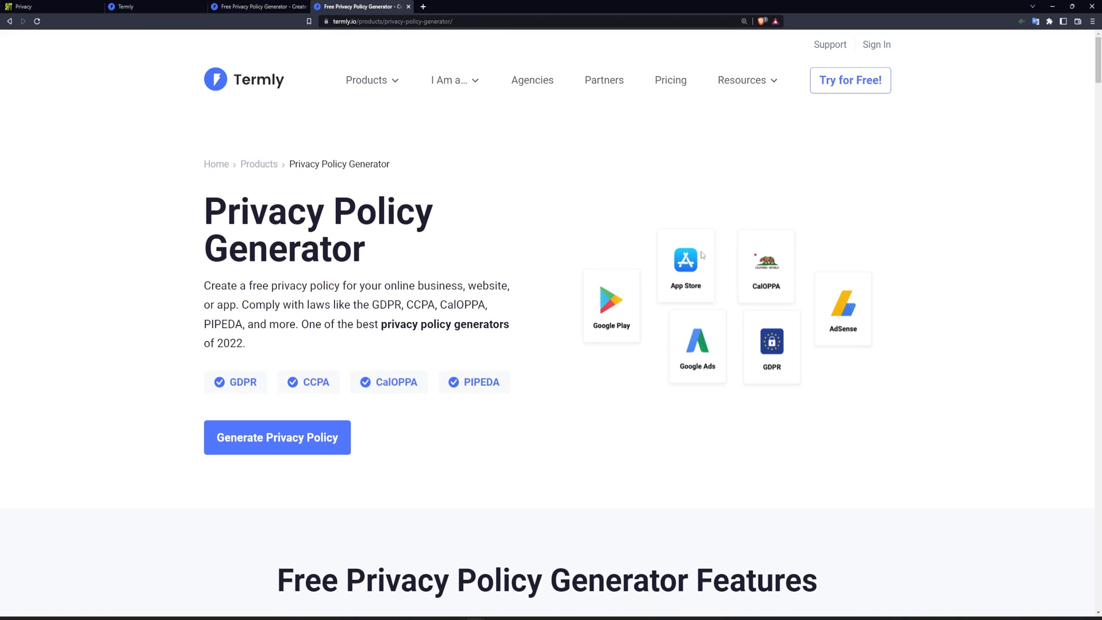
mouse_move(796, 191)
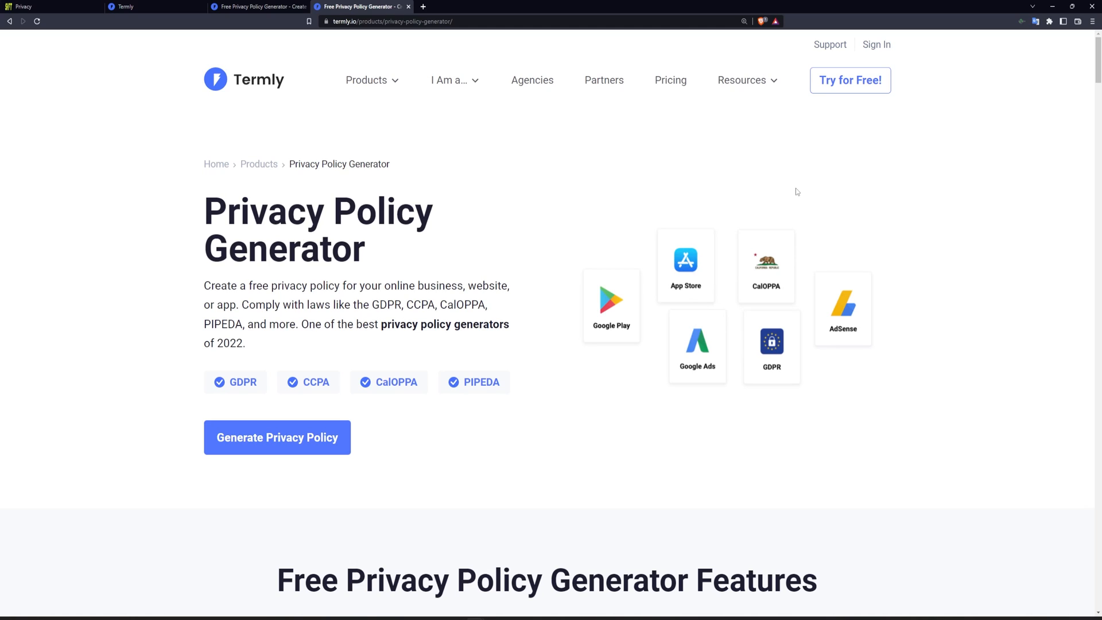
mouse_move(758, 128)
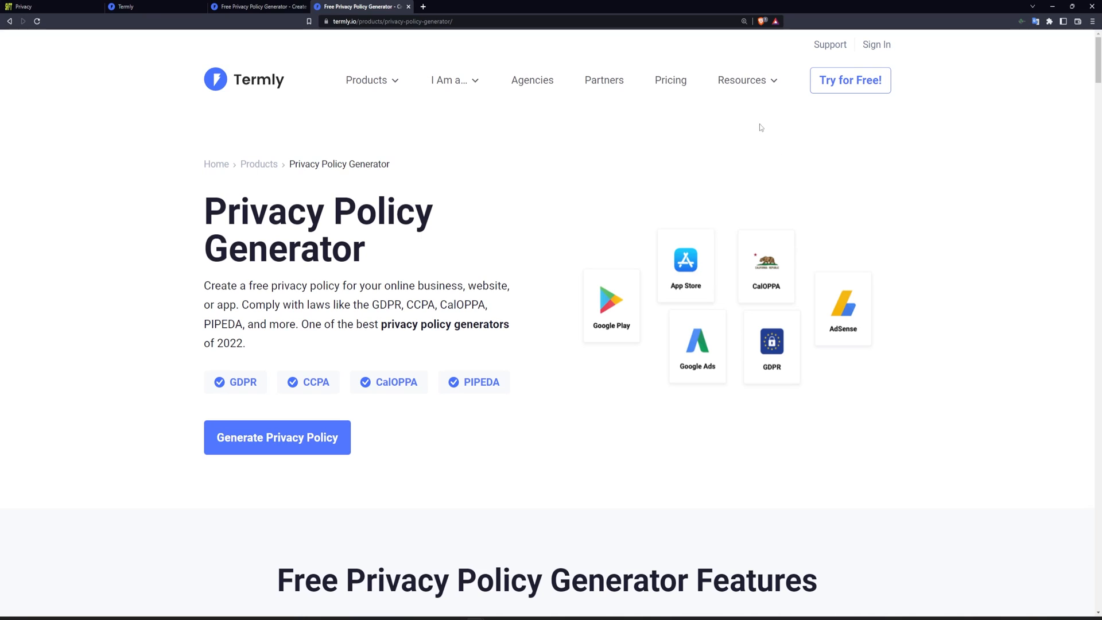
mouse_move(754, 148)
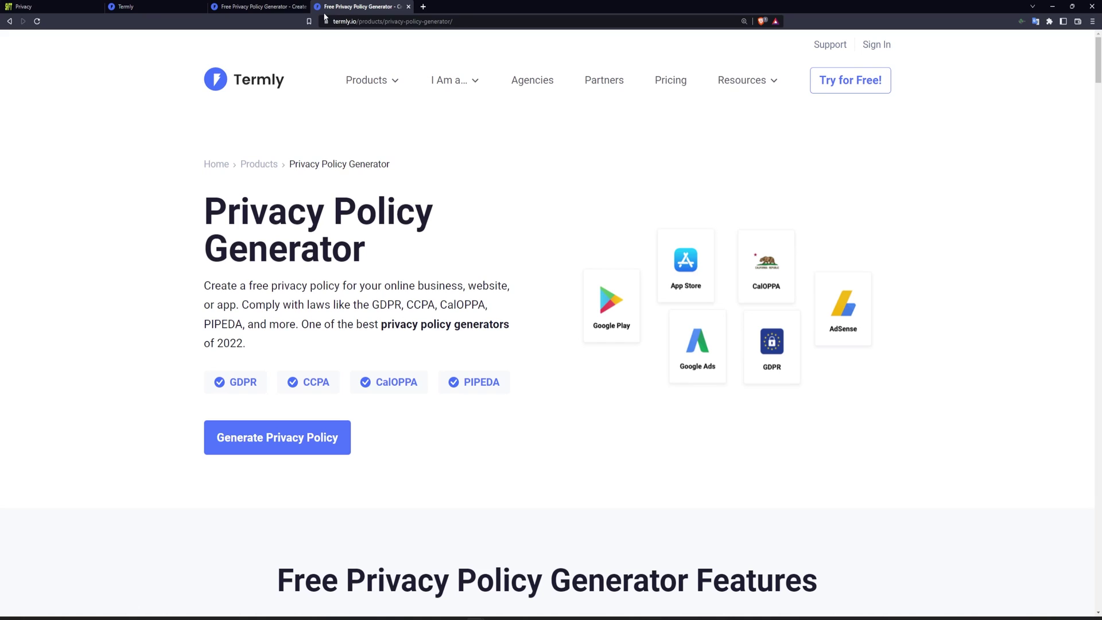
left_click(308, 22)
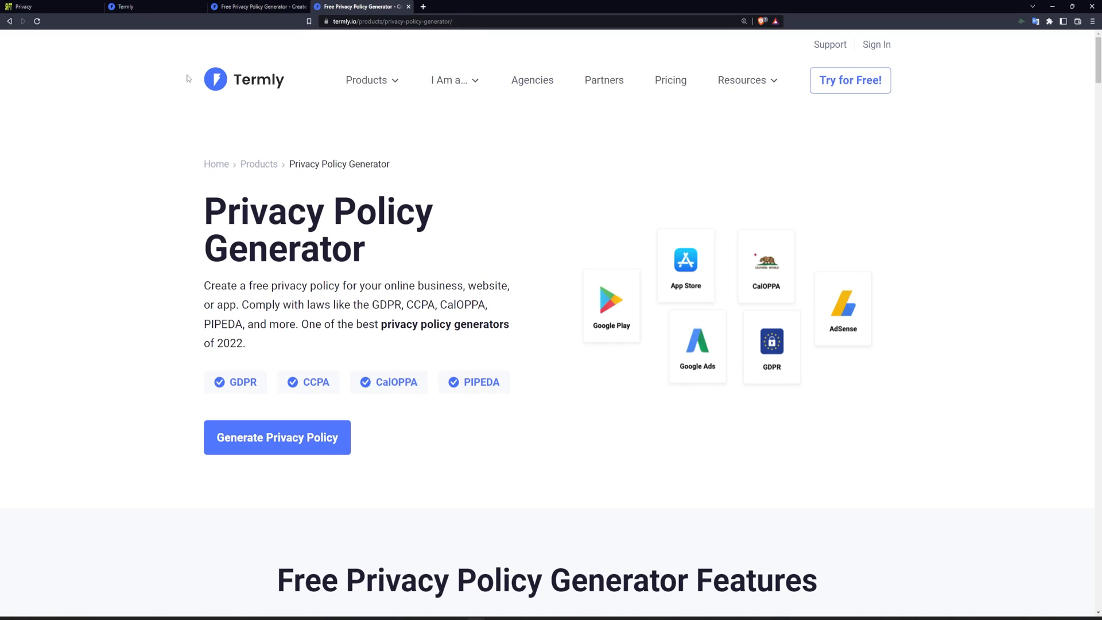
mouse_move(640, 151)
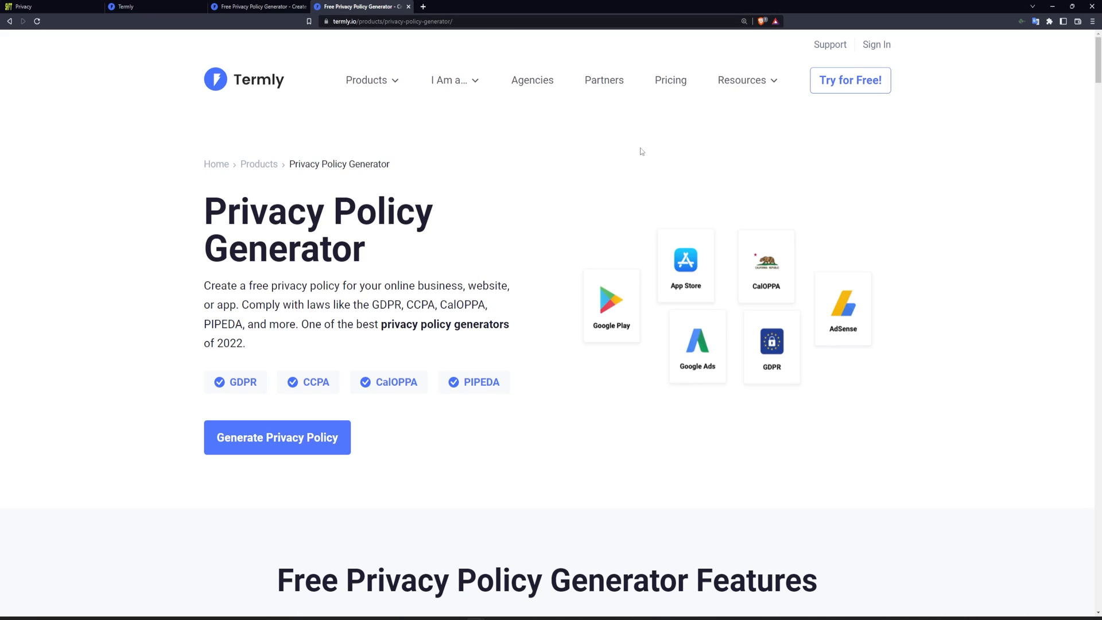
mouse_move(528, 63)
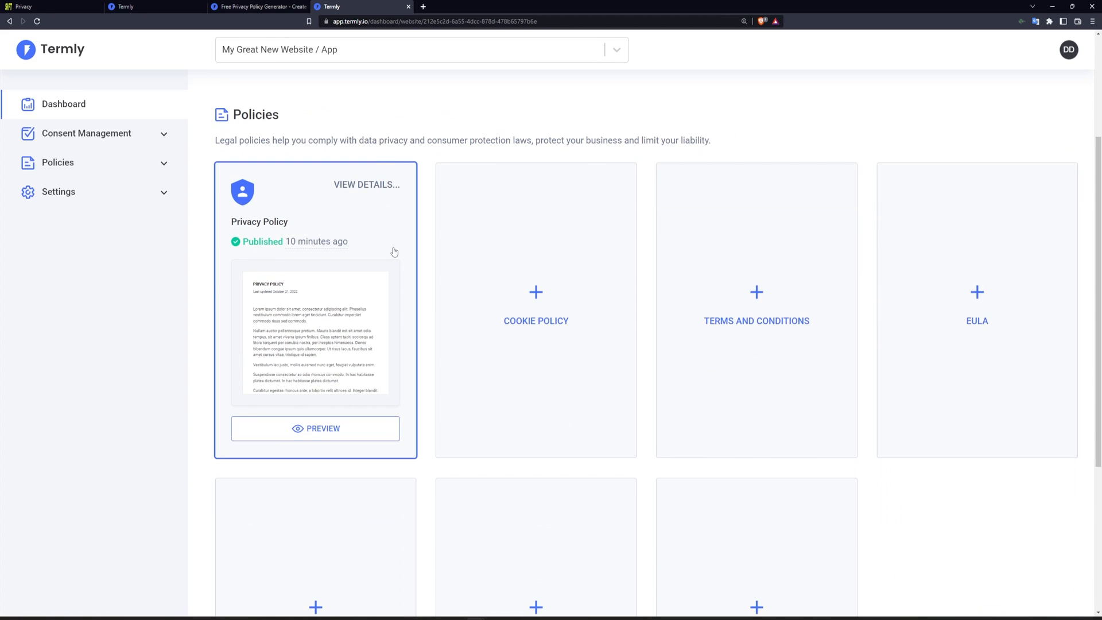
mouse_move(360, 253)
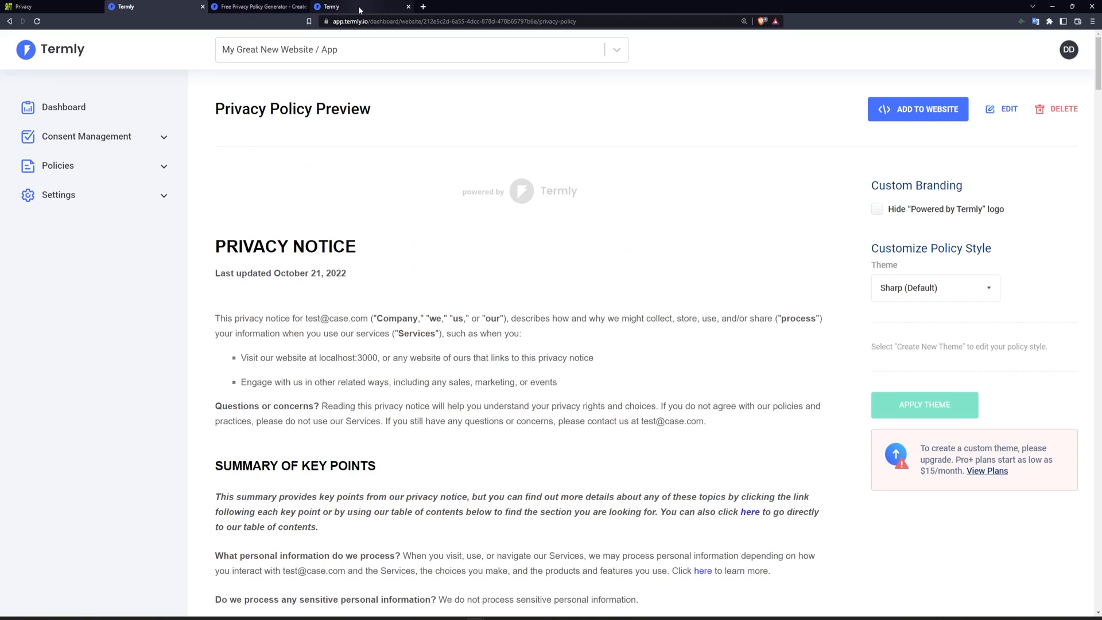
In a private window, go to Termly's privacy policy generator and start a new policy
key("ctrl+shift+n")
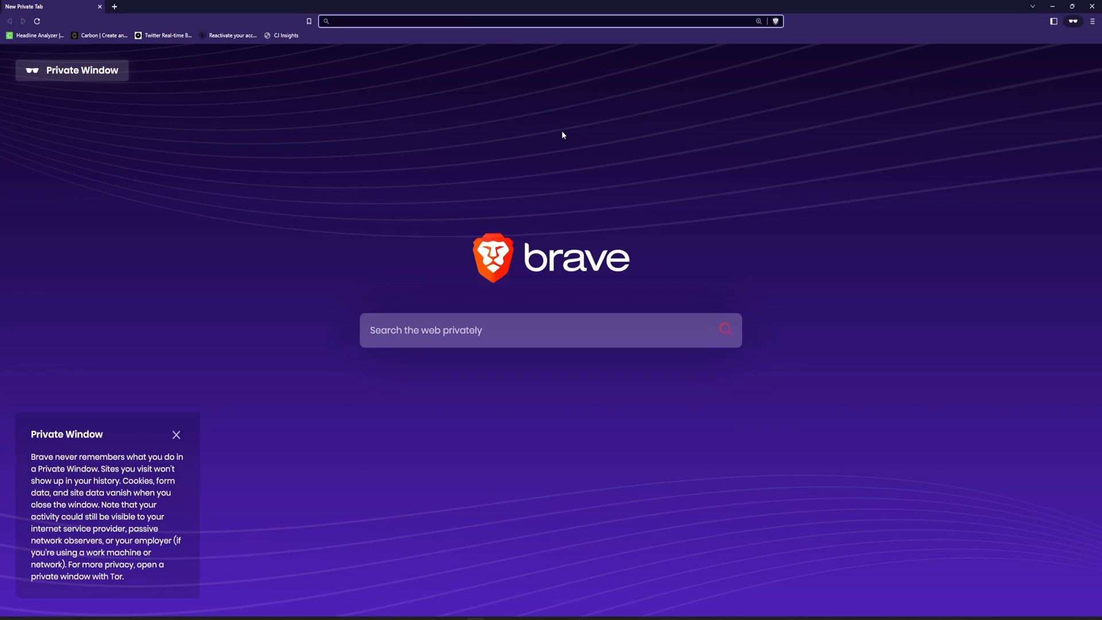
type("termly.io/products/privacy-policy-generator/")
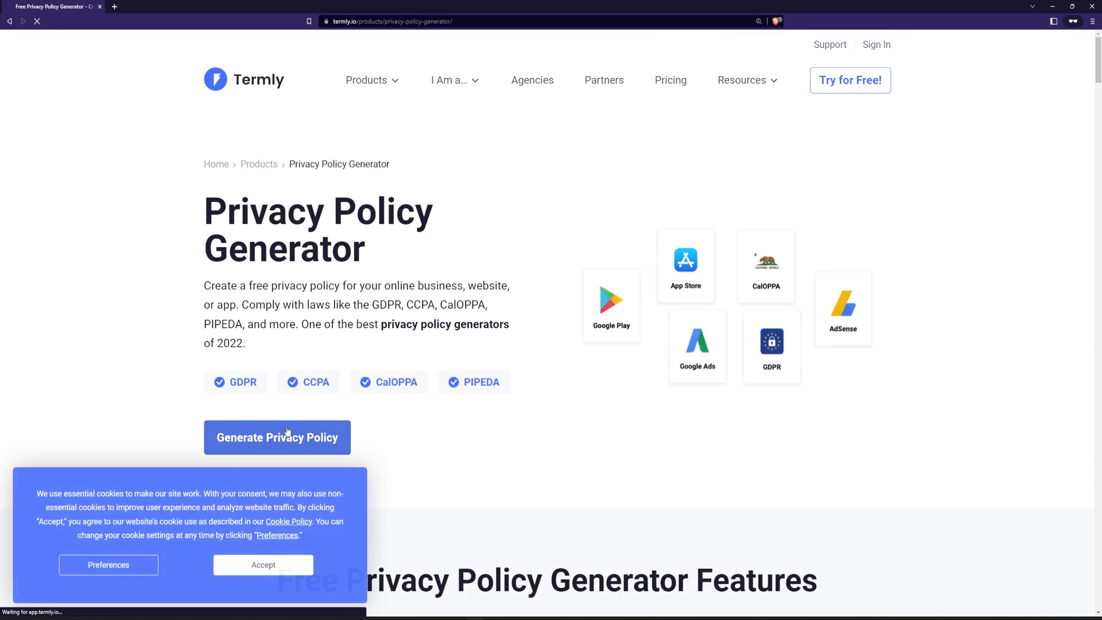
left_click(277, 437)
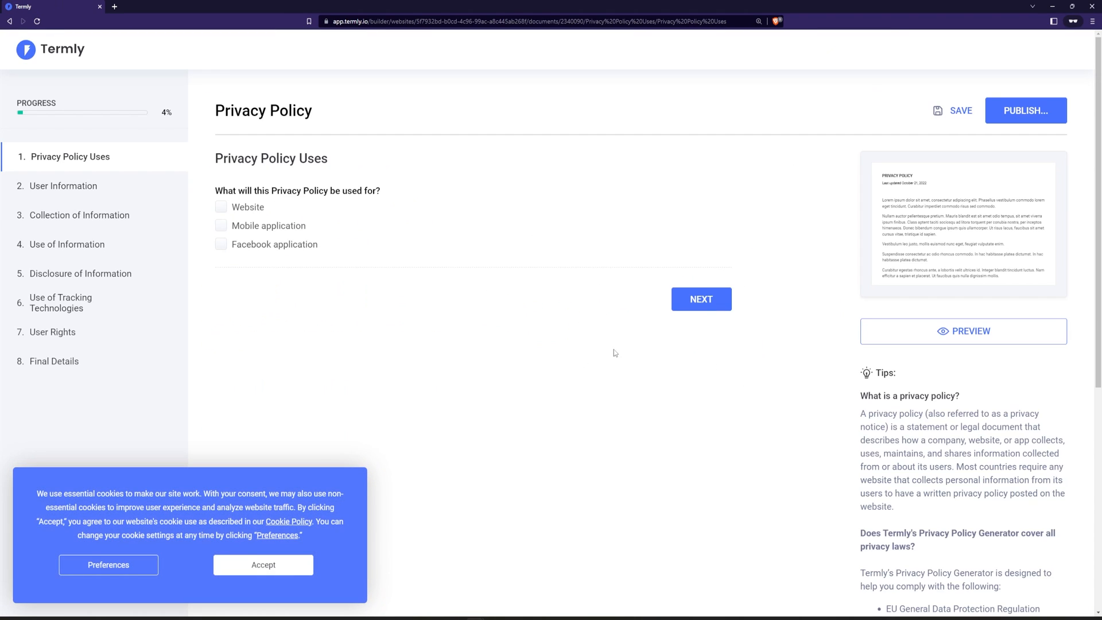
mouse_move(447, 473)
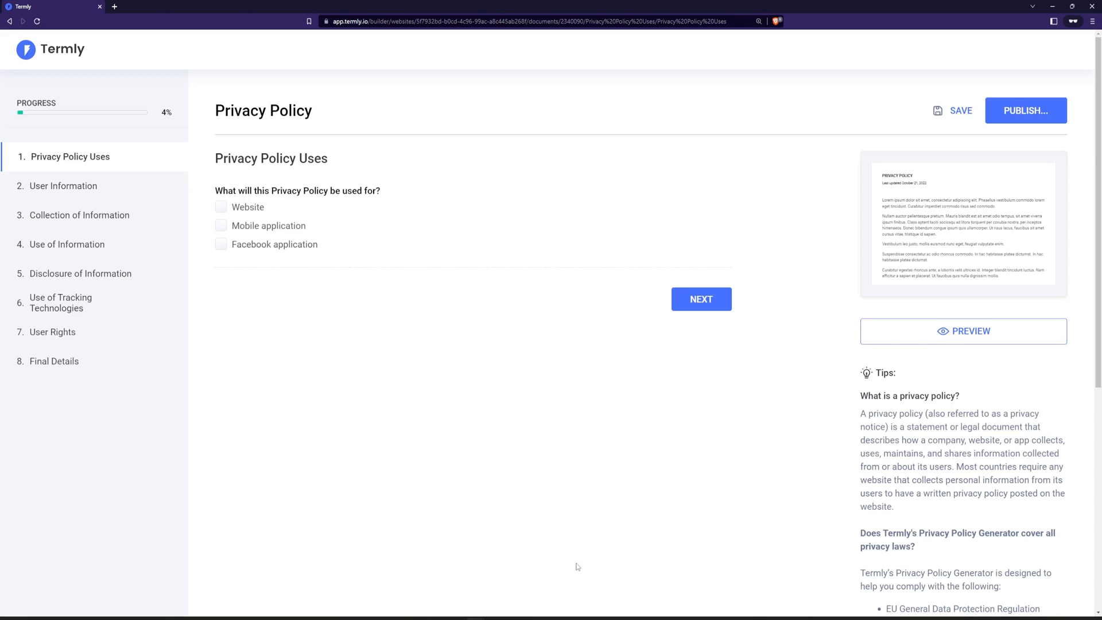
Answer the opening questions: website at localhost, American English, EU/Canada/US users, CCPA compliant
left_click(221, 206)
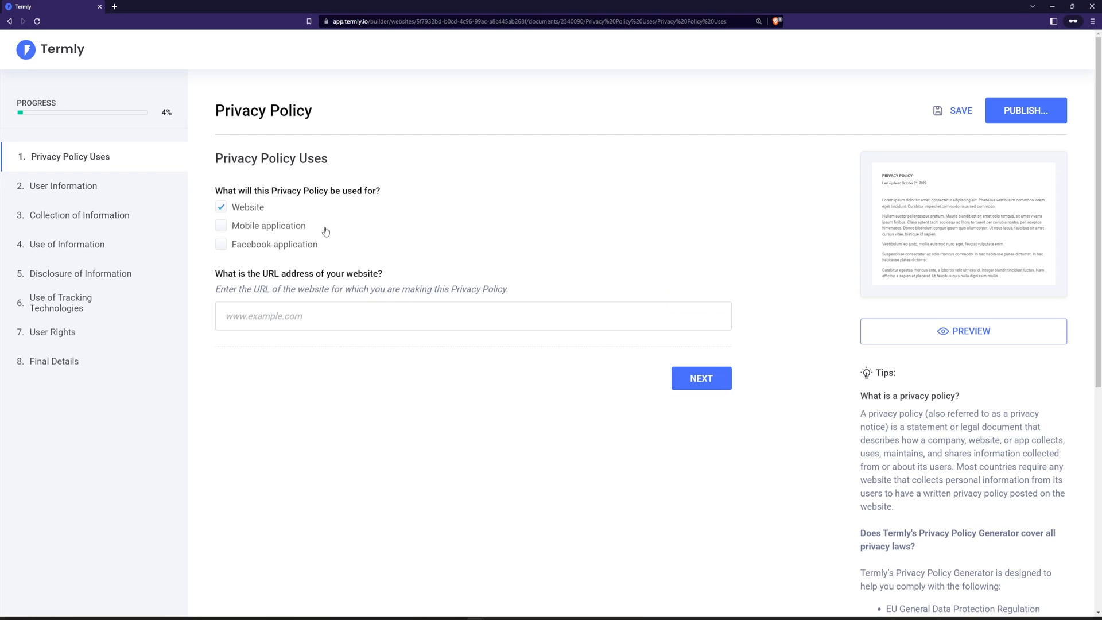
type("localhost:3000")
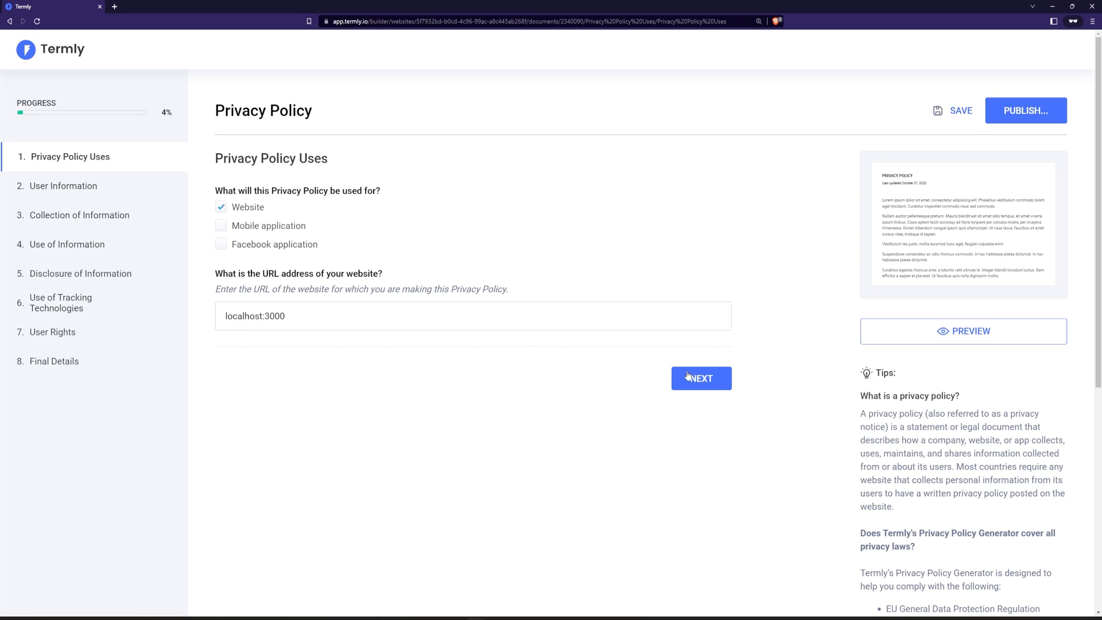
left_click(700, 378)
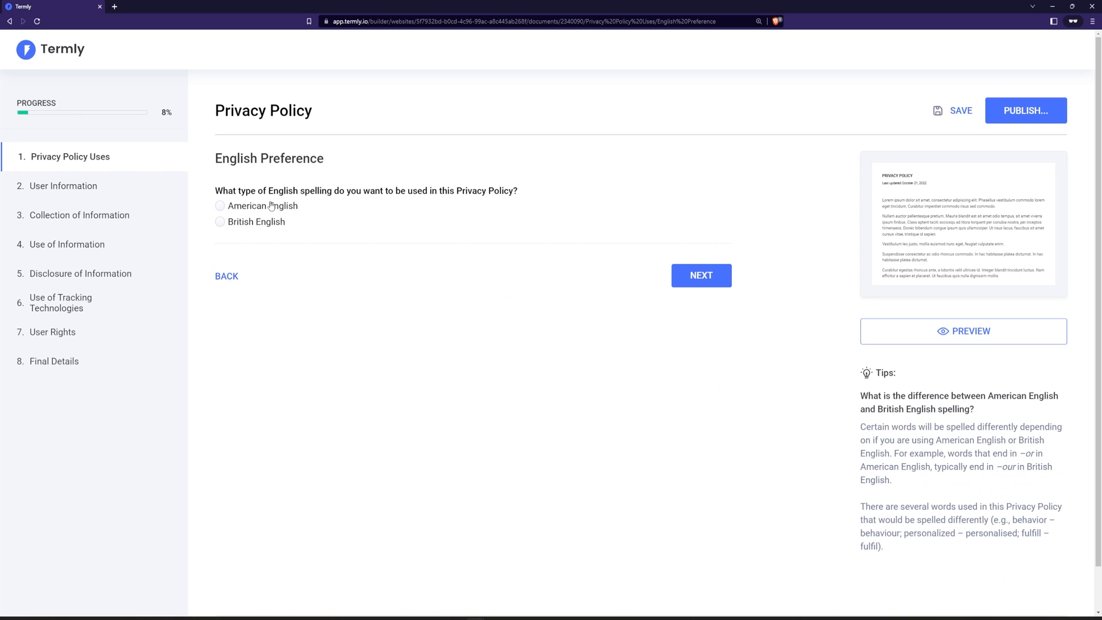
left_click(700, 275)
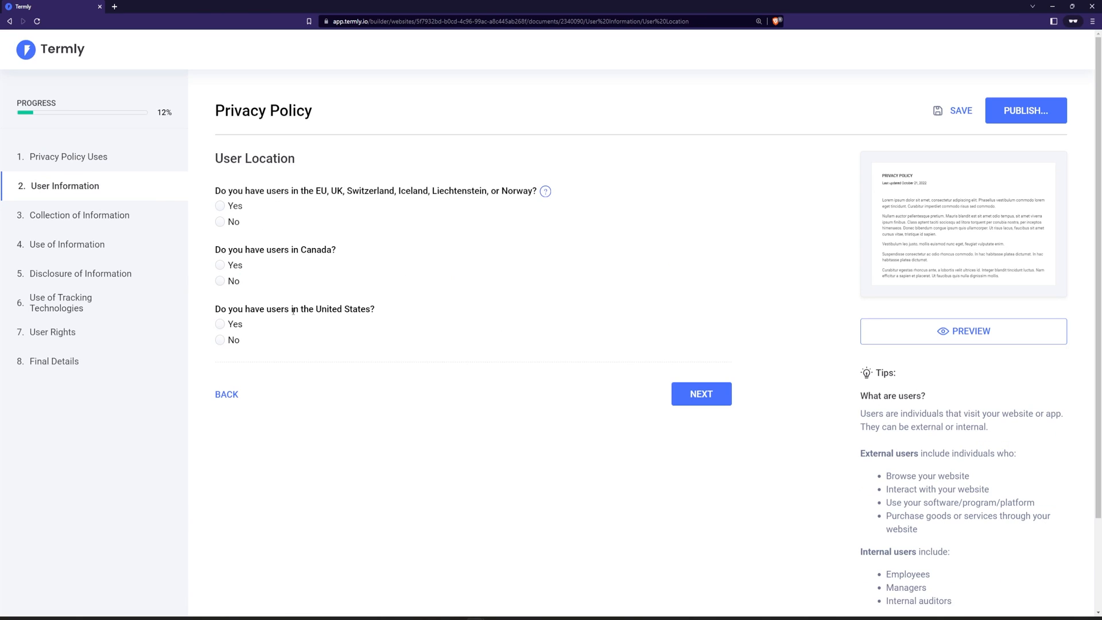
left_click(220, 324)
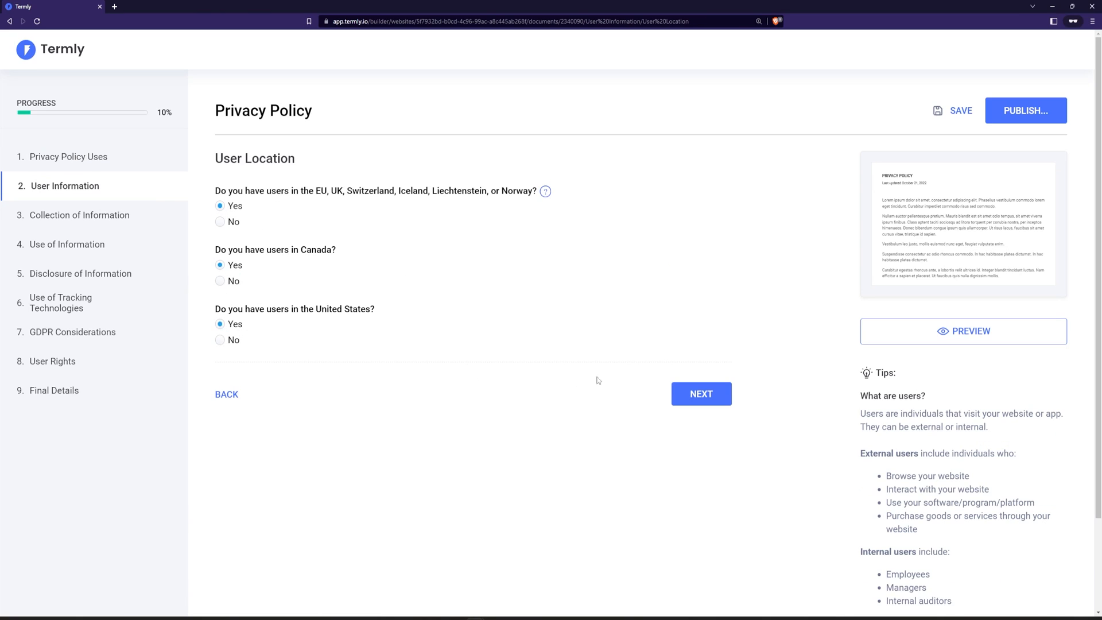
mouse_move(167, 114)
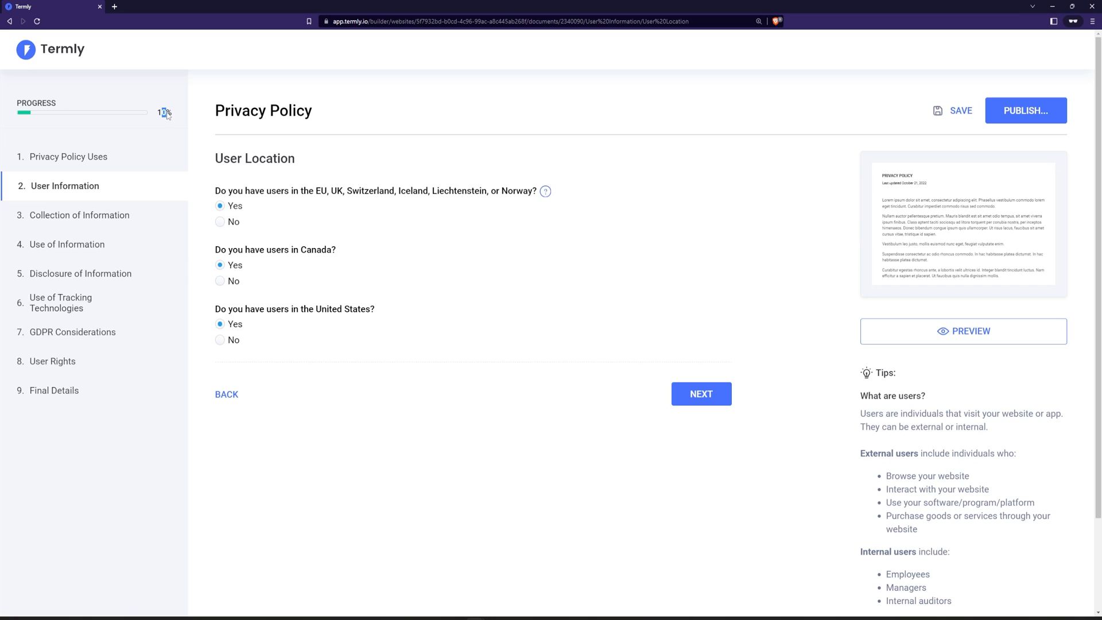
mouse_move(147, 113)
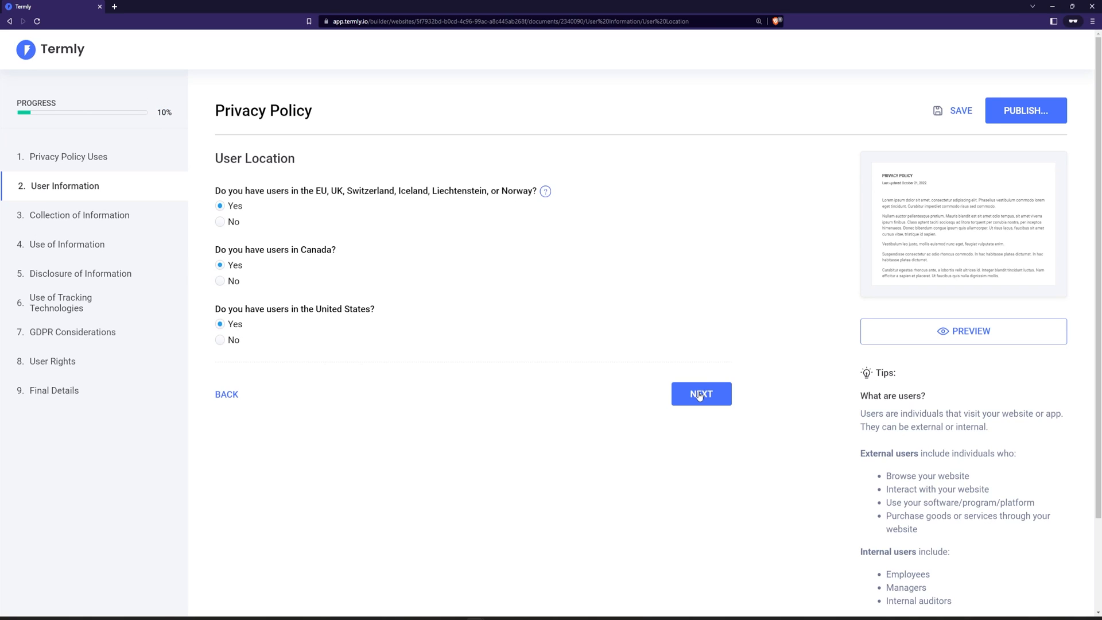
left_click(700, 393)
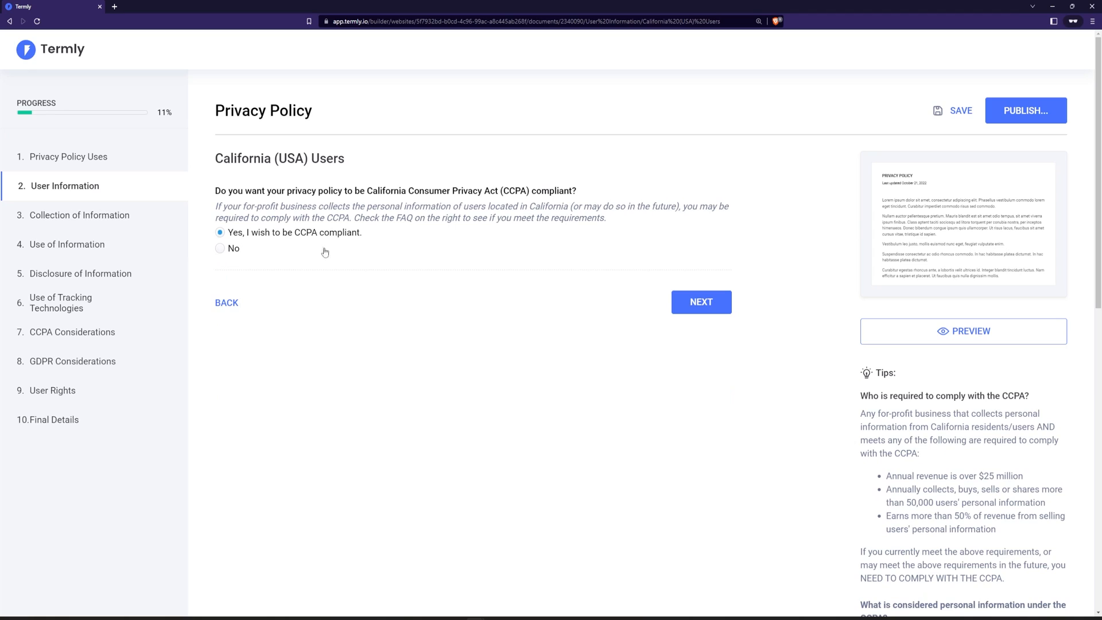
mouse_move(710, 326)
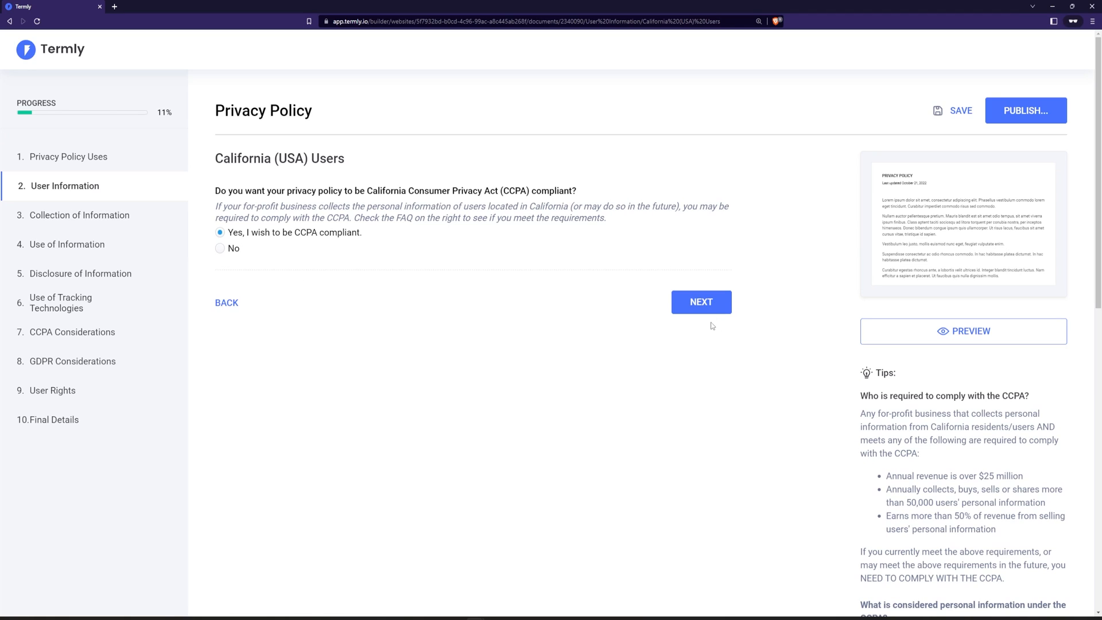
left_click(700, 303)
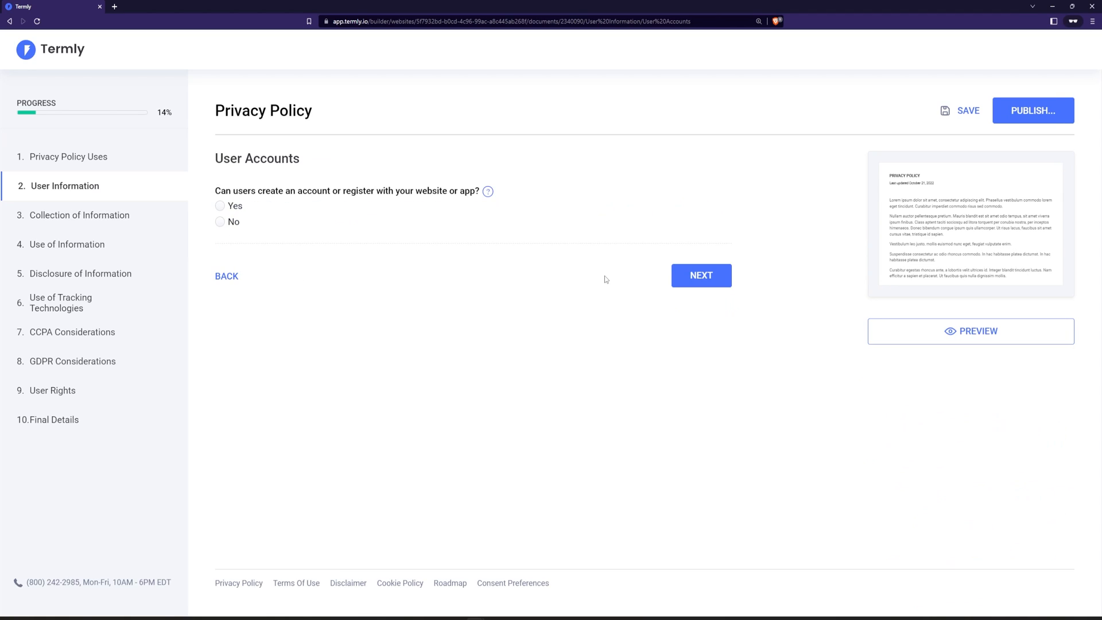
mouse_move(501, 239)
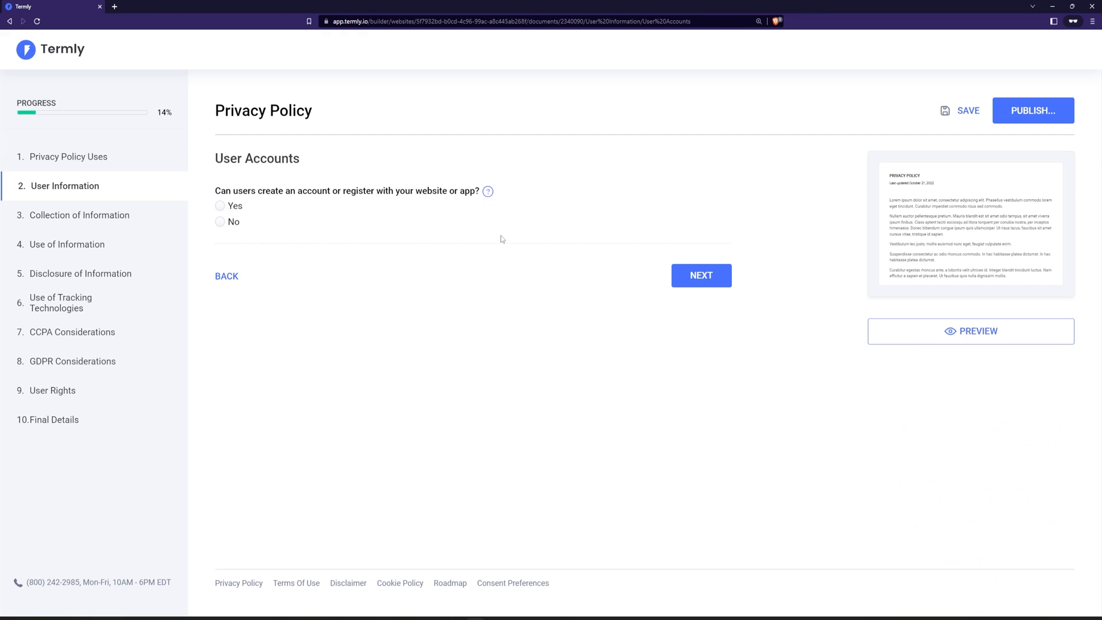
mouse_move(518, 250)
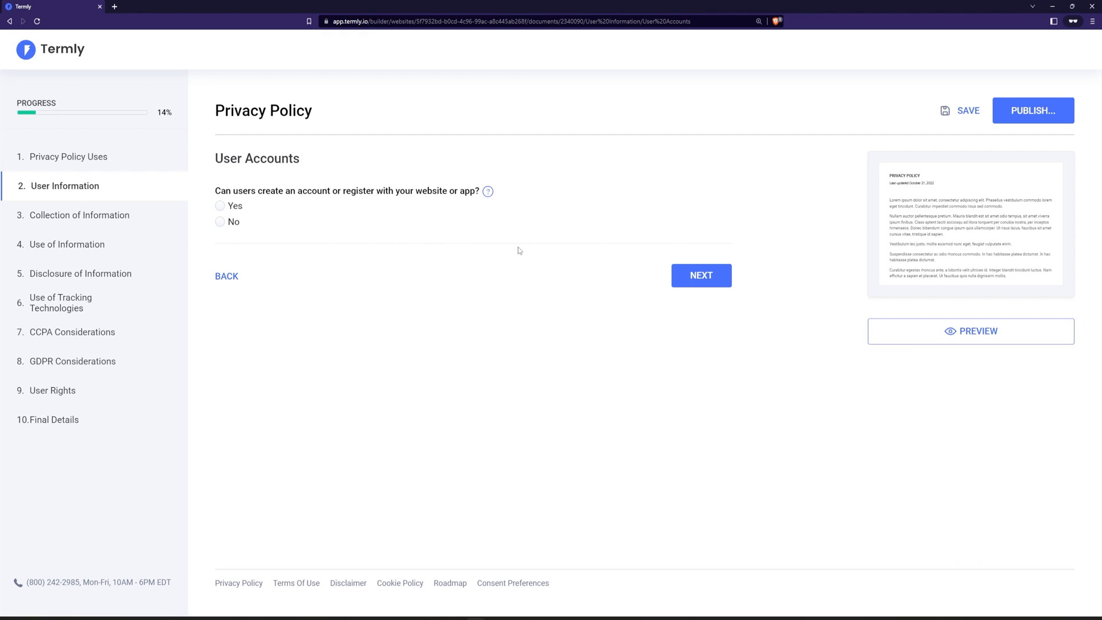
mouse_move(557, 198)
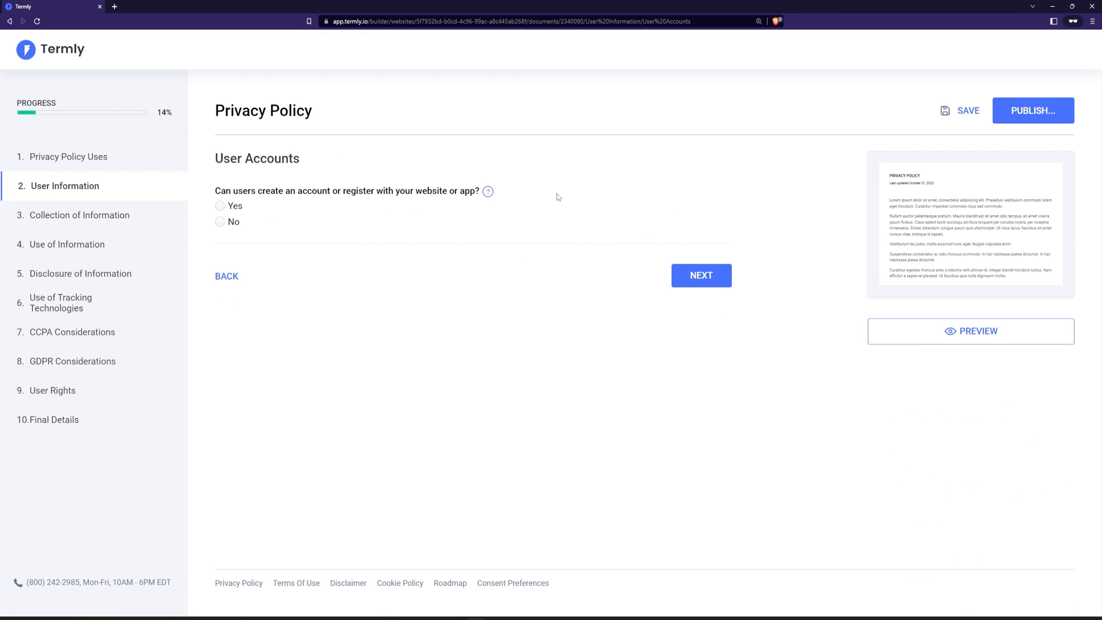
mouse_move(300, 195)
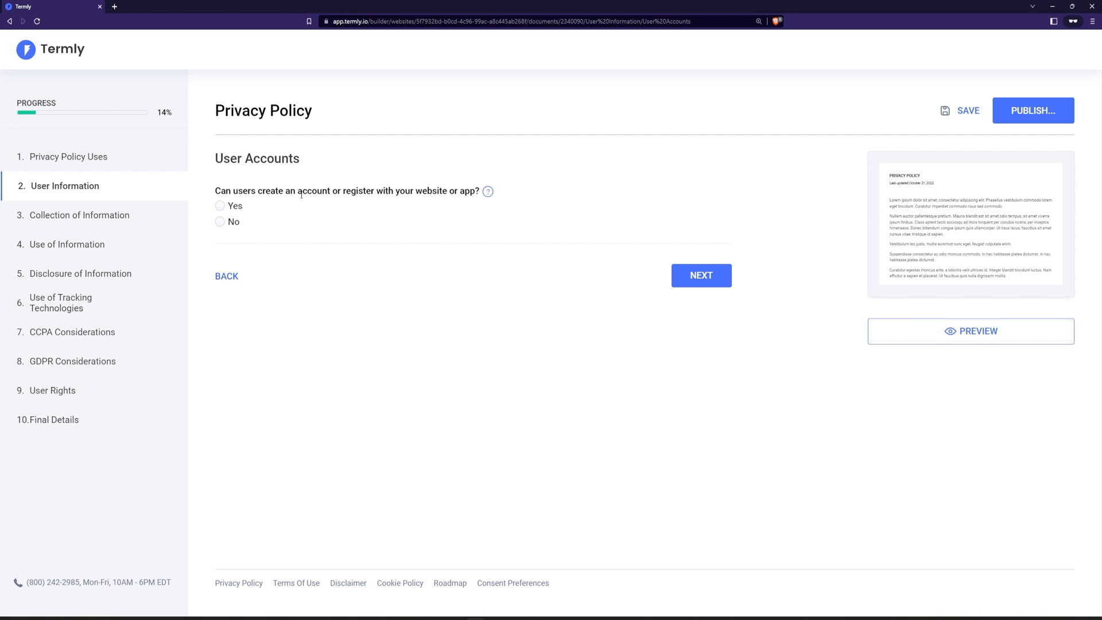
mouse_move(338, 138)
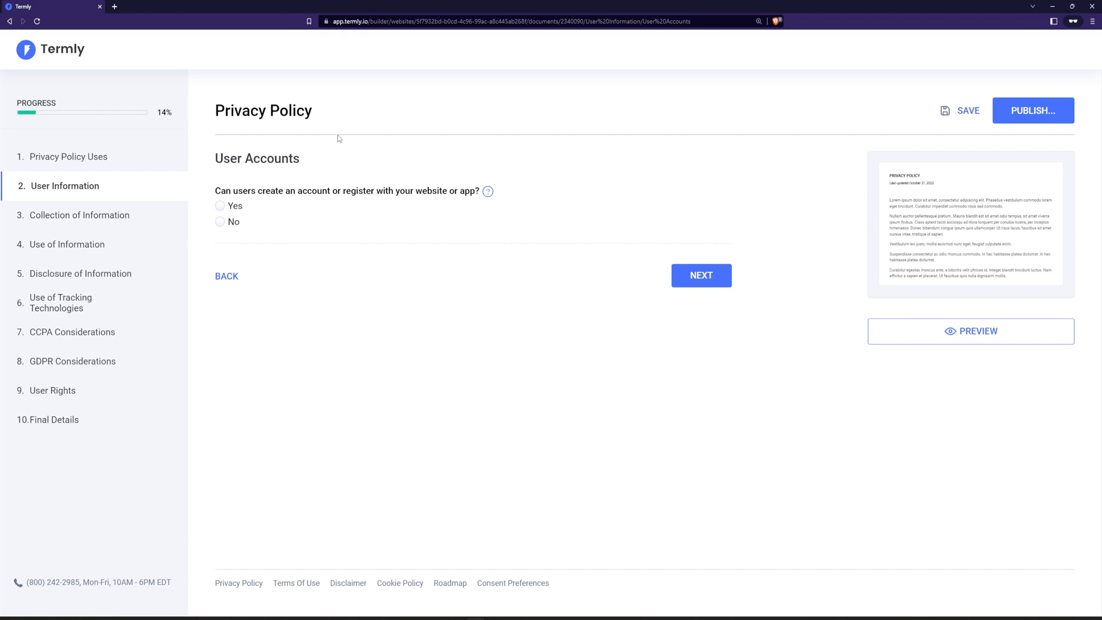
mouse_move(381, 166)
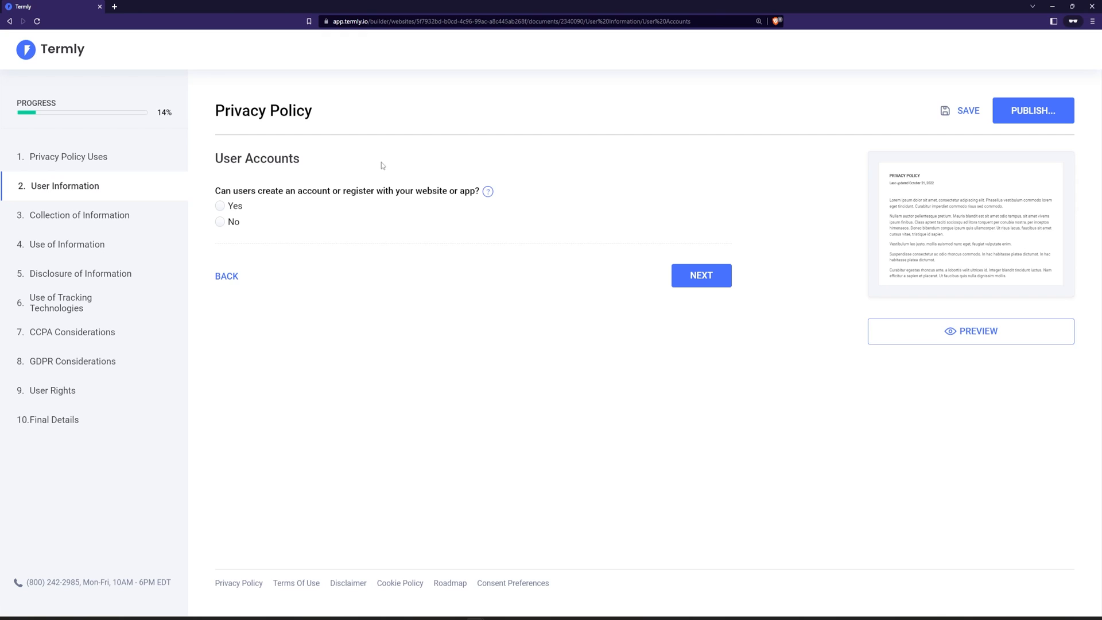
mouse_move(382, 185)
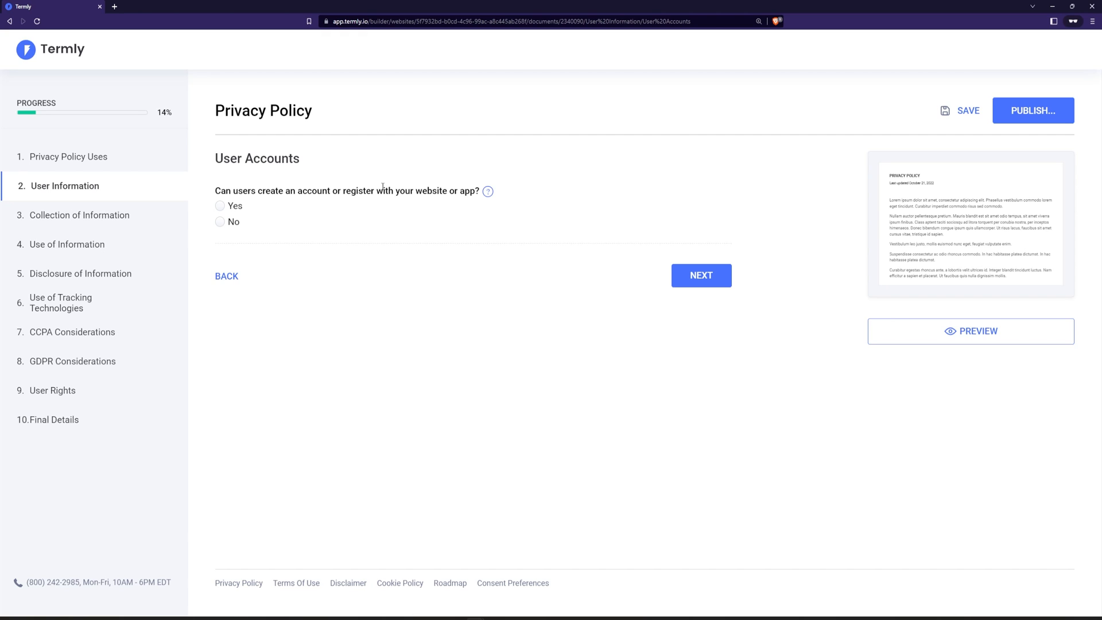
mouse_move(442, 169)
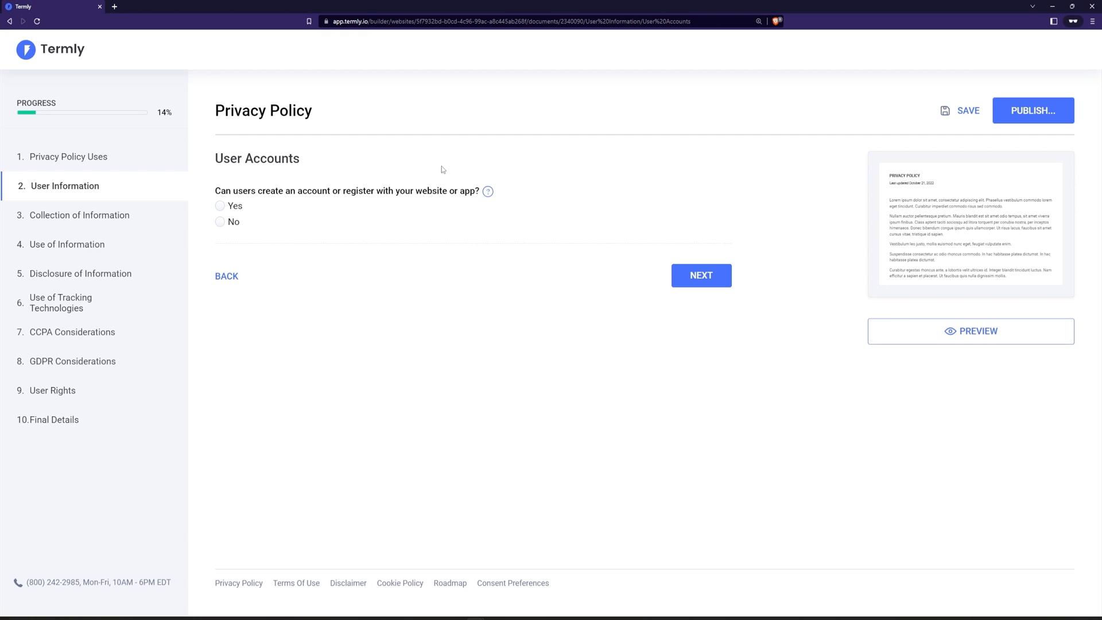
mouse_move(699, 322)
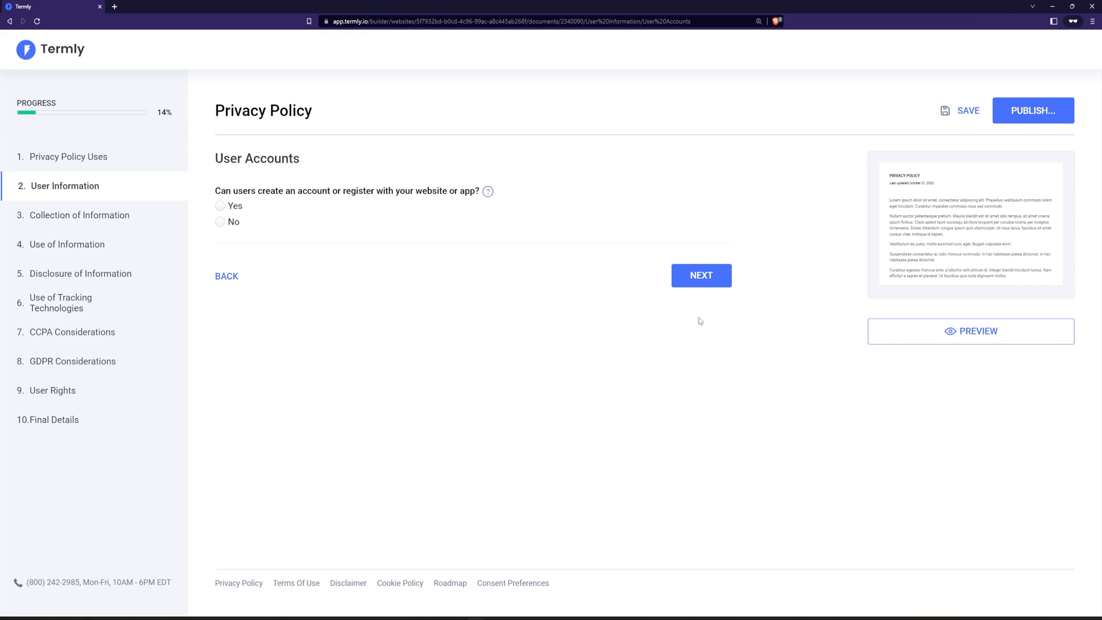
mouse_move(905, 356)
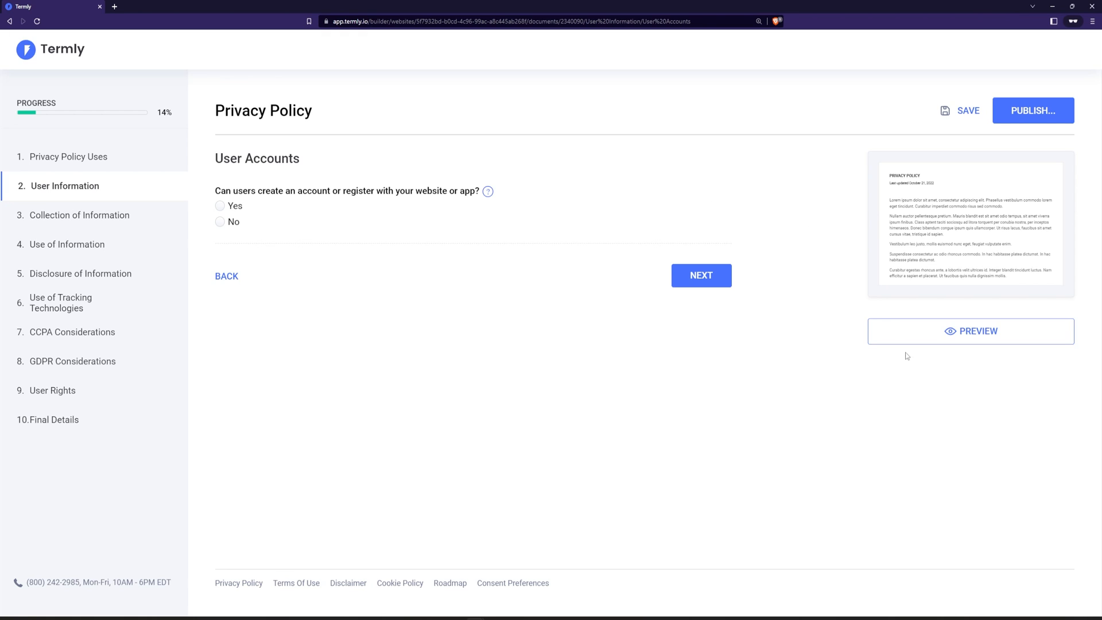
mouse_move(683, 394)
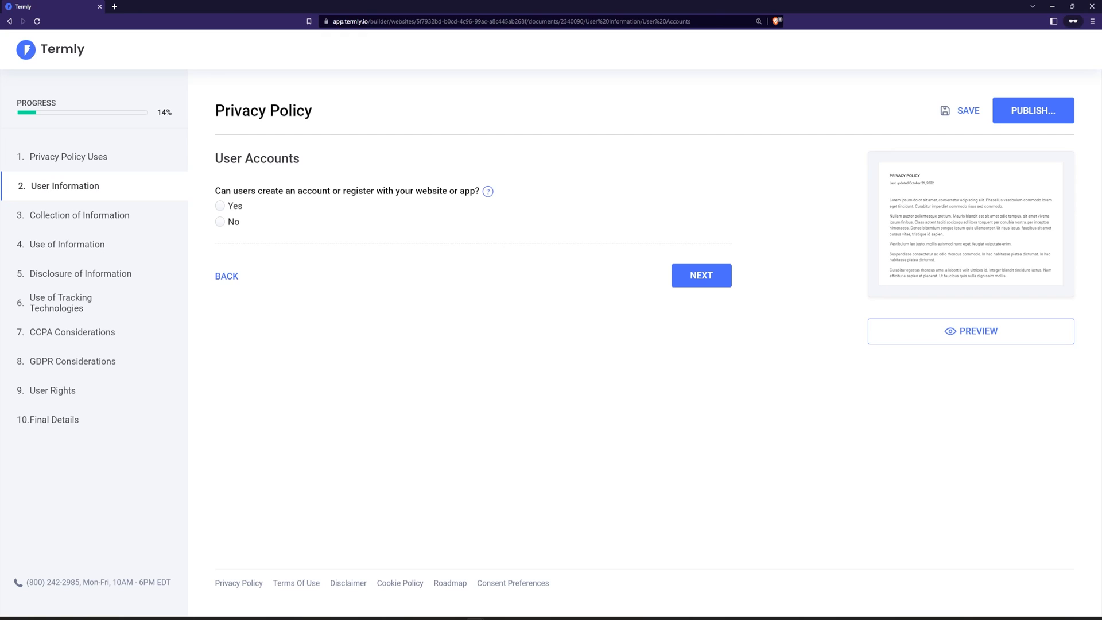
mouse_move(989, 343)
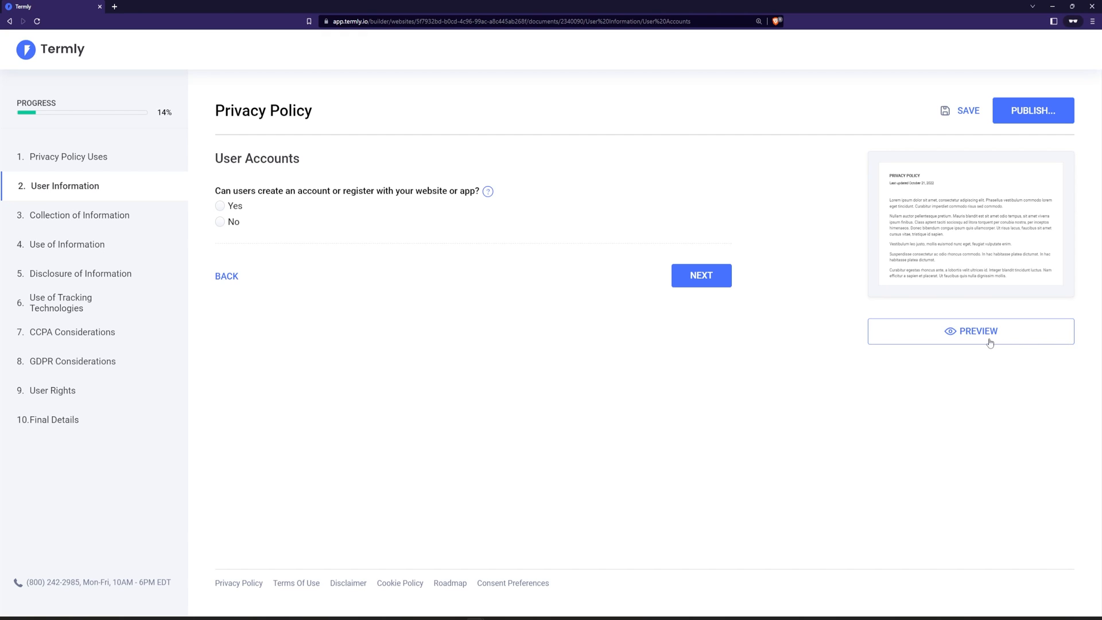
mouse_move(594, 349)
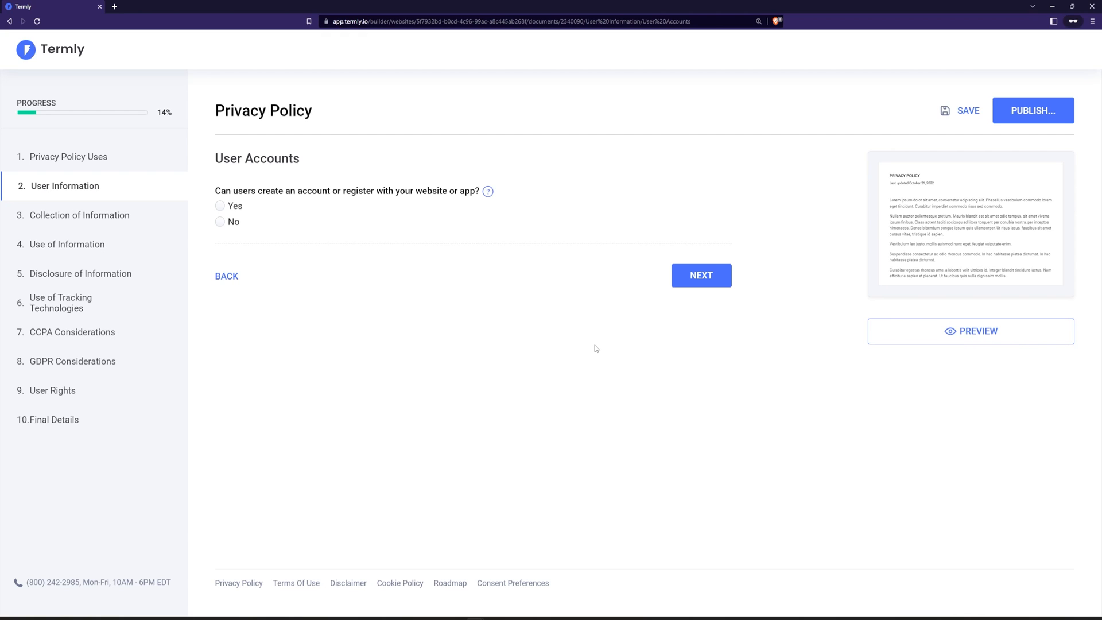
mouse_move(476, 311)
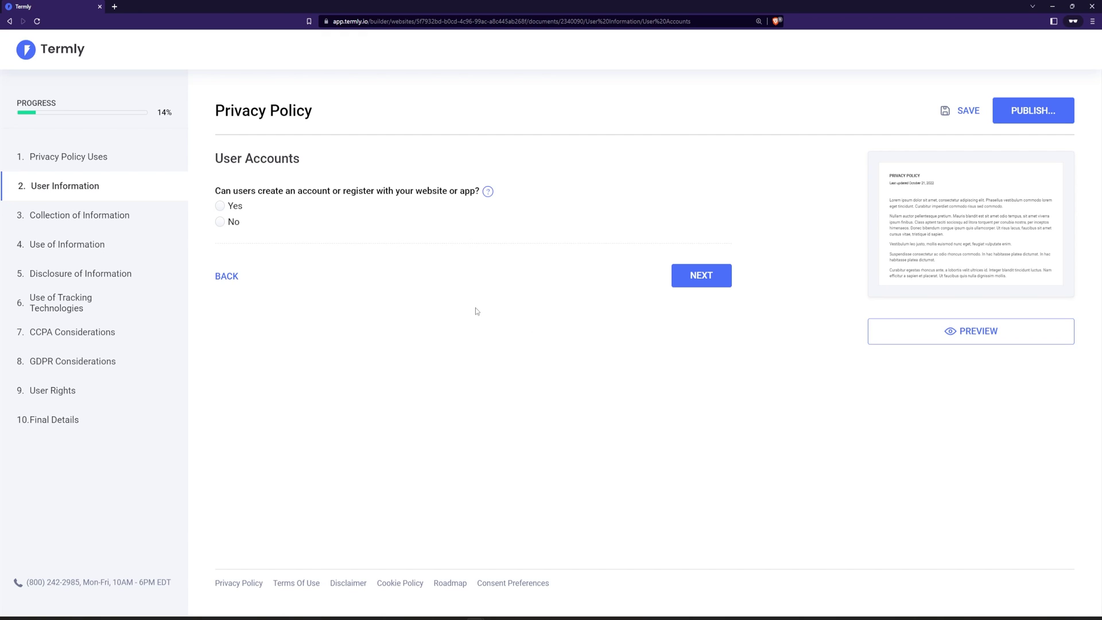
mouse_move(275, 275)
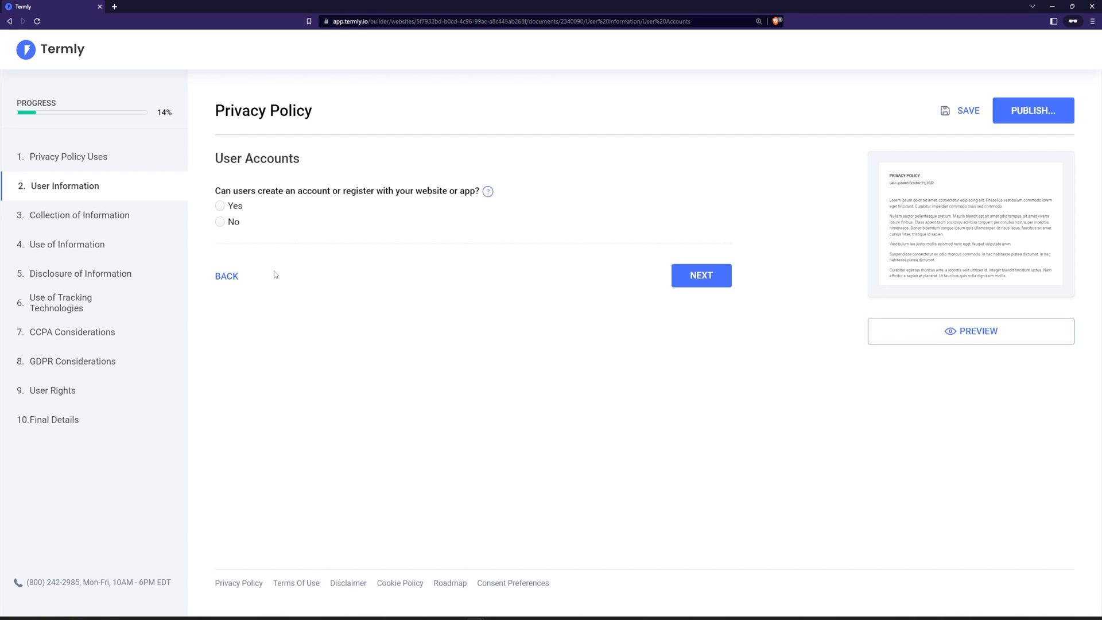
mouse_move(345, 235)
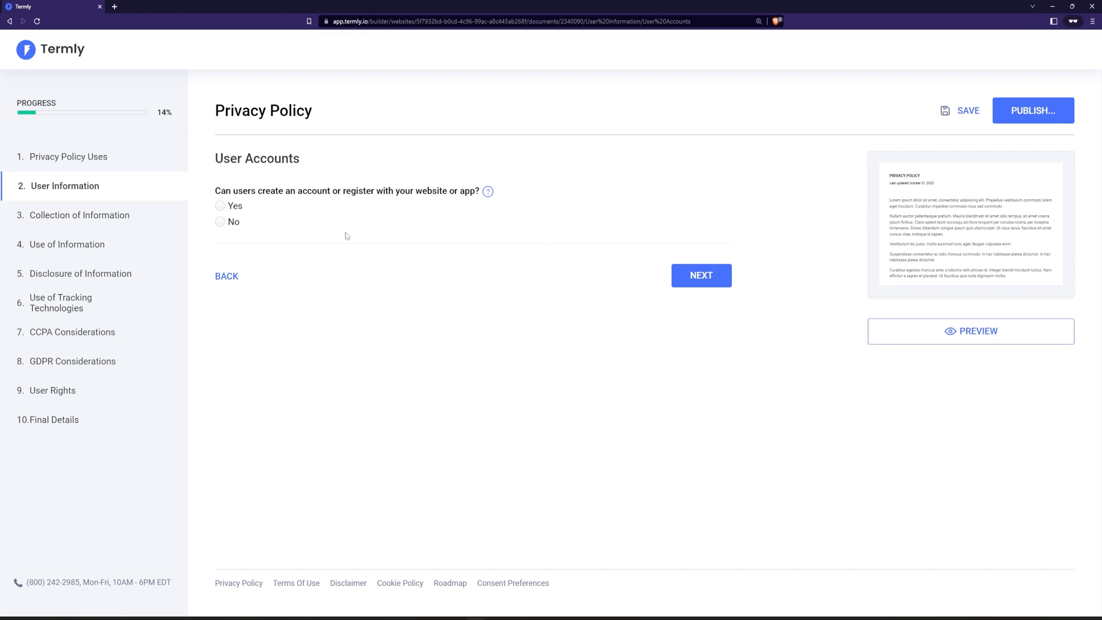
mouse_move(198, 92)
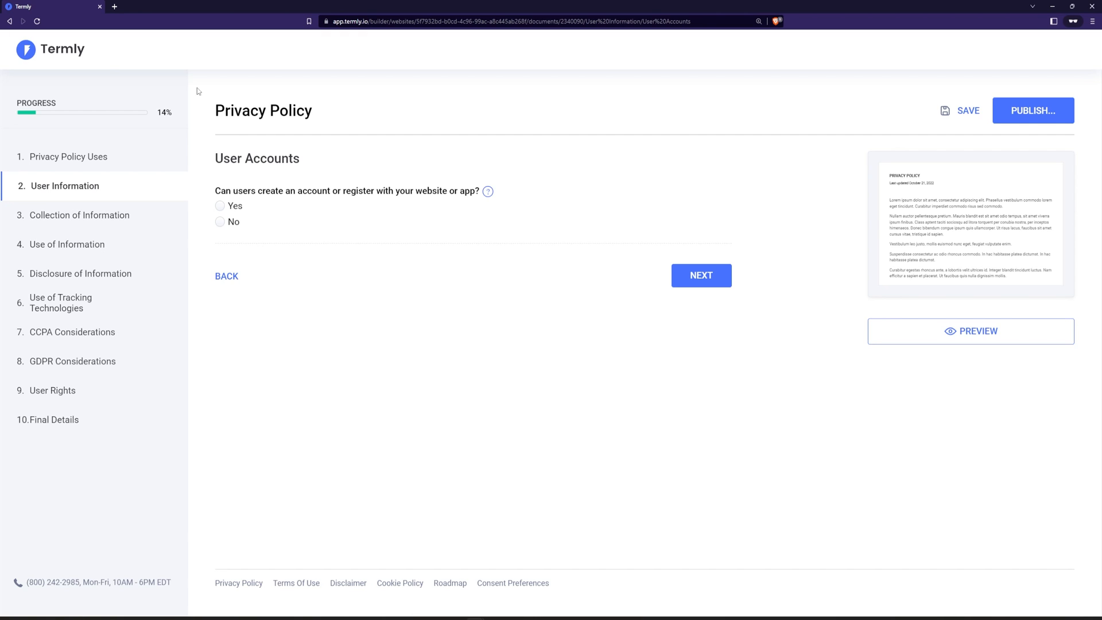
mouse_move(214, 132)
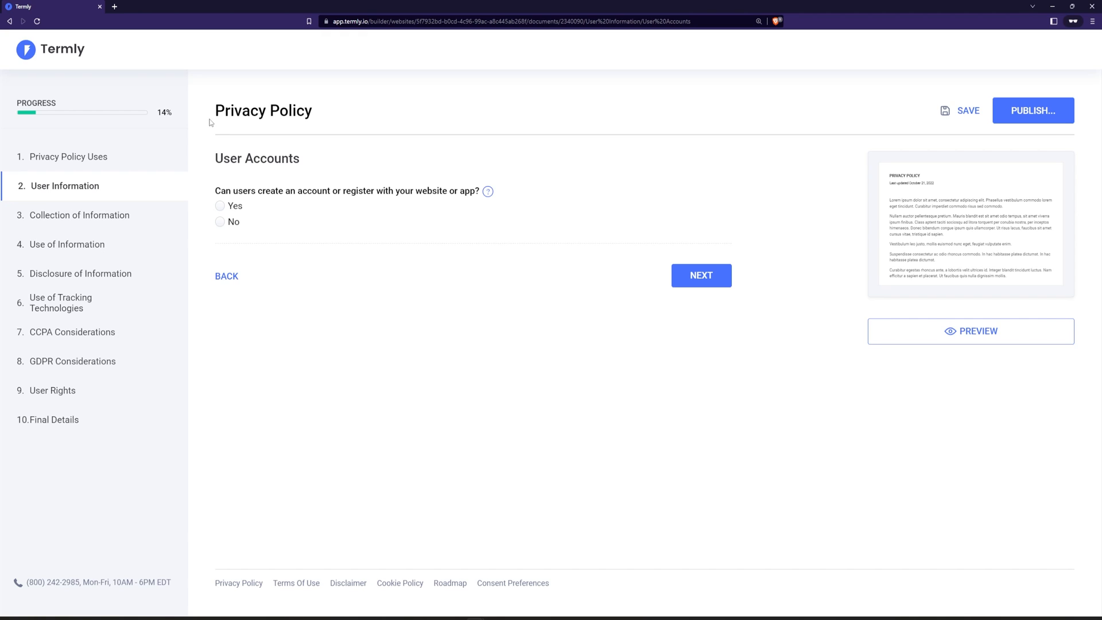
mouse_move(713, 236)
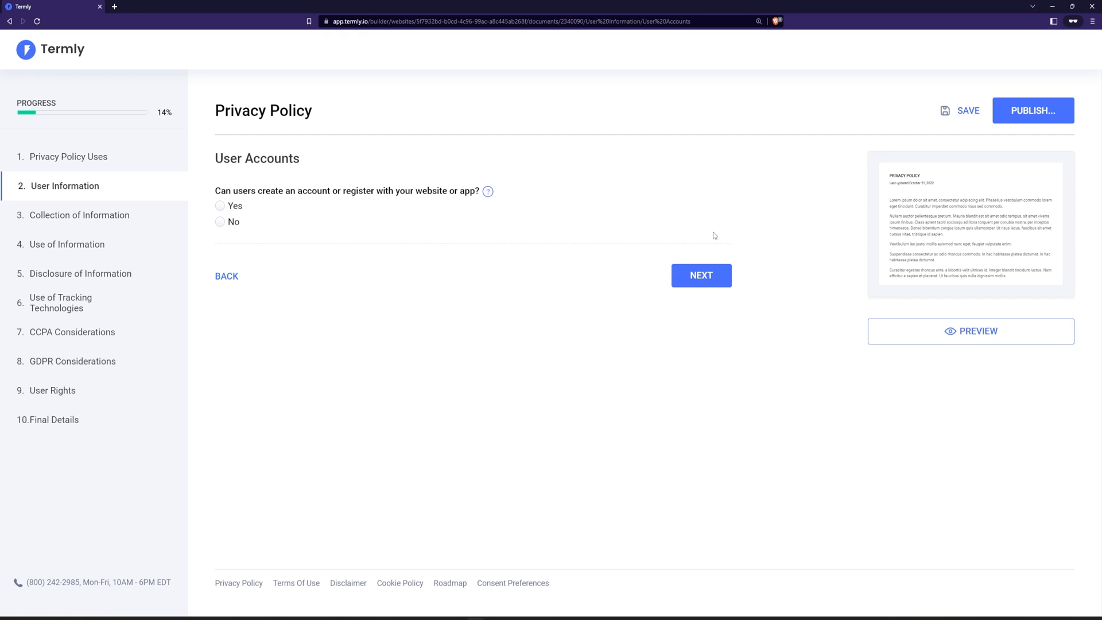
Allow users to create accounts and update them through their account settings
left_click(220, 205)
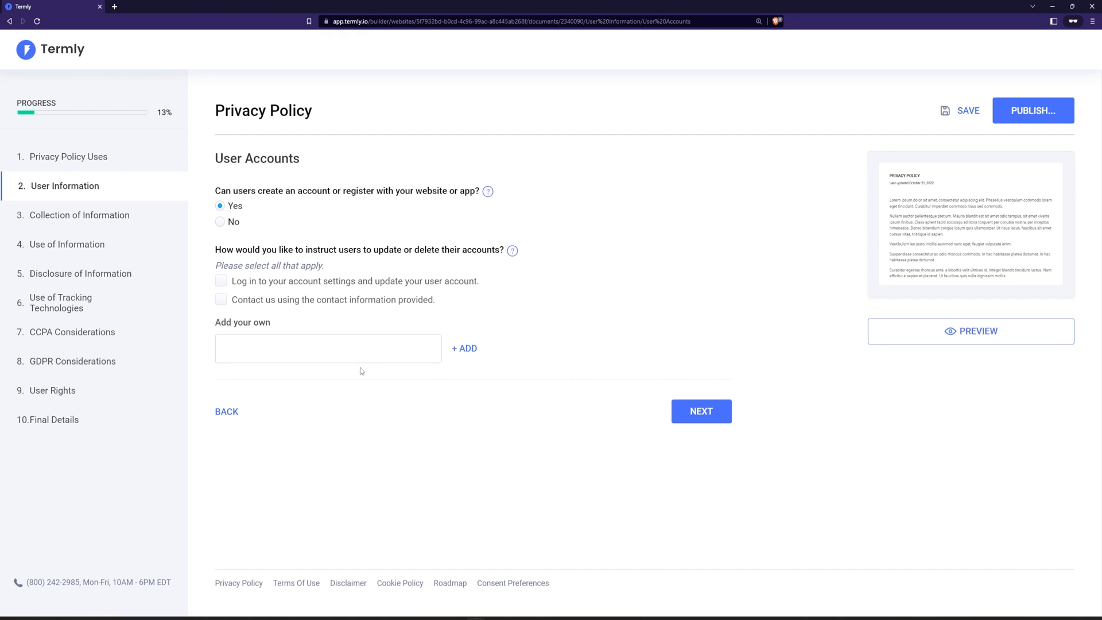
left_click(220, 281)
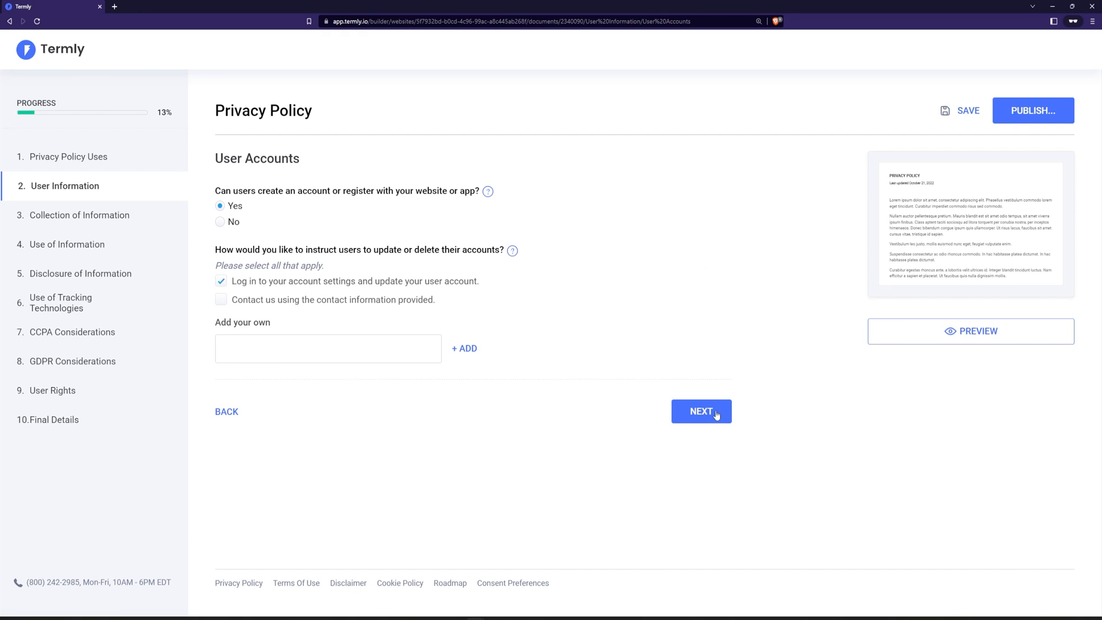
left_click(700, 411)
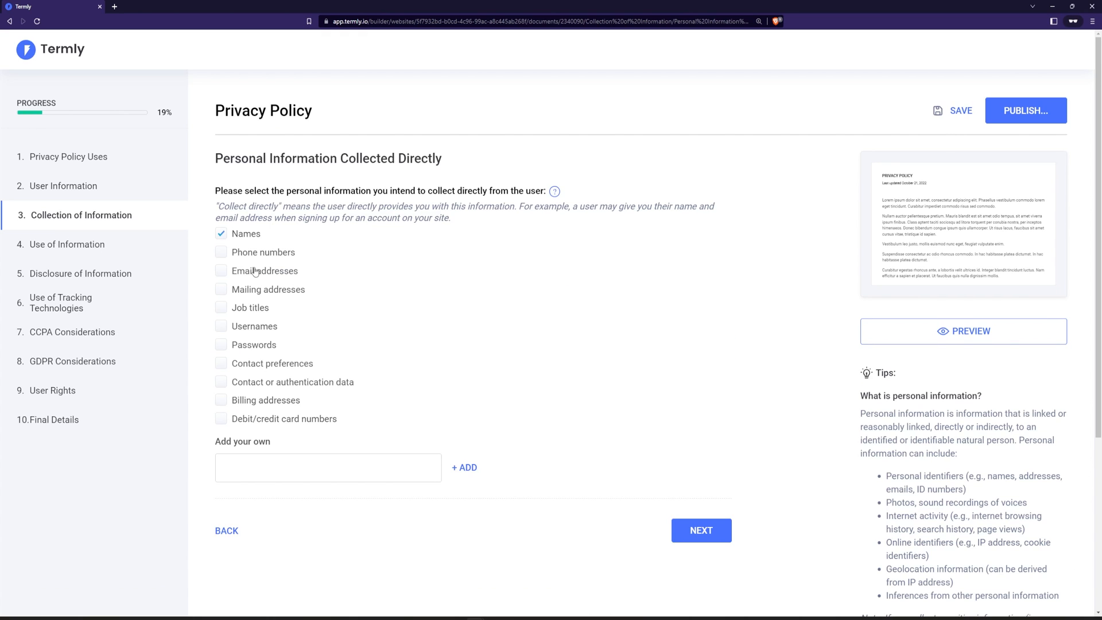
Mark names, email addresses, usernames and passwords as collected directly from users
left_click(220, 326)
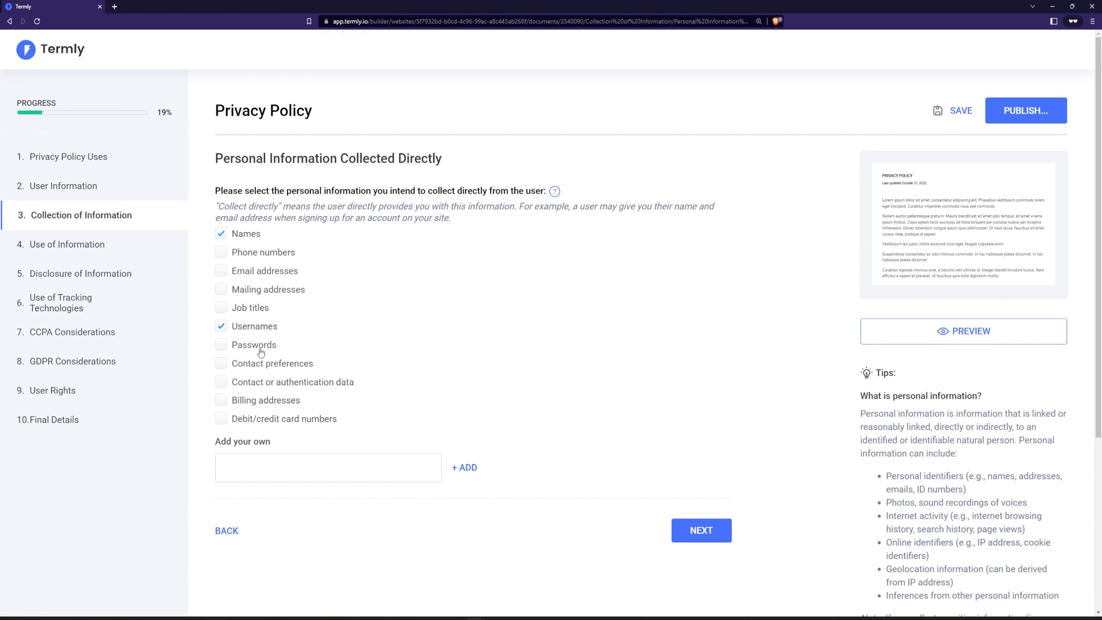
left_click(220, 345)
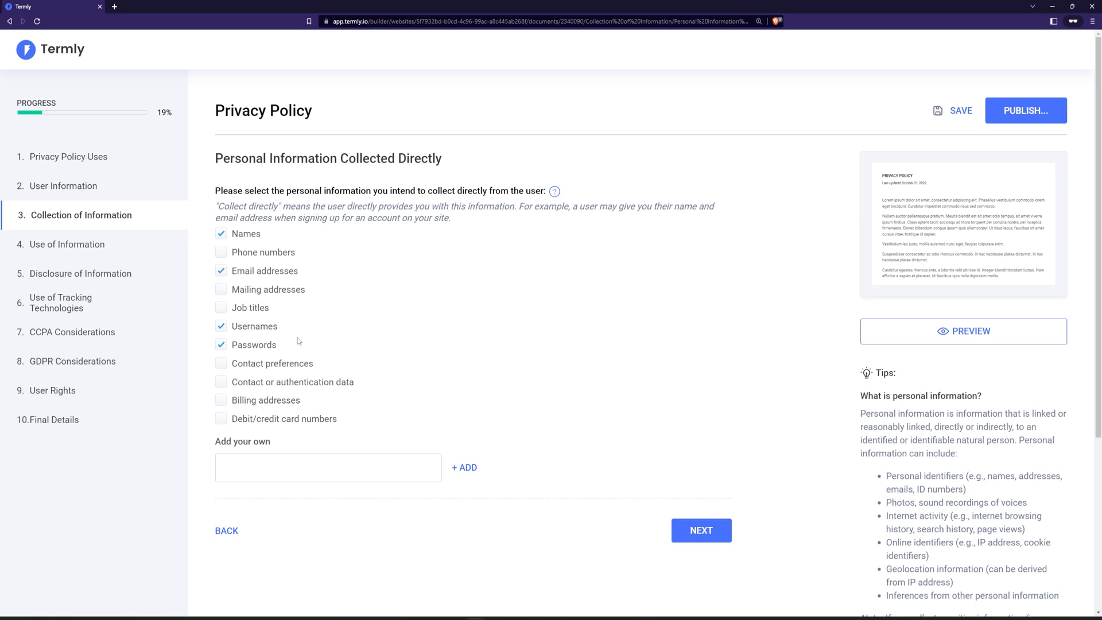
mouse_move(692, 523)
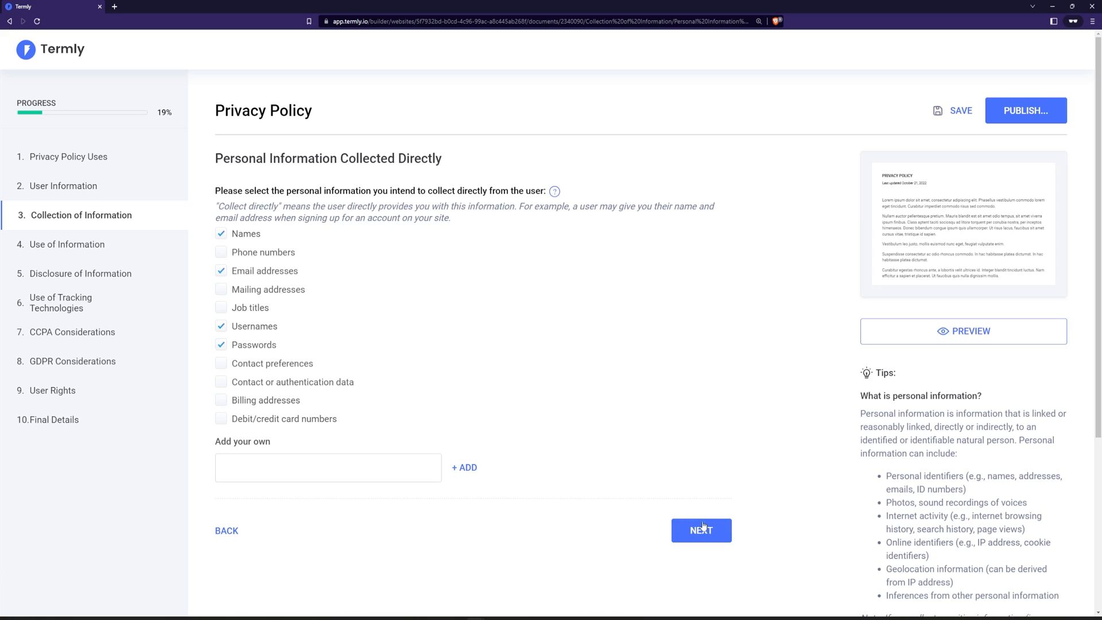
mouse_move(724, 518)
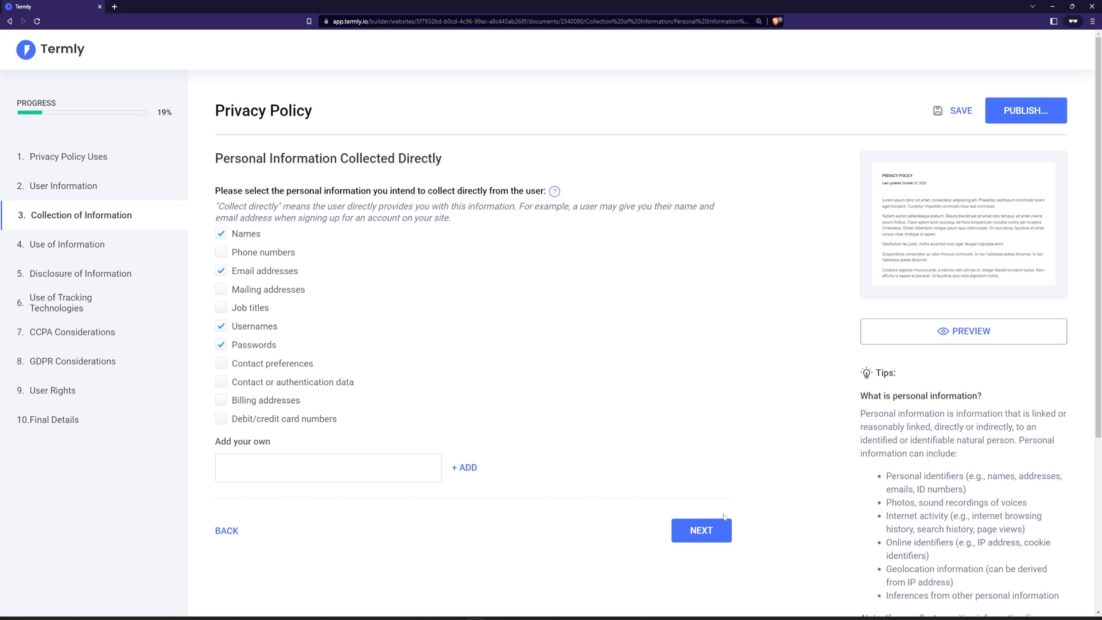
mouse_move(706, 510)
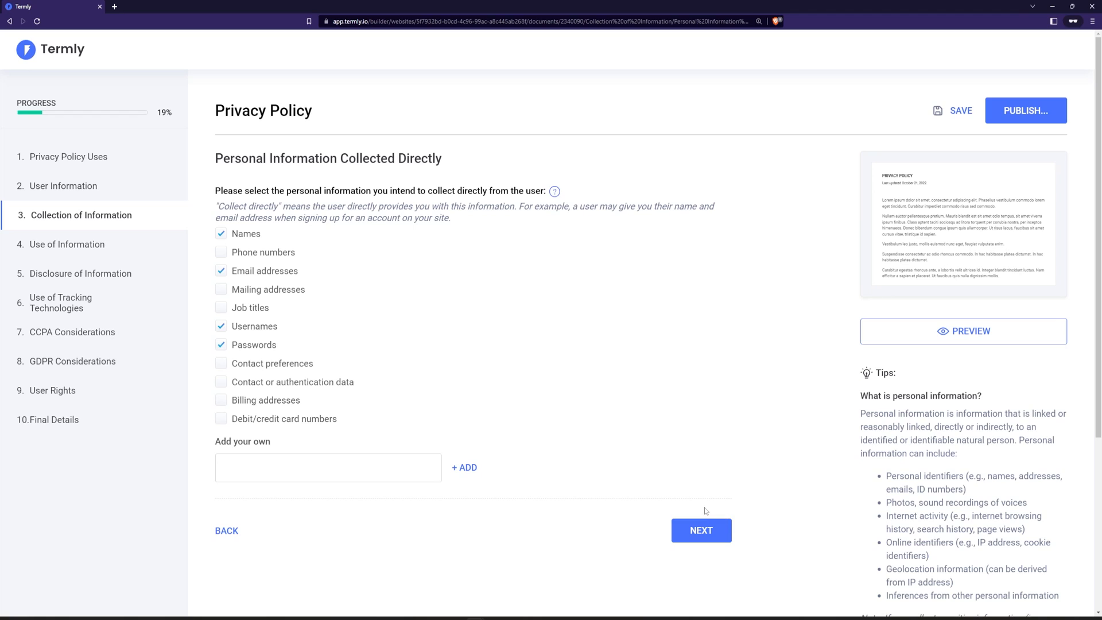
mouse_move(538, 466)
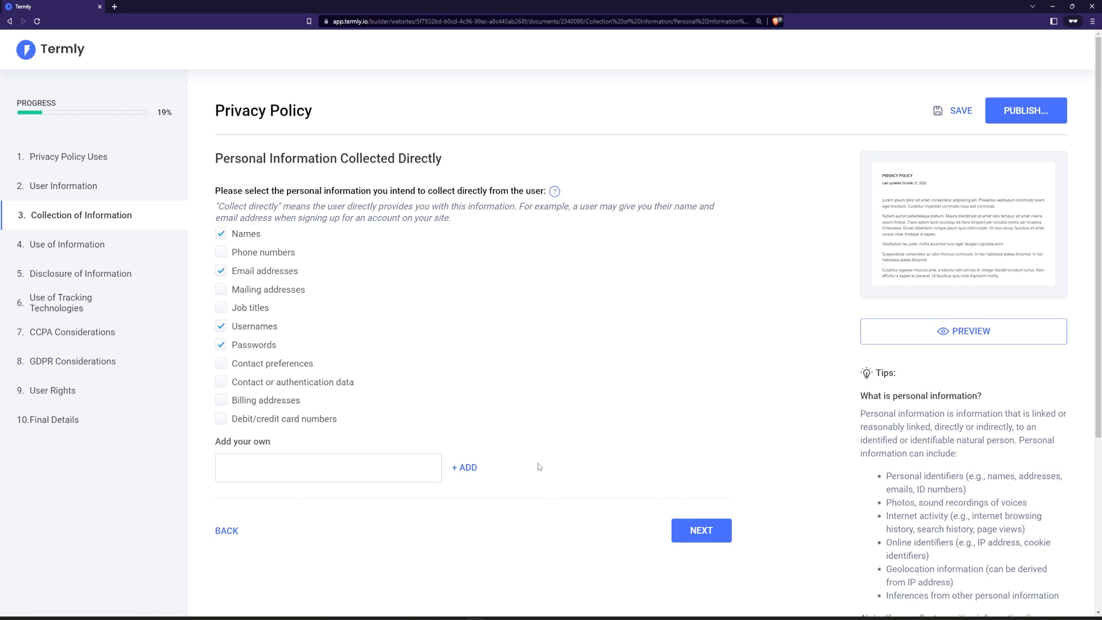
mouse_move(540, 418)
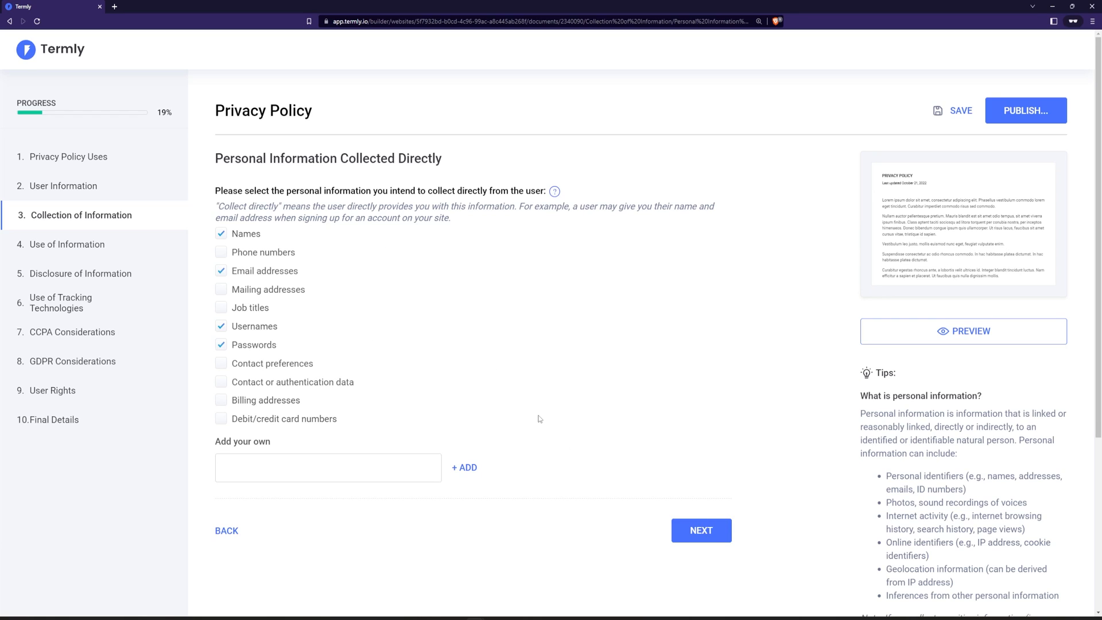
left_click(700, 530)
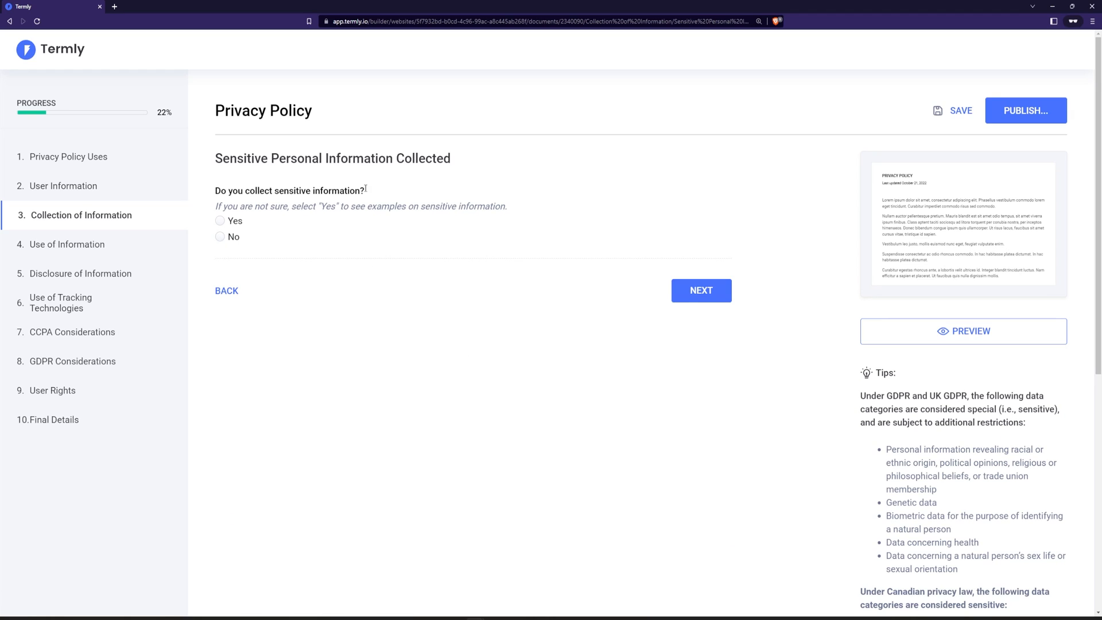
mouse_move(799, 19)
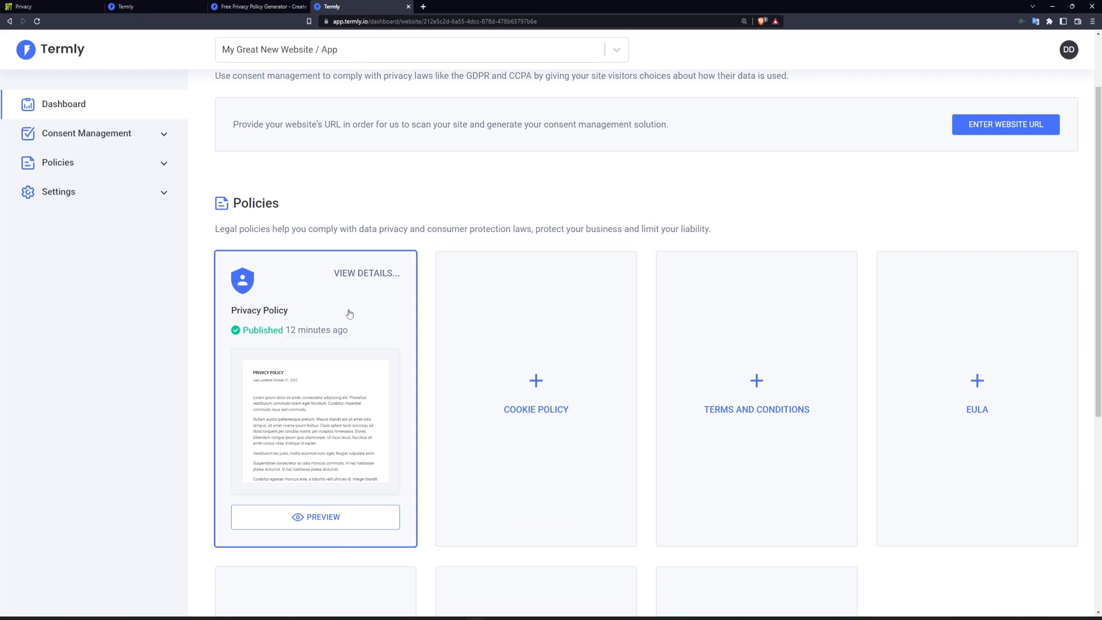
mouse_move(325, 298)
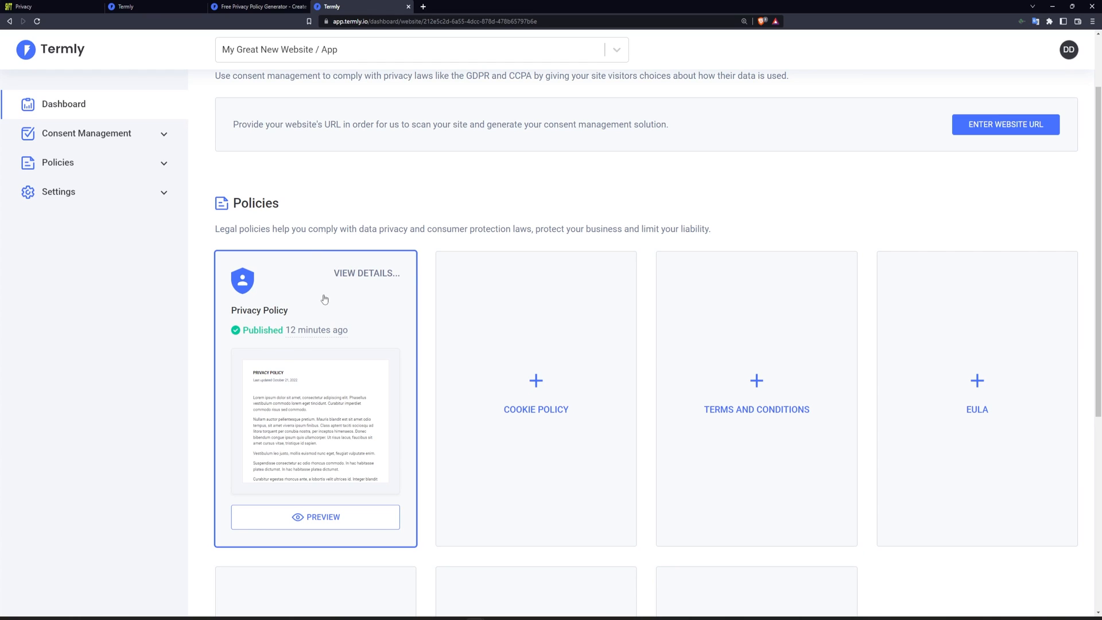
mouse_move(262, 307)
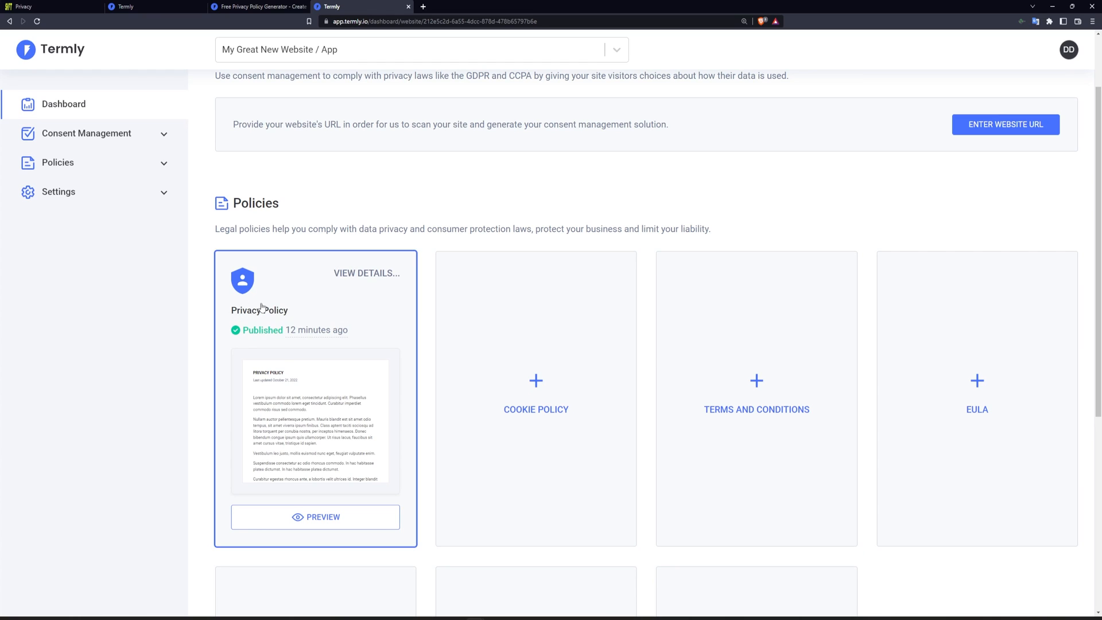
Open the Privacy Policy card's preview and scroll through the generated notice, including CCPA and contact sections
left_click(315, 516)
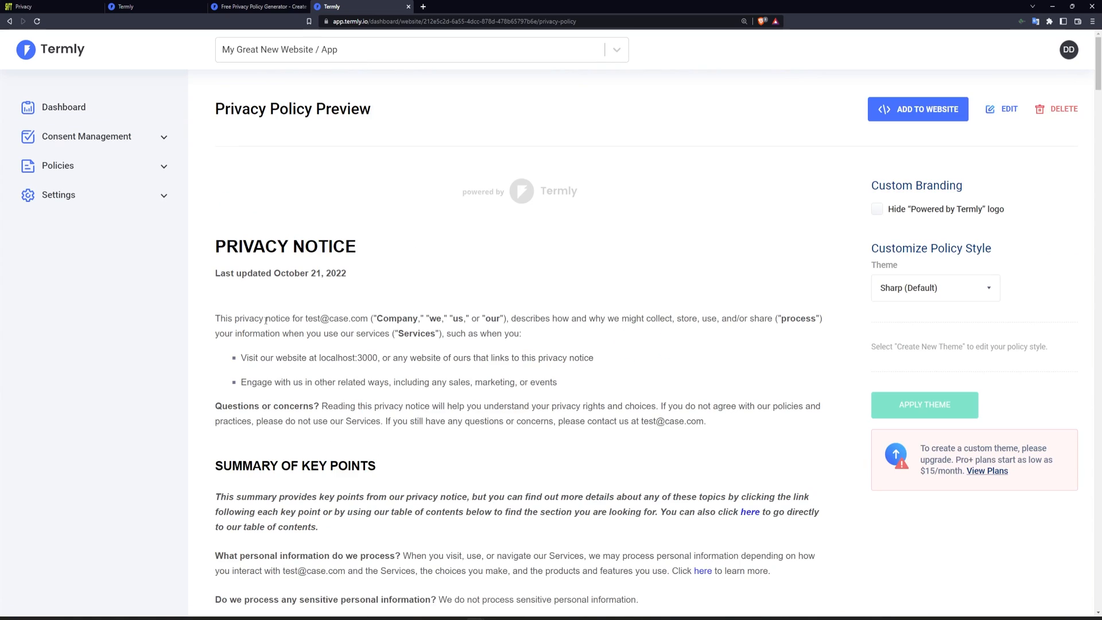
scroll("down", 3)
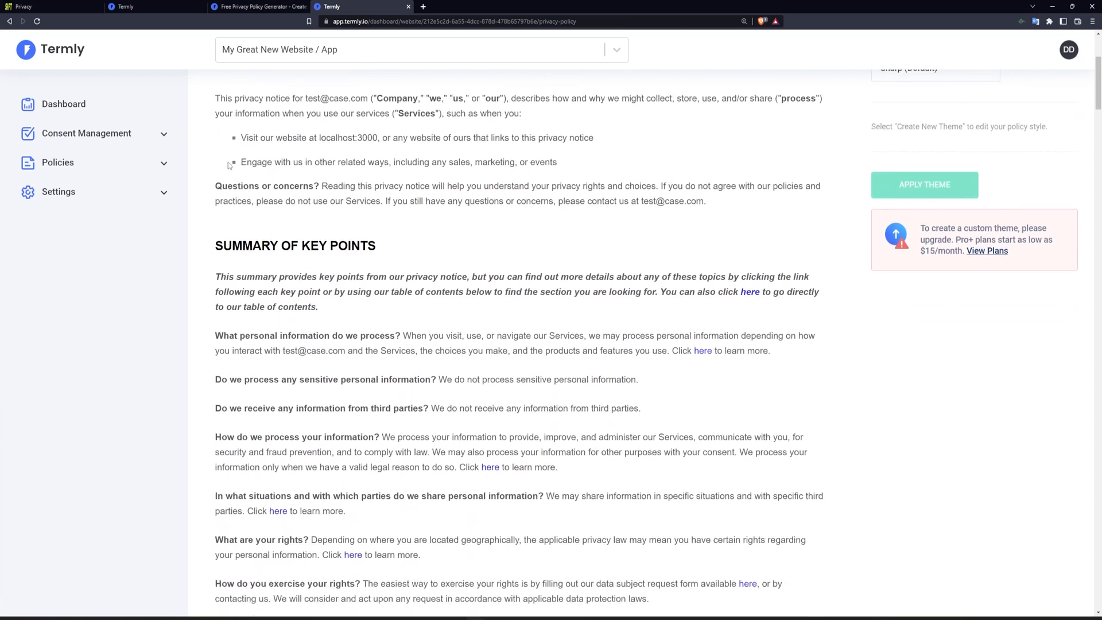
scroll("down", 3)
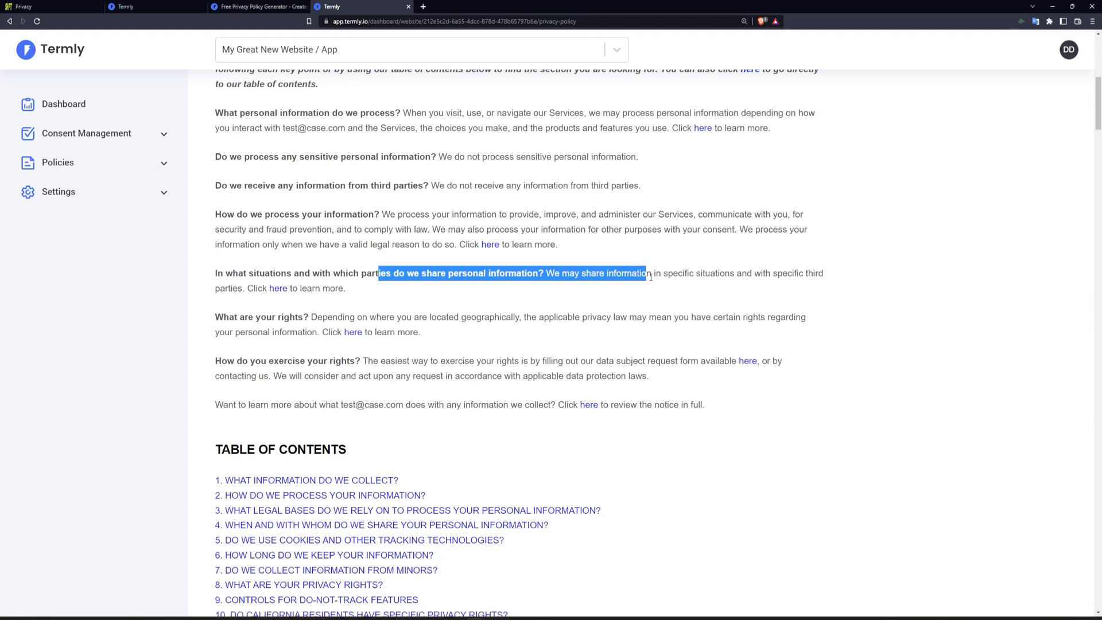
scroll("down", 3)
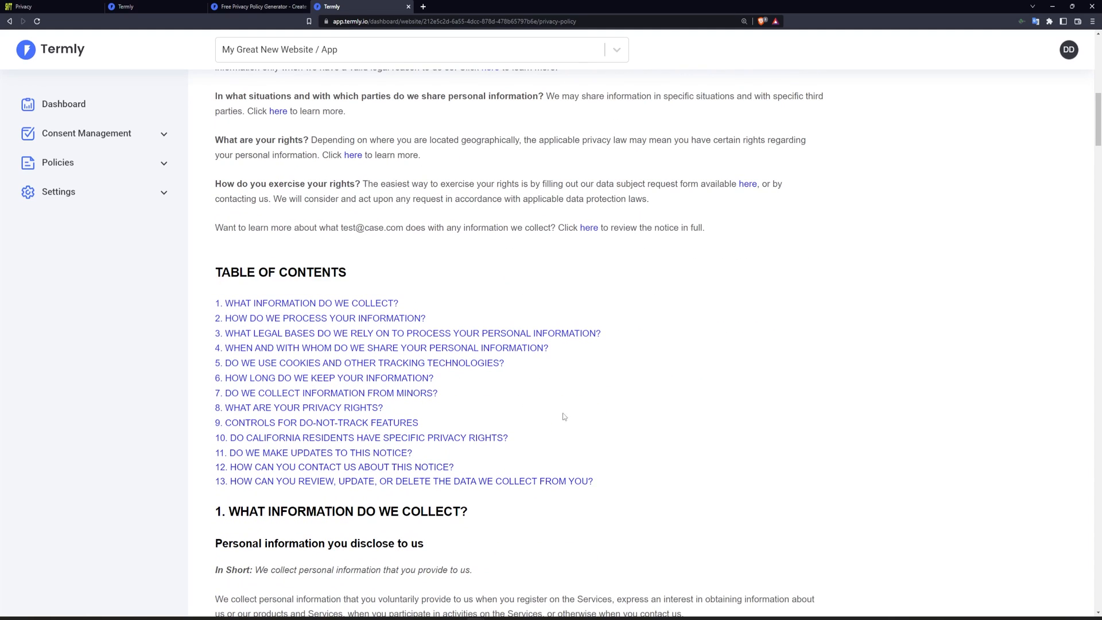
mouse_move(356, 432)
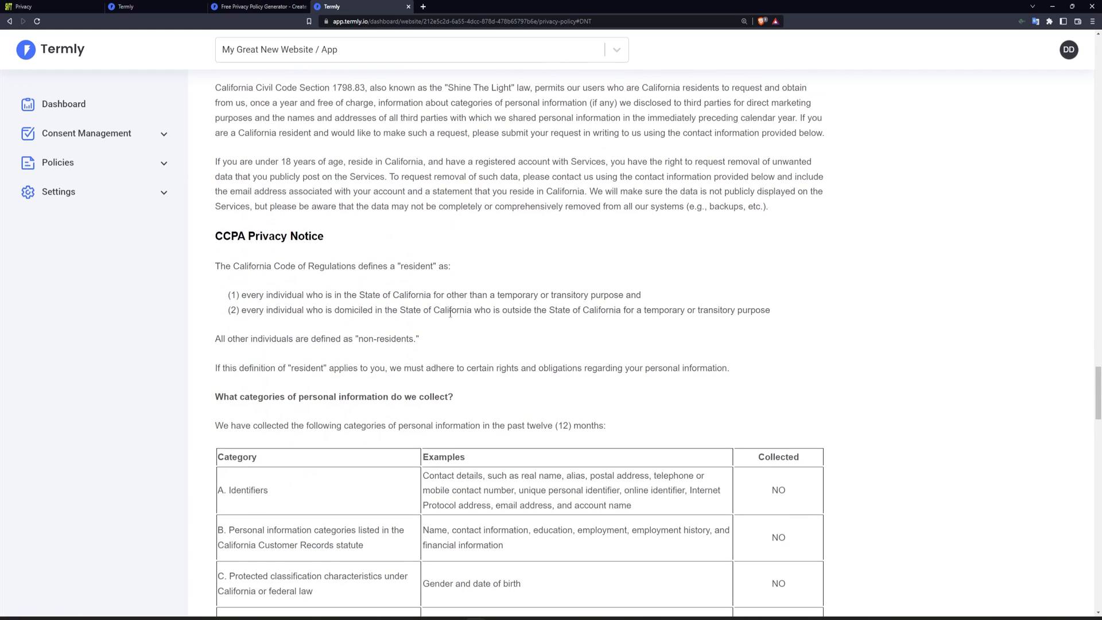
scroll("down", 3)
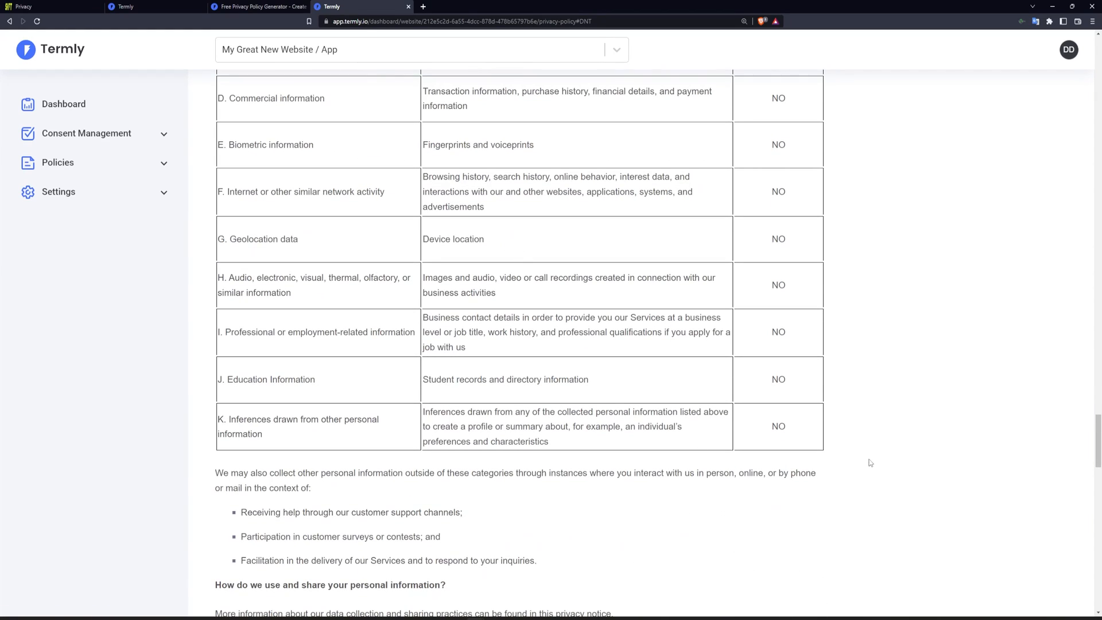
mouse_move(729, 370)
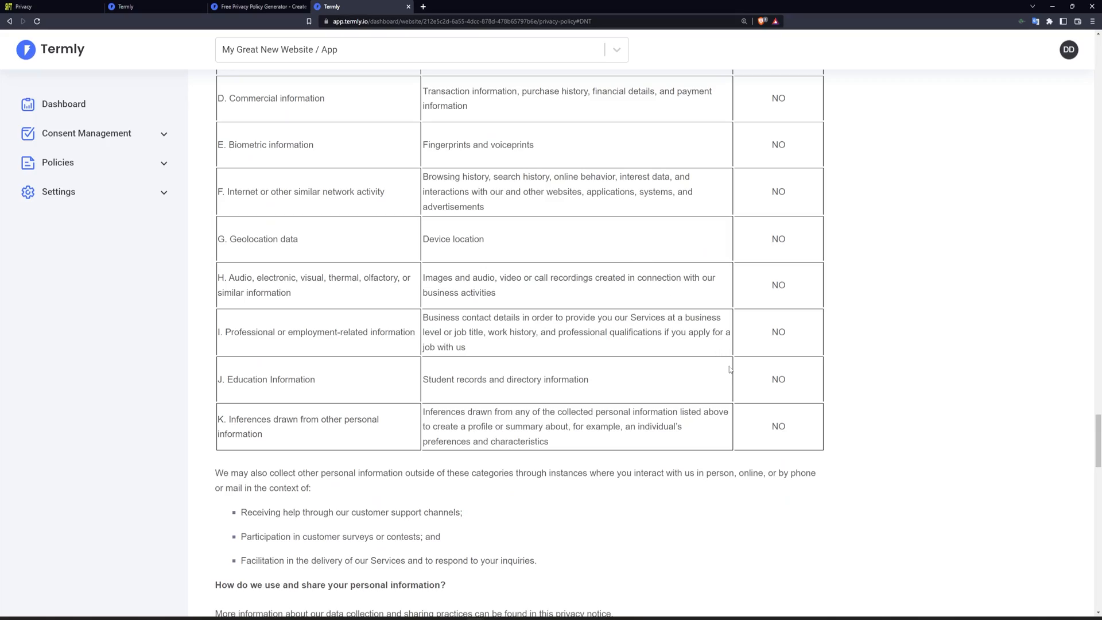
scroll("down", 3)
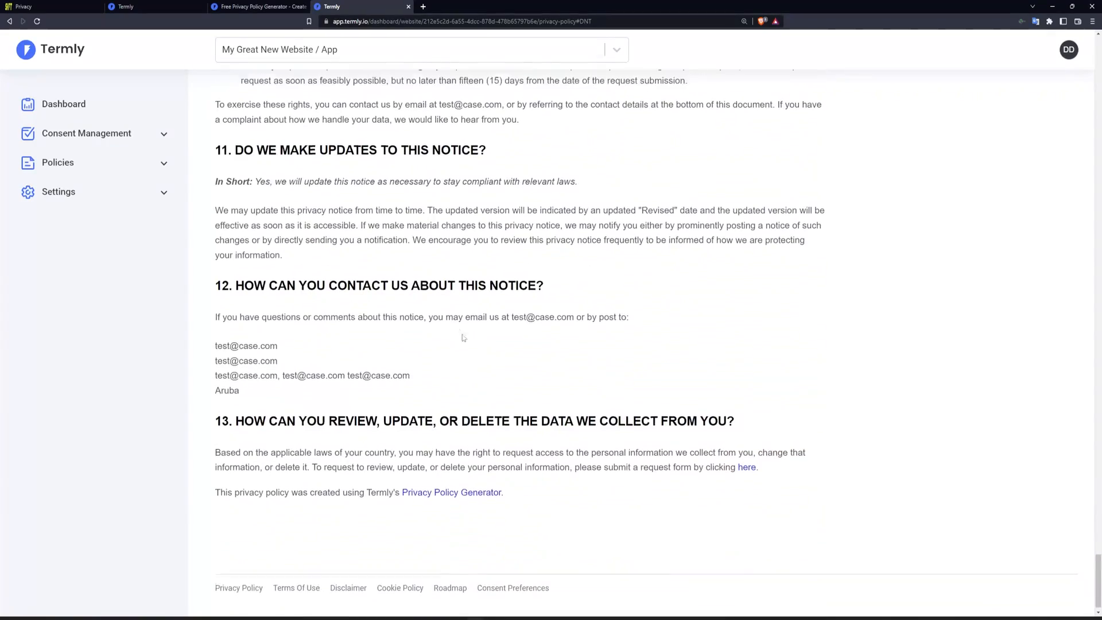
scroll("up", 3)
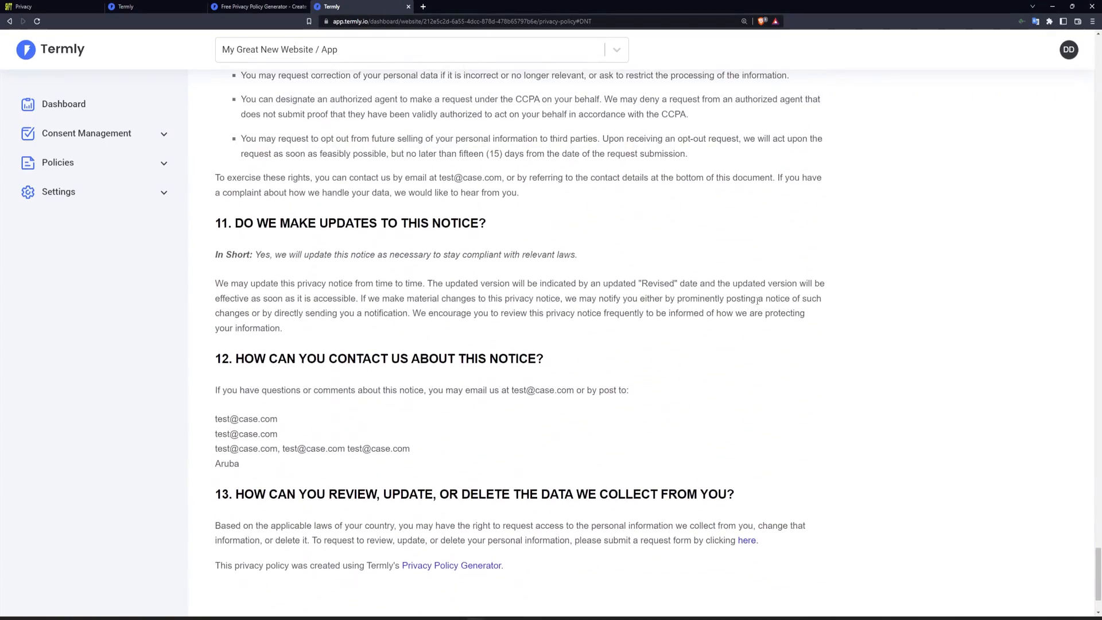
scroll("up", 3)
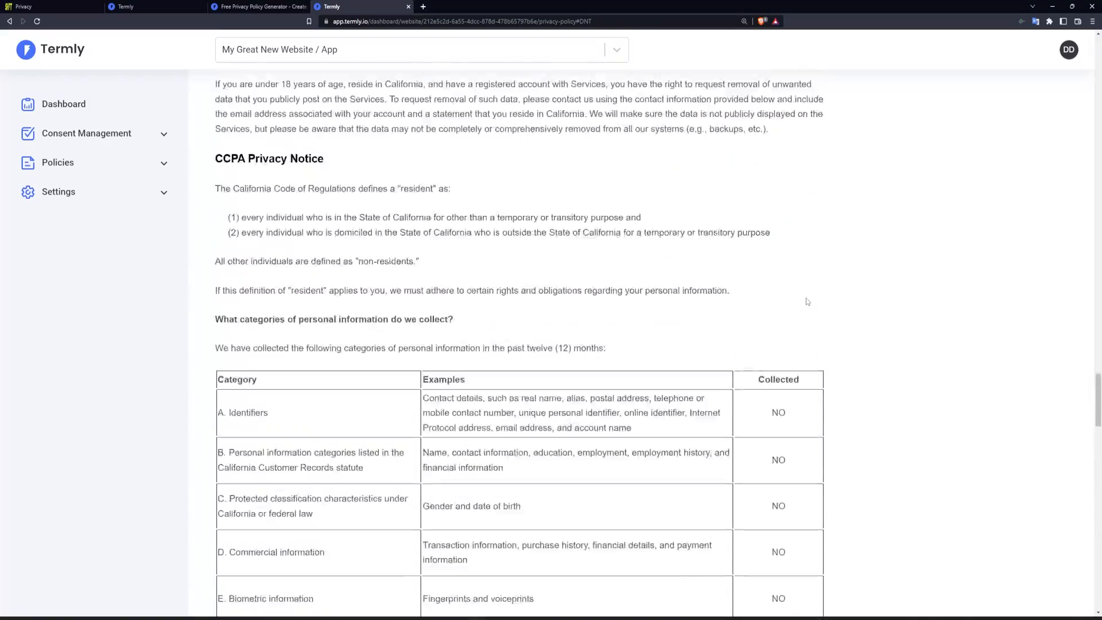
scroll("down", 3)
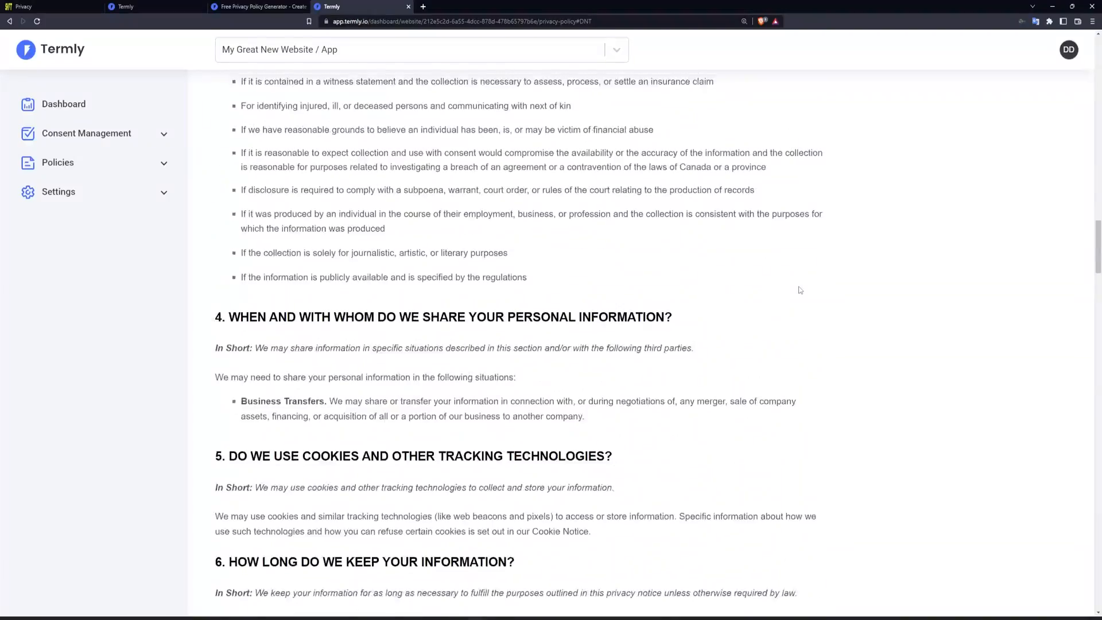
scroll("up", 3)
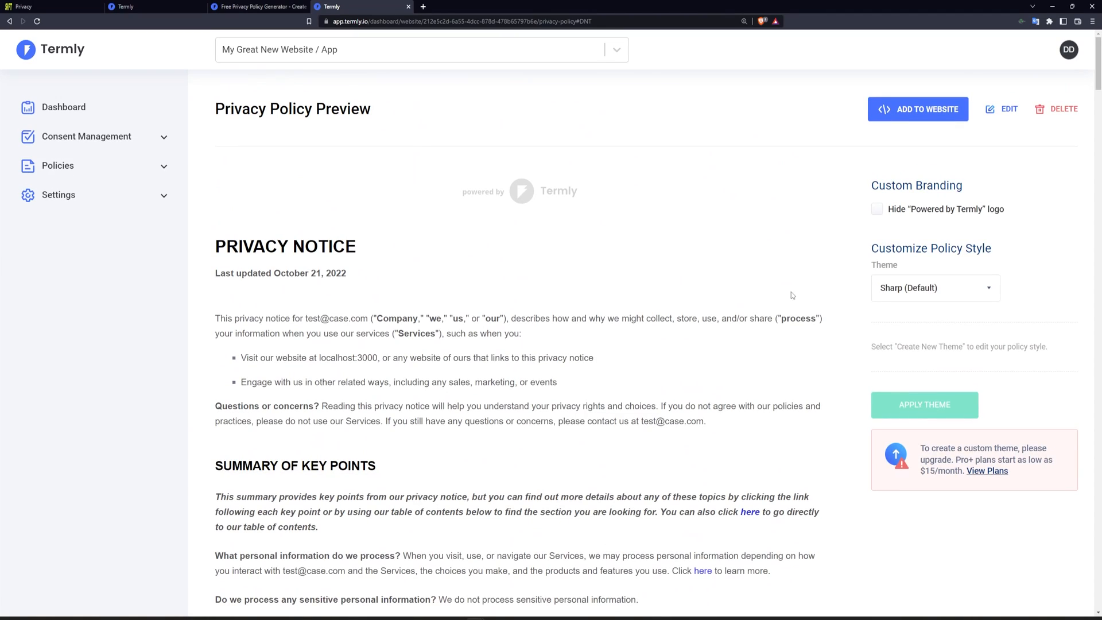
mouse_move(530, 397)
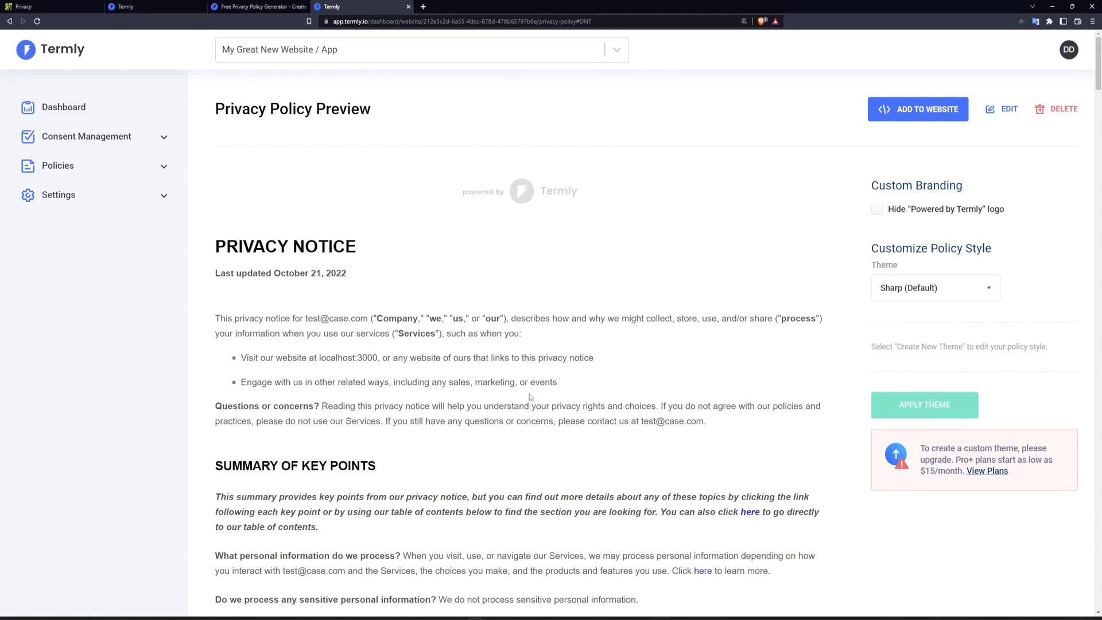
mouse_move(718, 298)
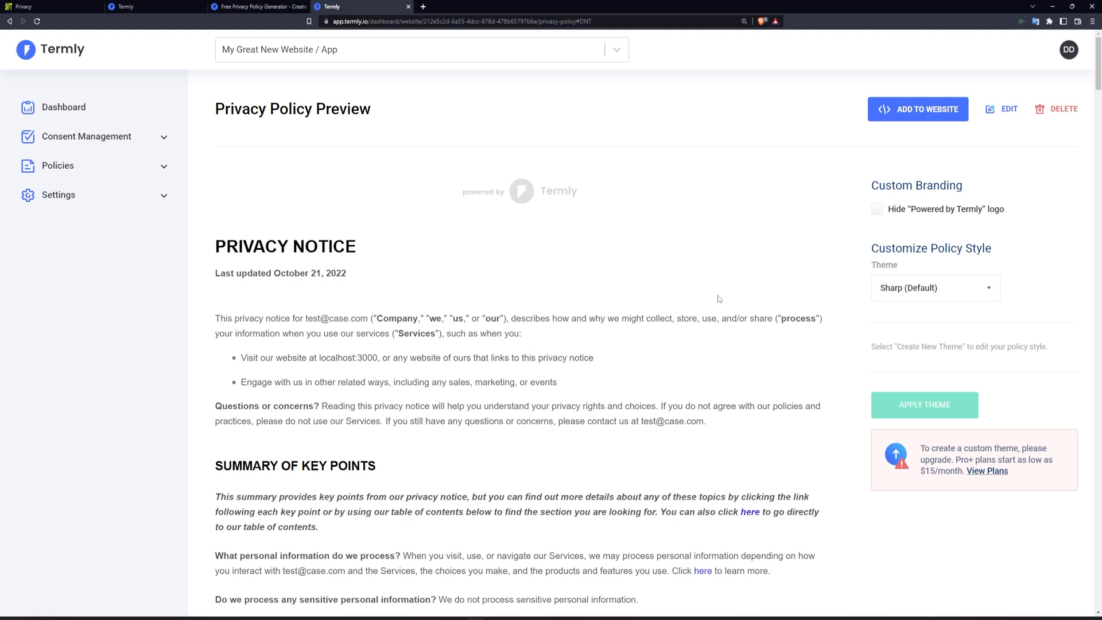
mouse_move(917, 119)
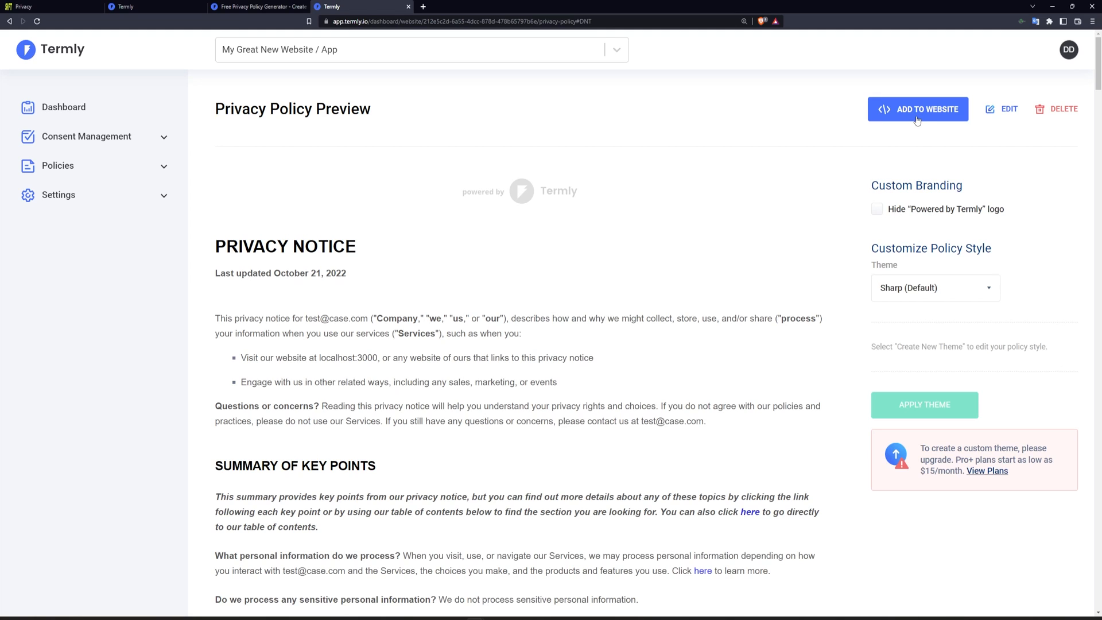
Under Add to Website, copy the policy's HTML-format code to the clipboard
left_click(917, 109)
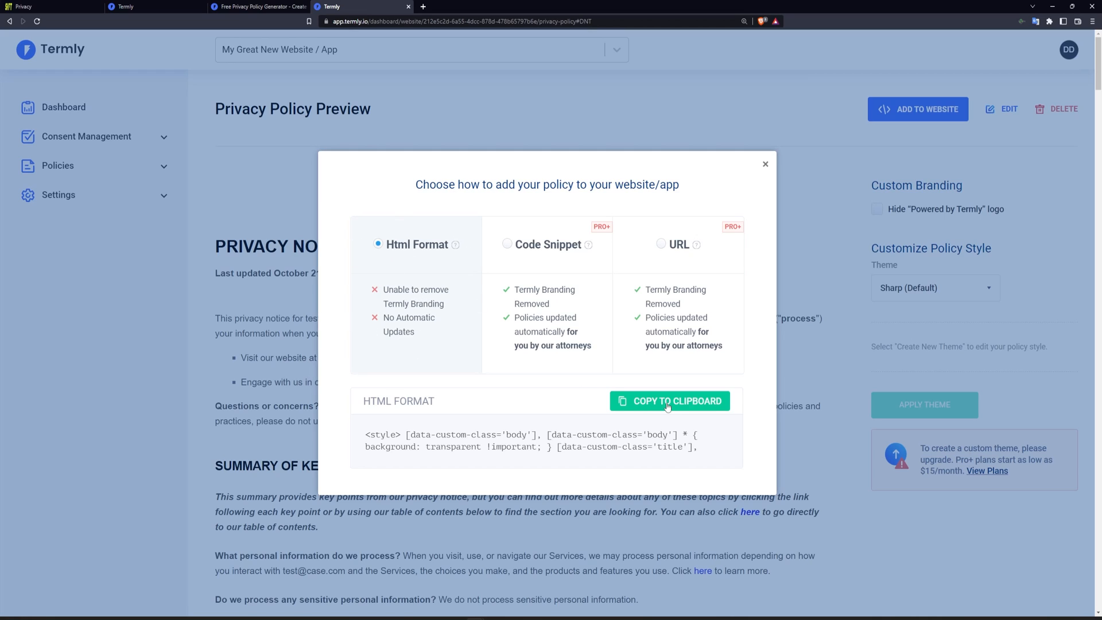
left_click(668, 400)
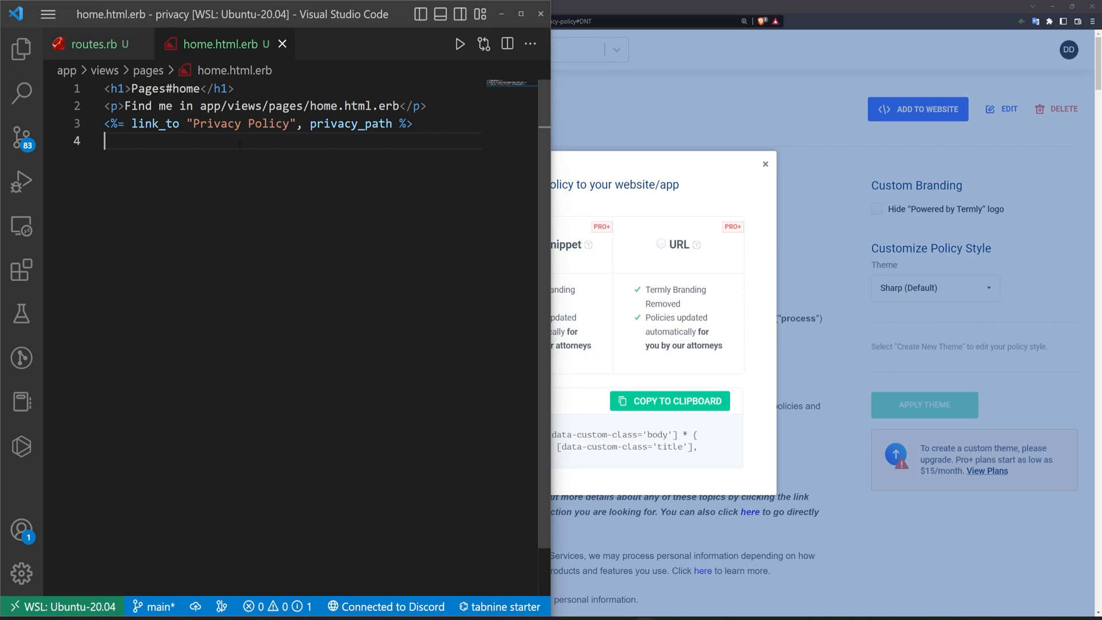
Paste the Termly policy HTML into privacy.html.erb, fold its style block, and save
left_click(21, 49)
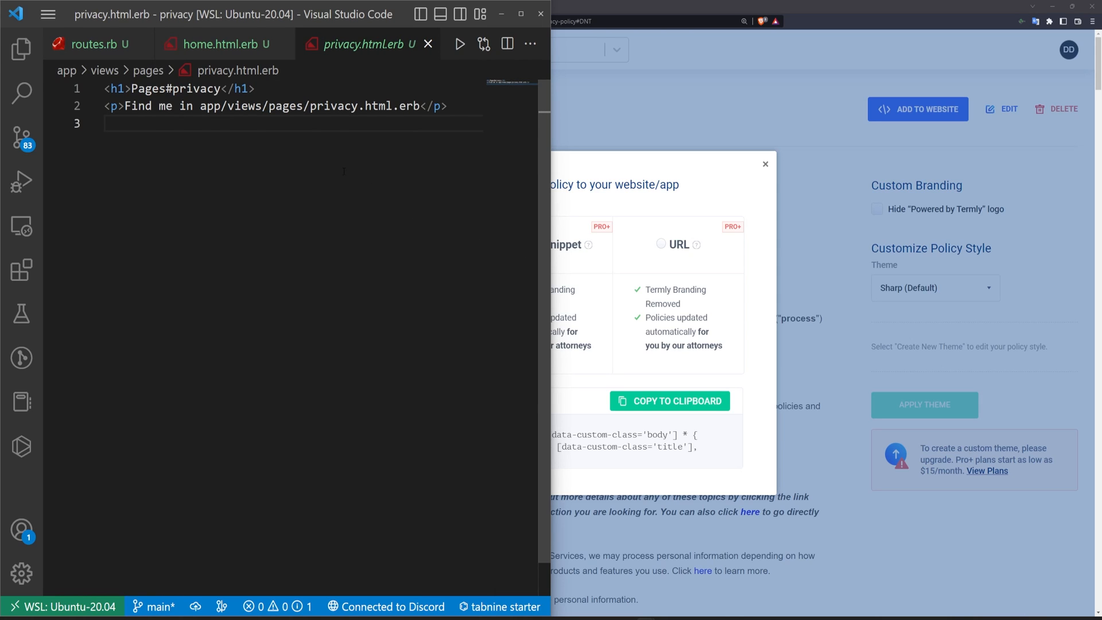
key("ctrl+v")
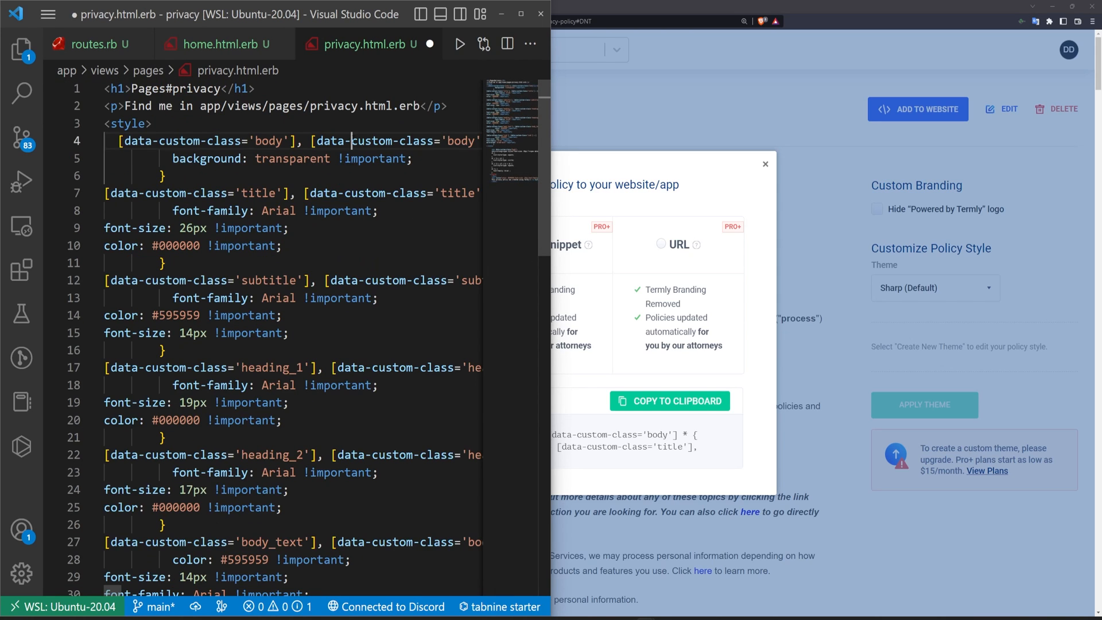
left_click(98, 124)
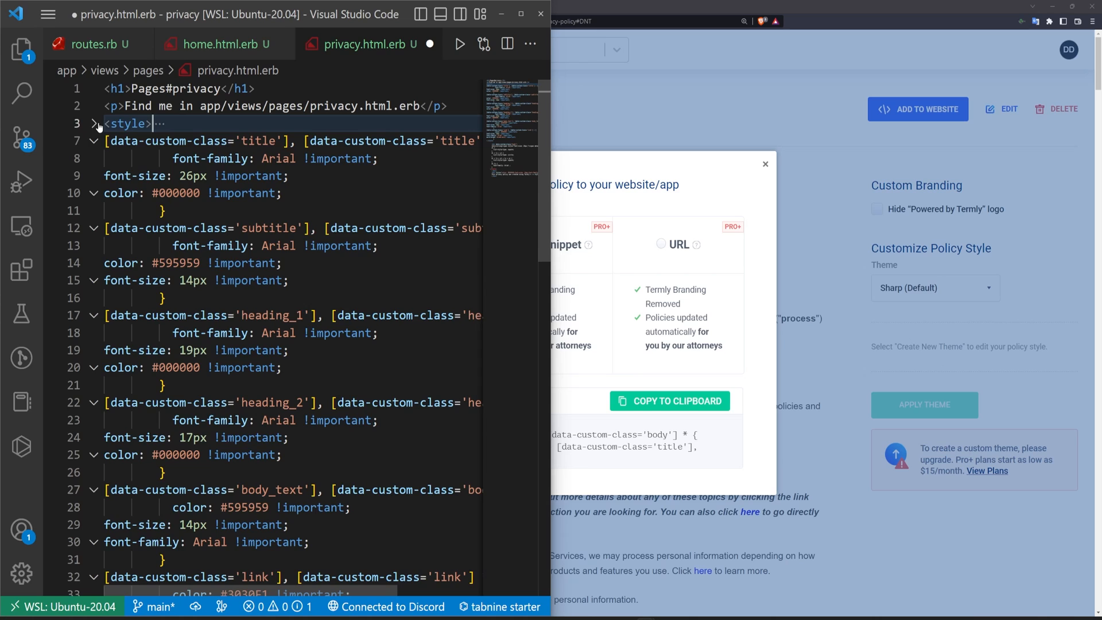
scroll("down", 3)
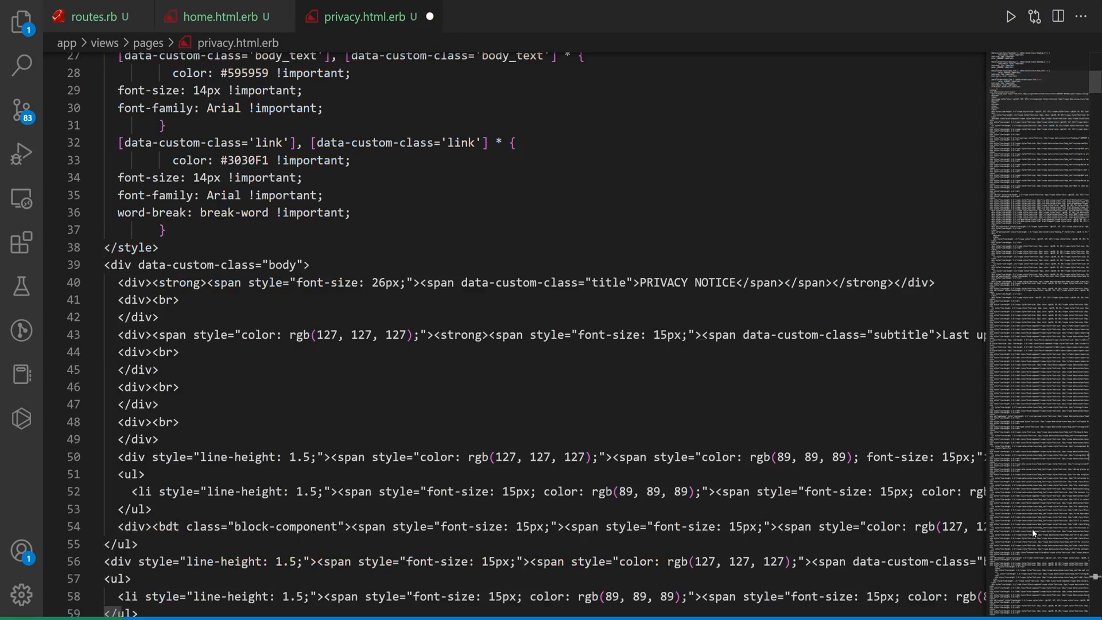
key("ctrl+s")
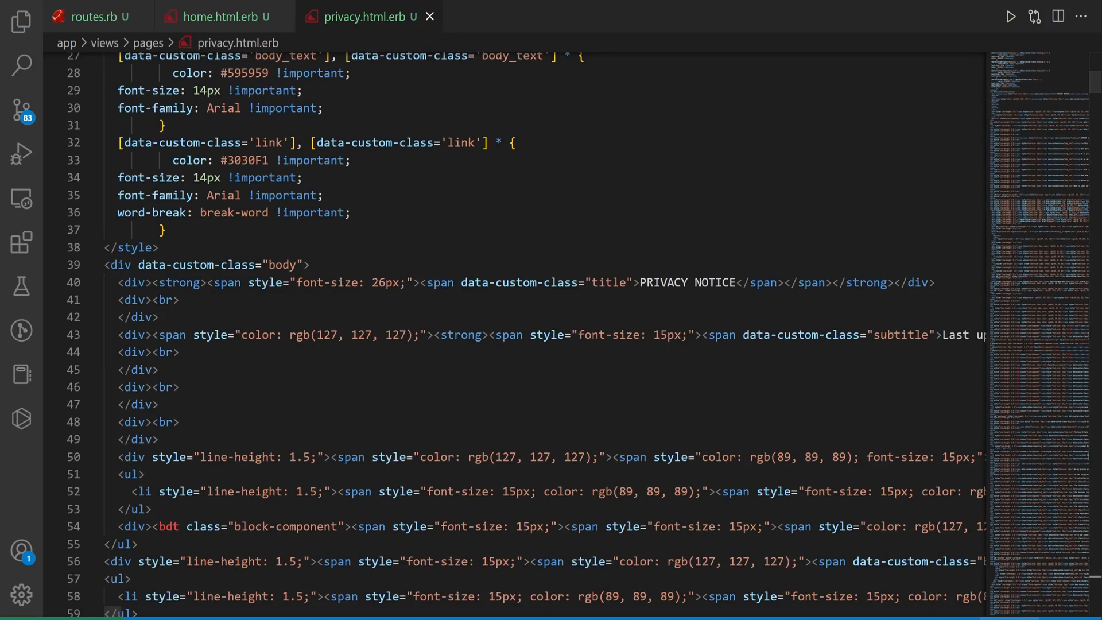
scroll("down", 3)
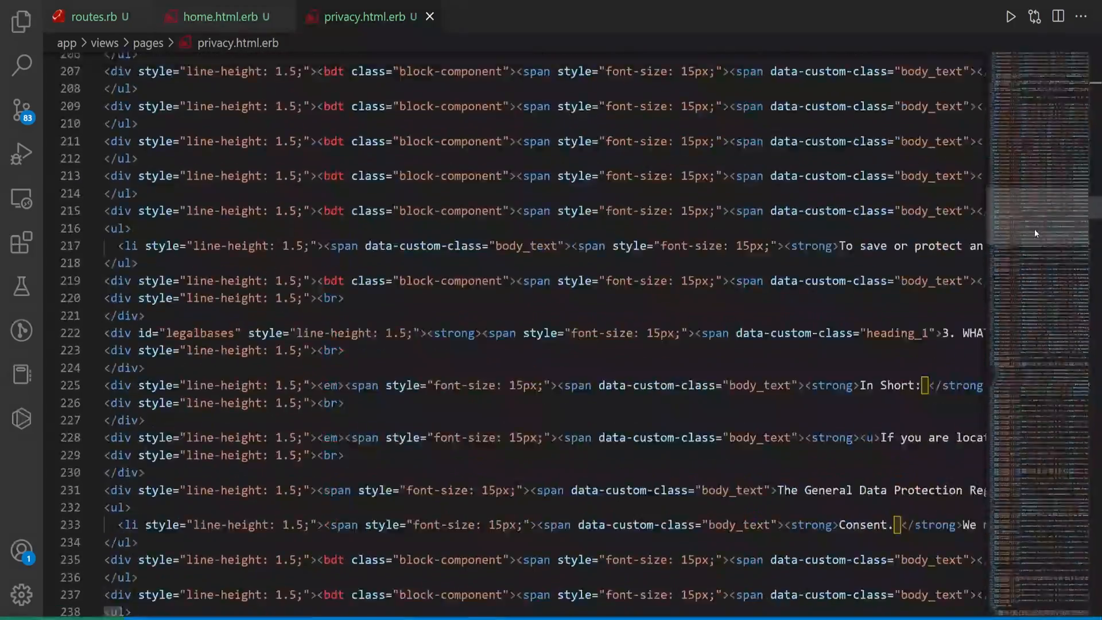
scroll("down", 3)
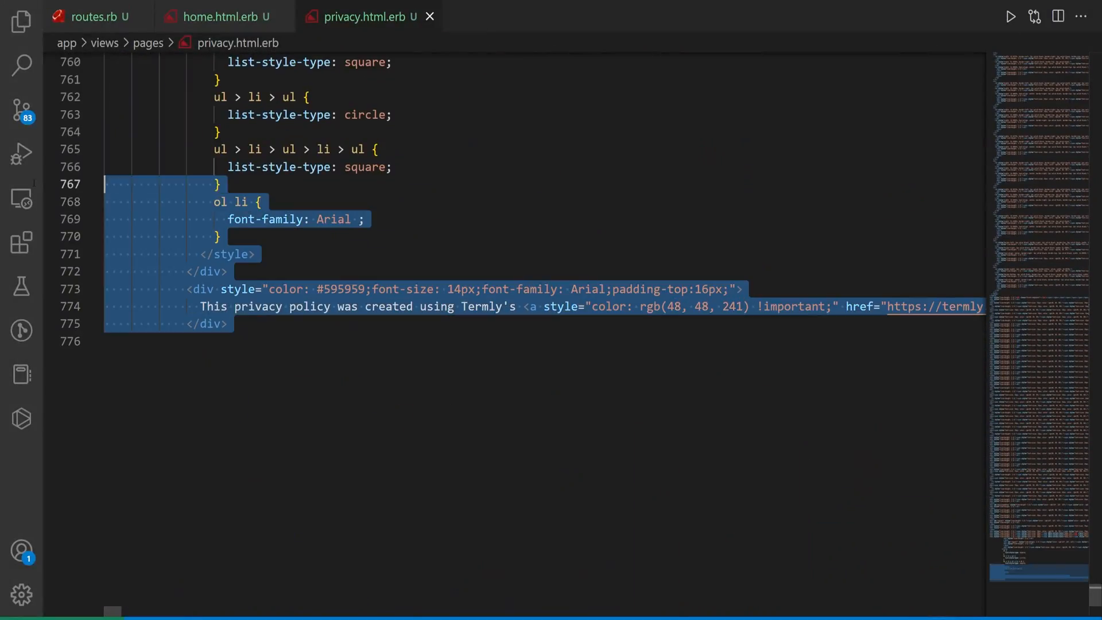
left_click(221, 132)
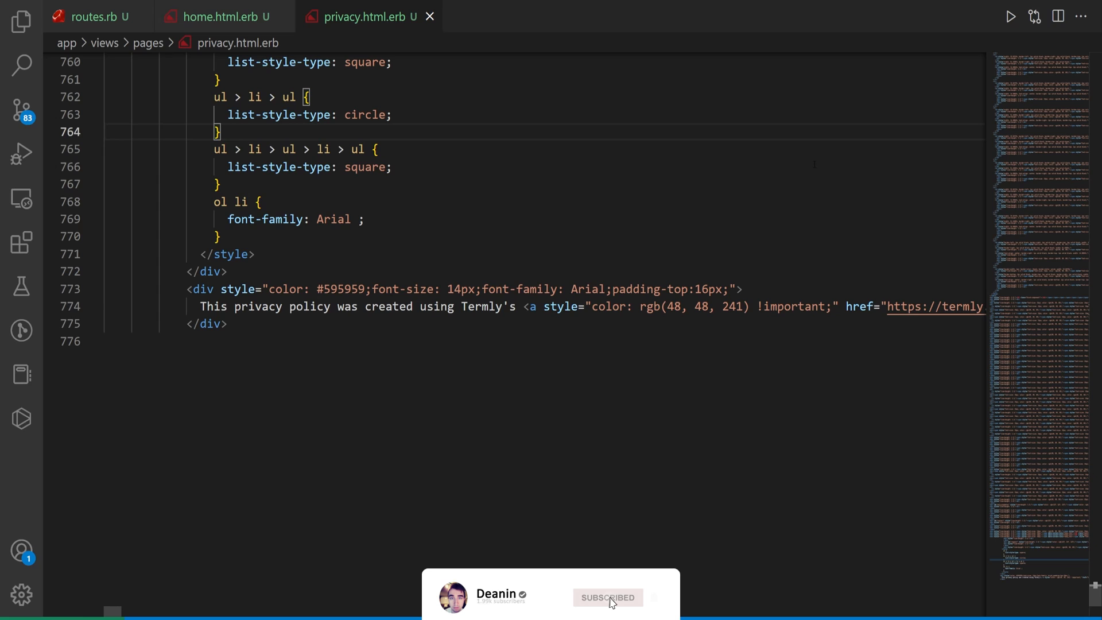